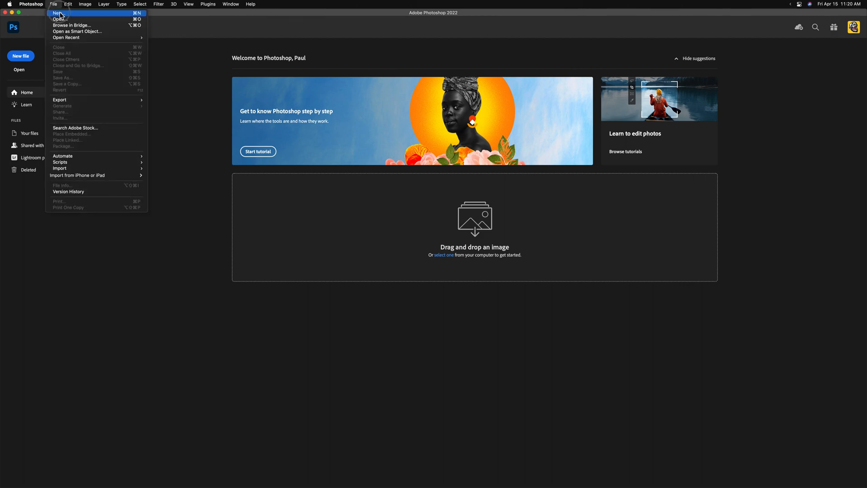
Create a new 3000 × 3000 px document with a black background
left_click(57, 13)
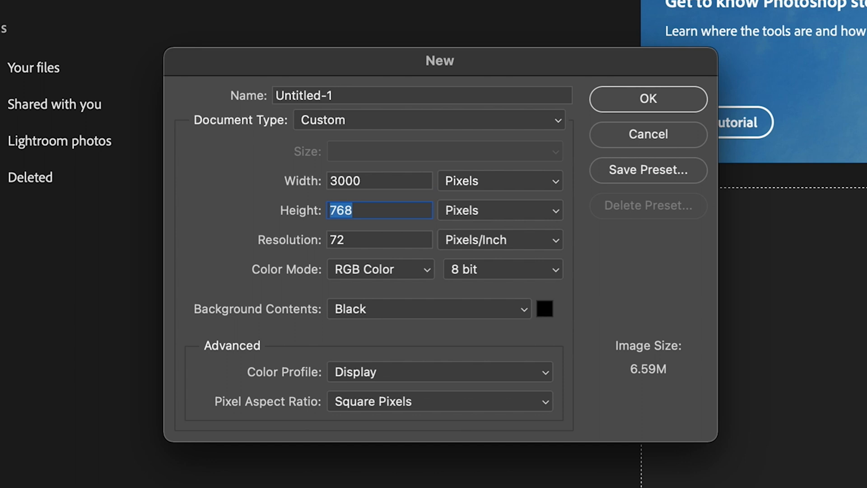
type("3000")
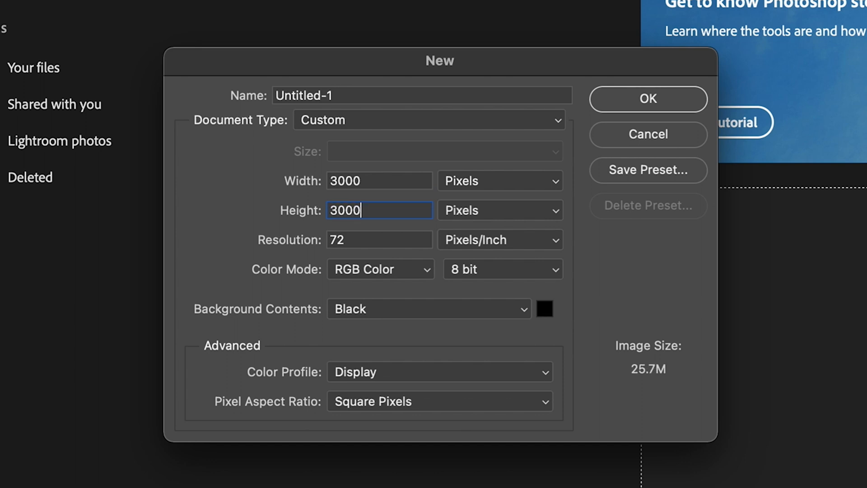
mouse_move(491, 321)
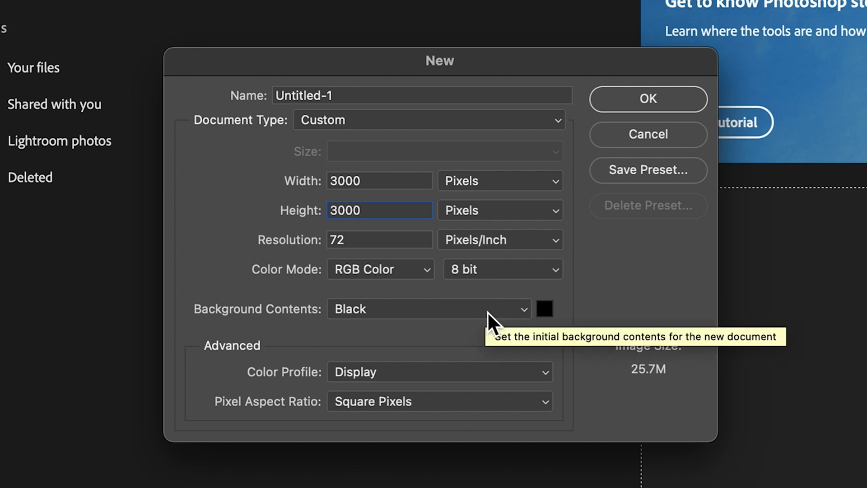
left_click(648, 99)
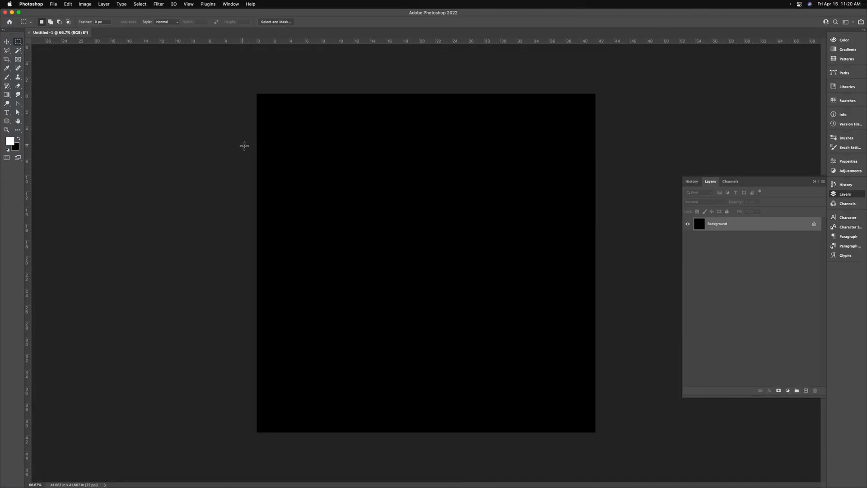
Place white 'NEON DONE RIGHT' text centred on the canvas and rasterize its layer
left_click(7, 112)
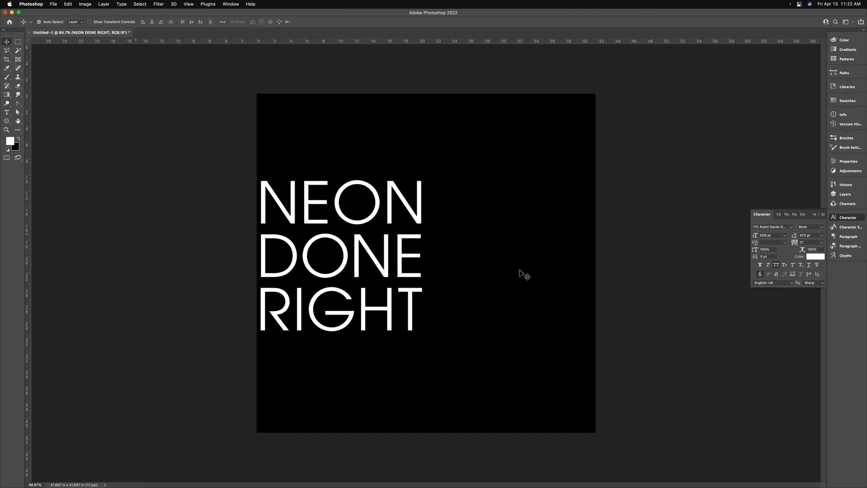
left_click(846, 194)
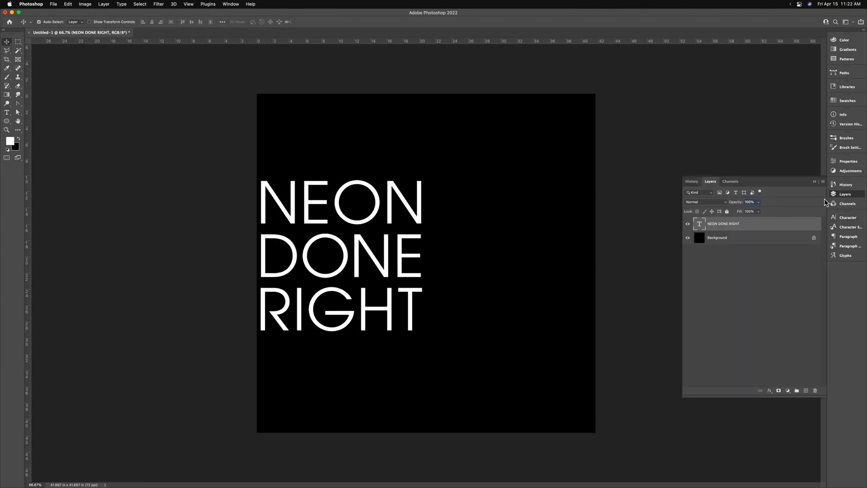
right_click(723, 223)
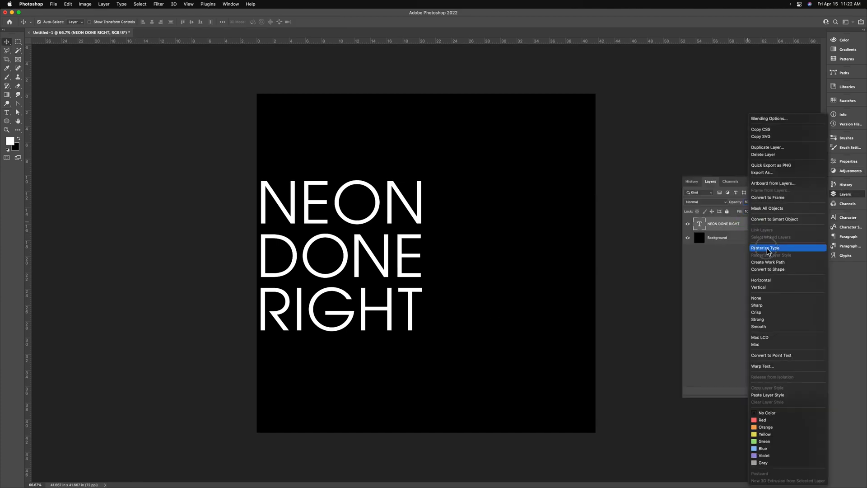
left_click(765, 247)
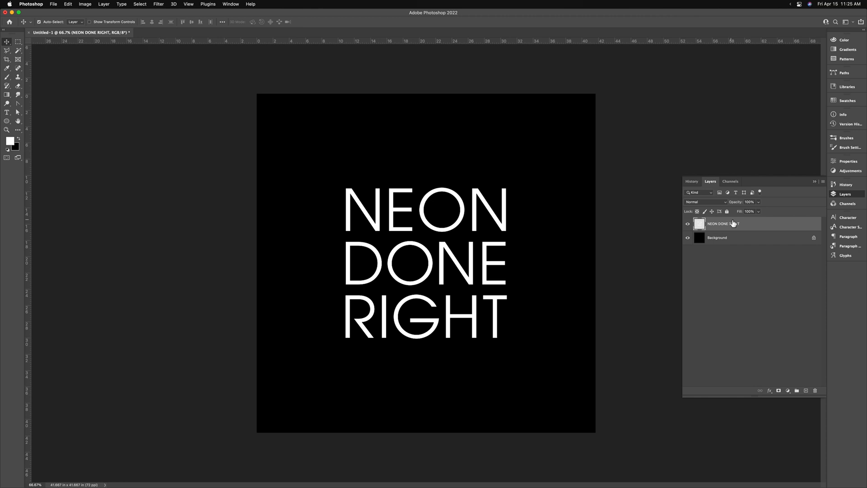
mouse_move(763, 228)
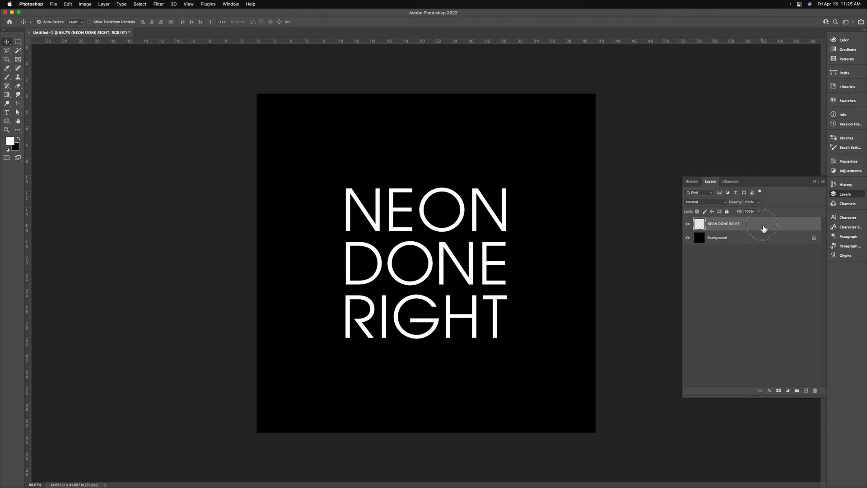
Apply a black Inside stroke to the text layer, leaving faint thin letter outlines
double_click(764, 223)
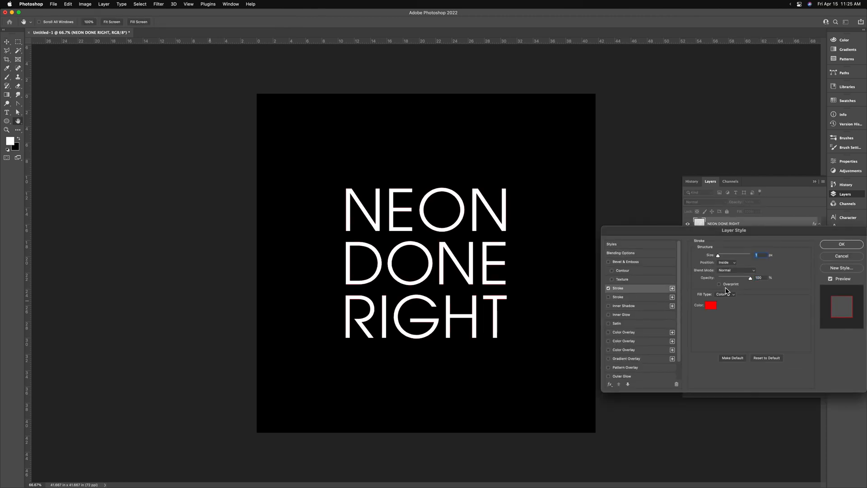
left_click(726, 262)
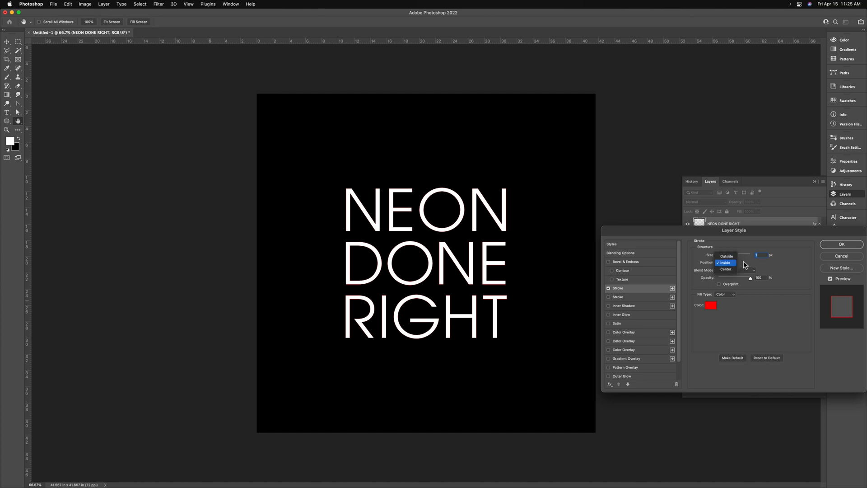
left_click(726, 262)
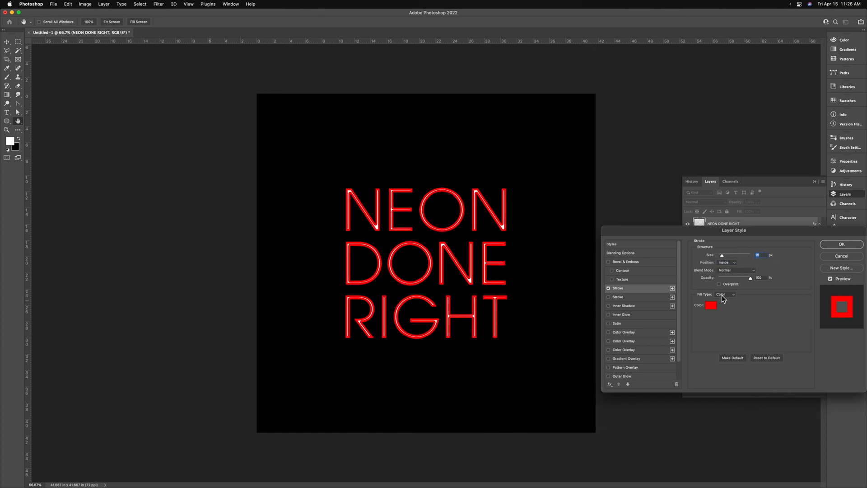
left_click(711, 304)
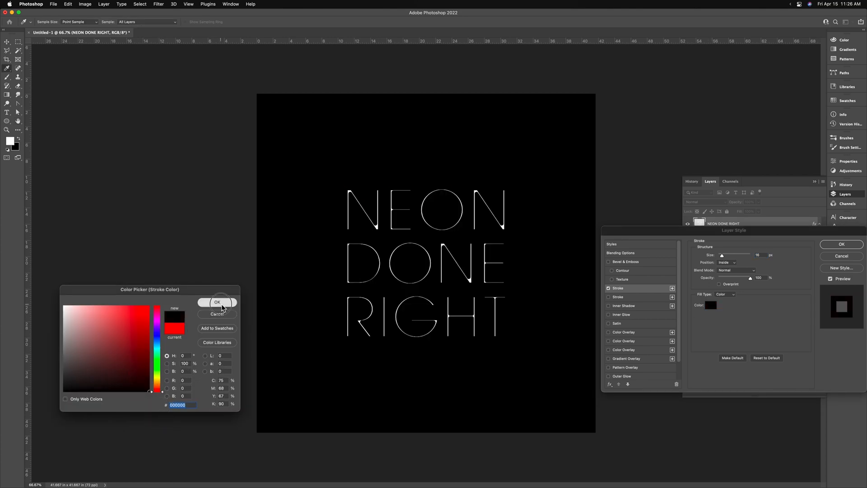
left_click(216, 302)
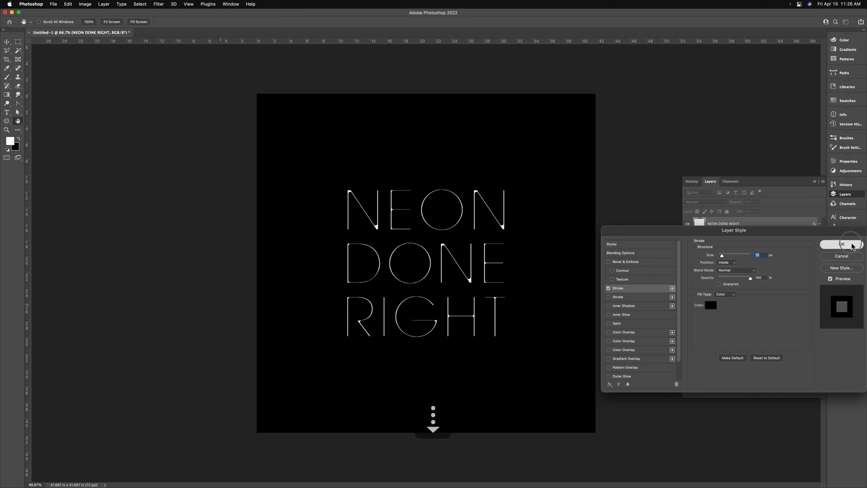
left_click(843, 244)
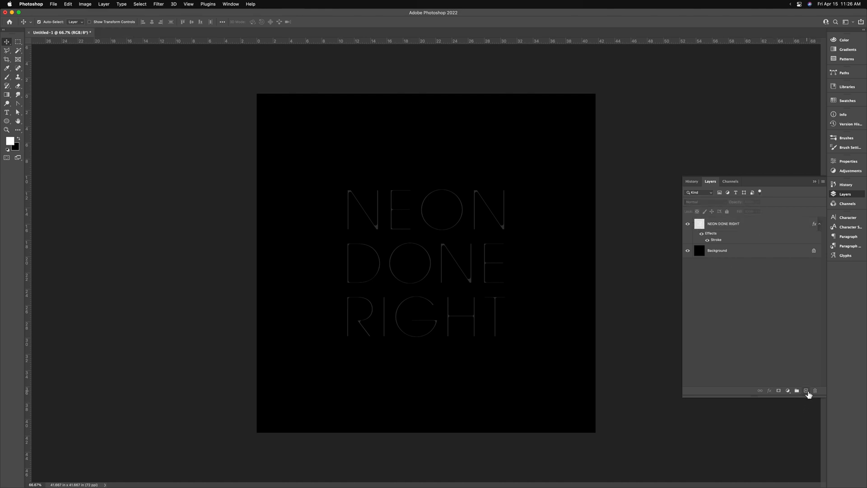
Add an empty layer and set the Pen to Shape mode with a 30 pt round-cornered stroke
left_click(806, 390)
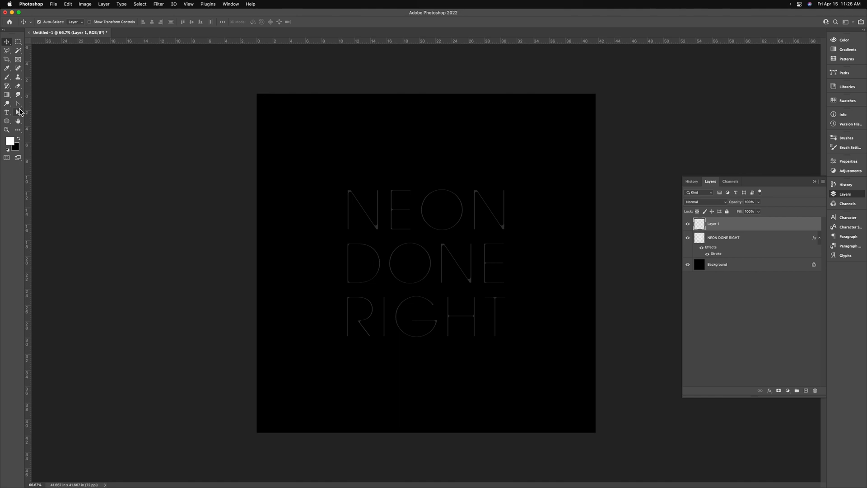
left_click(8, 103)
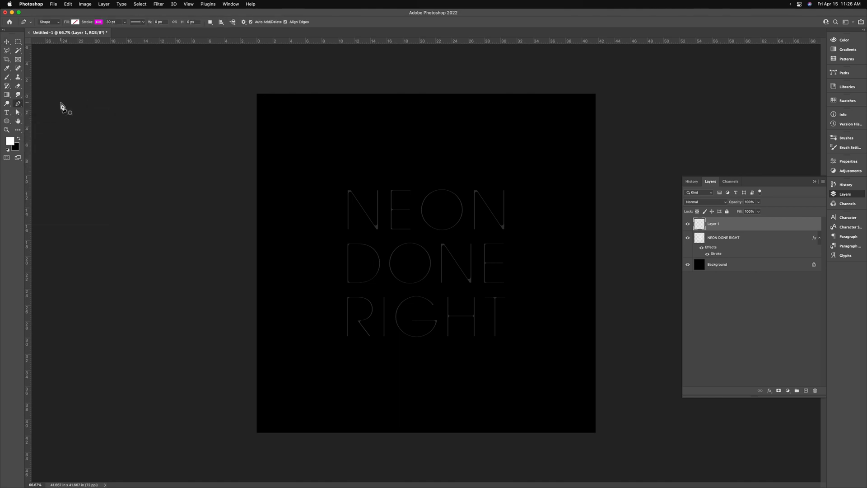
mouse_move(120, 28)
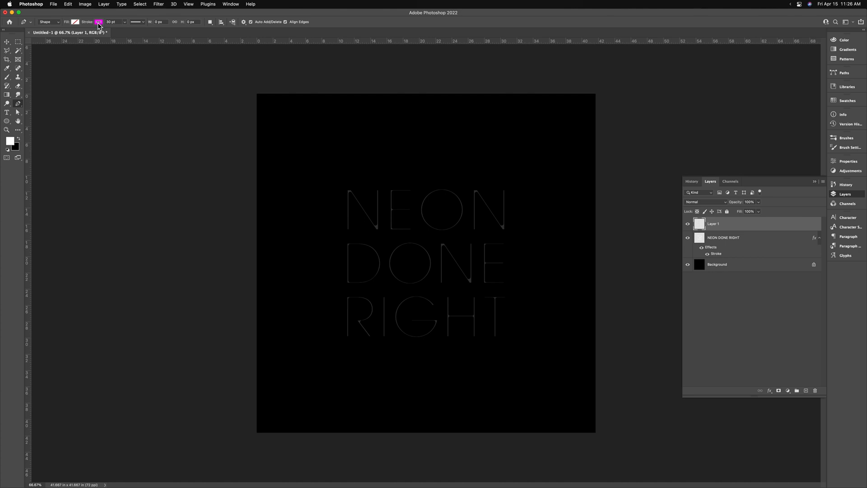
left_click(99, 22)
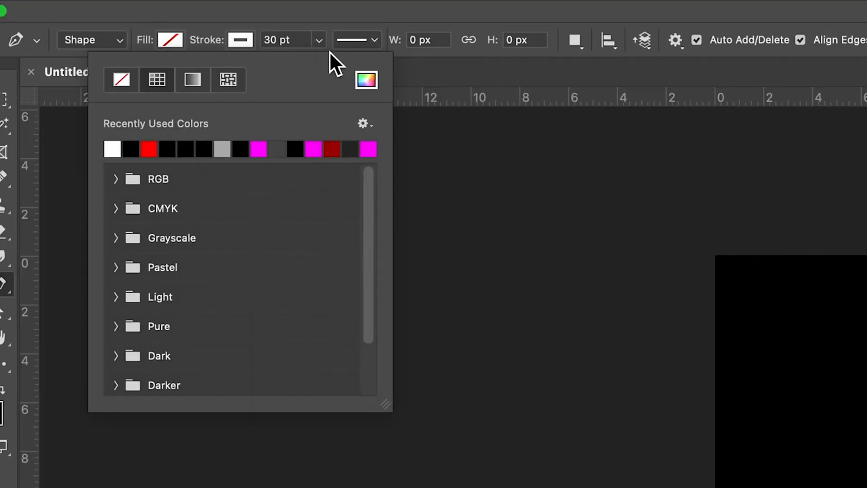
left_click(356, 39)
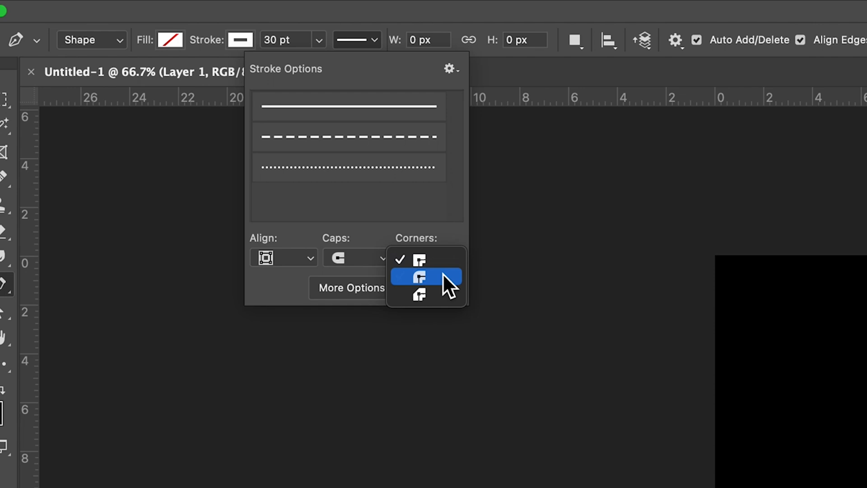
left_click(425, 277)
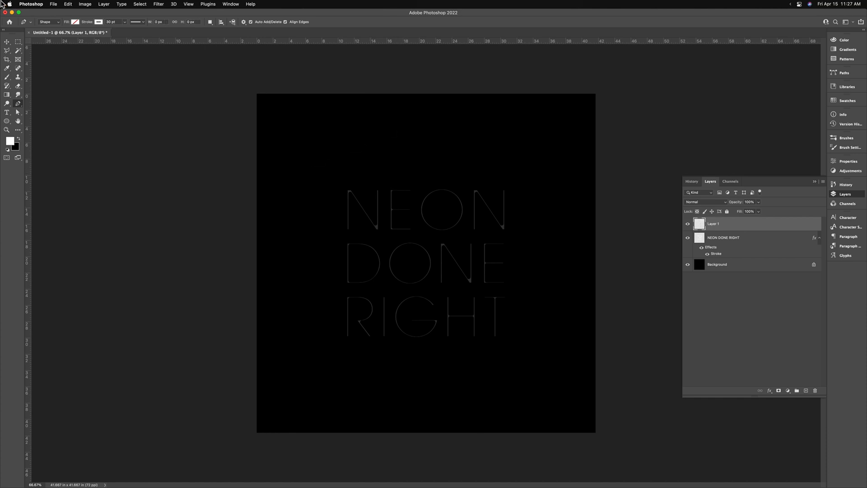
mouse_move(154, 94)
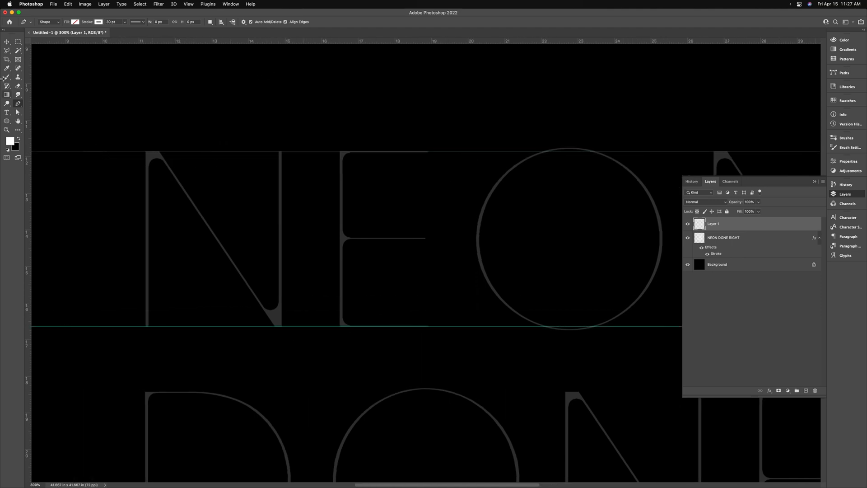
Select the NEON line with the Rectangular Marquee and add Layer 2 for a 50% gray fill
left_click(18, 42)
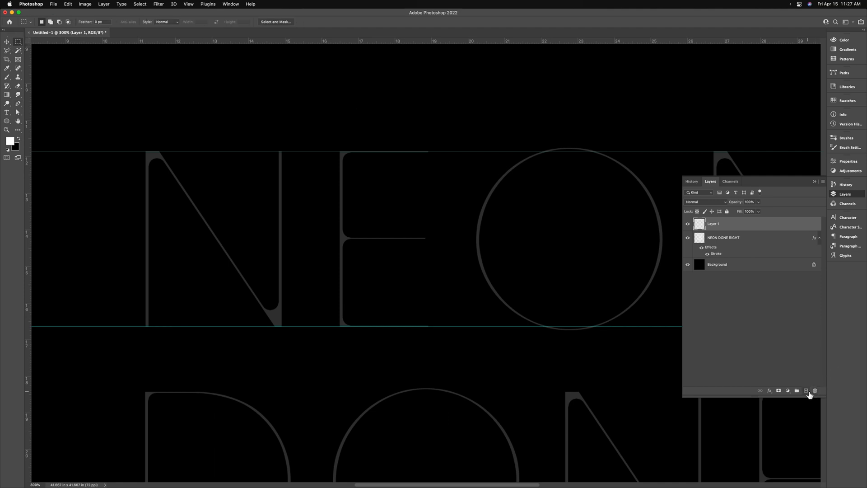
left_click(806, 390)
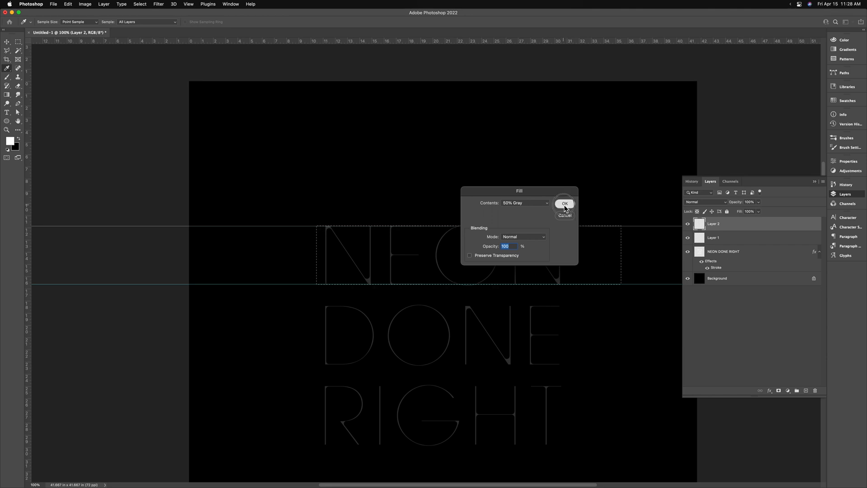
Fill the selection 50% gray, duplicate the bar for spacing guides and group the bars
left_click(564, 203)
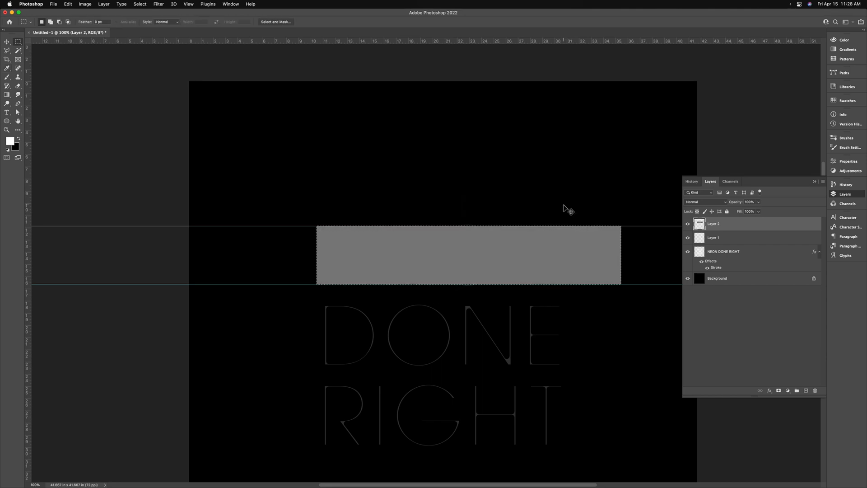
left_click(7, 43)
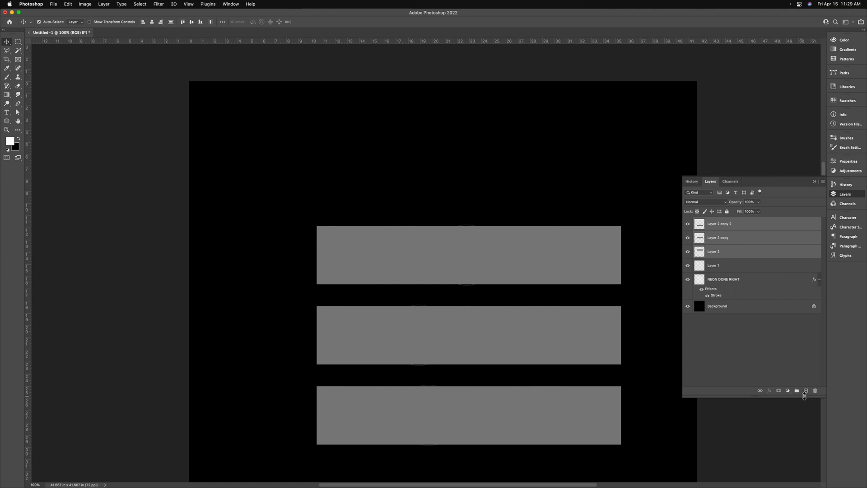
left_click(797, 391)
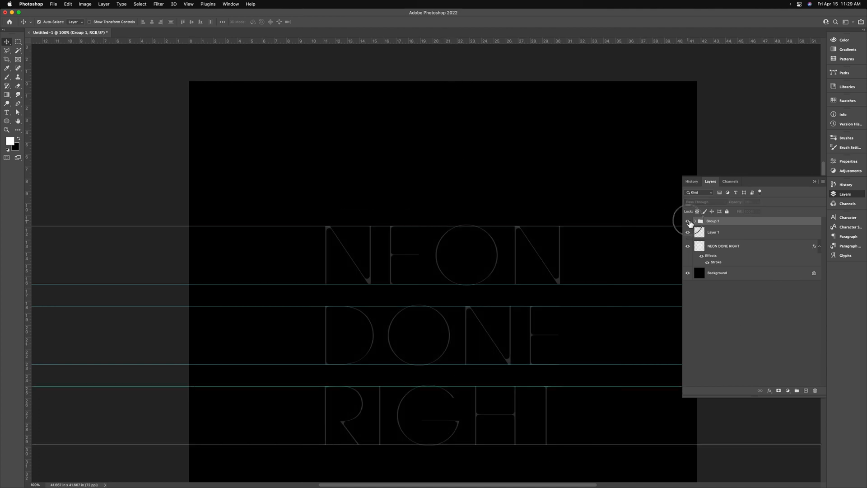
Delete the gray bars group and its contents once the guides frame all three lines
left_click(815, 390)
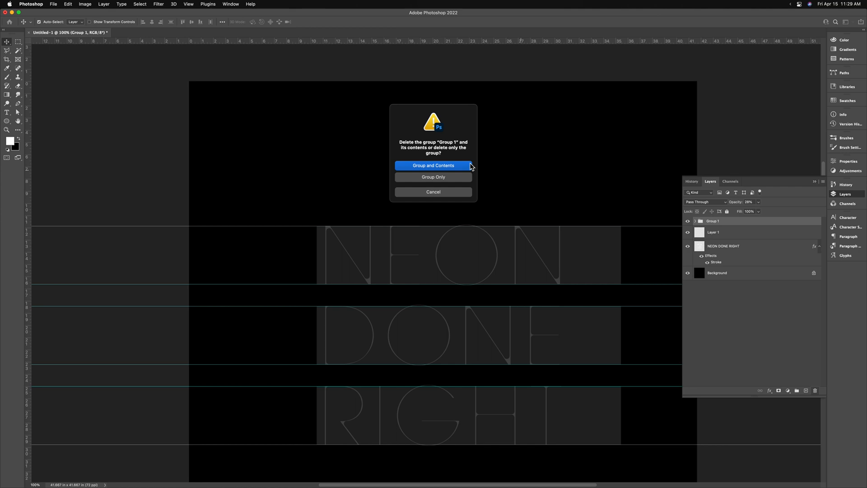
left_click(433, 177)
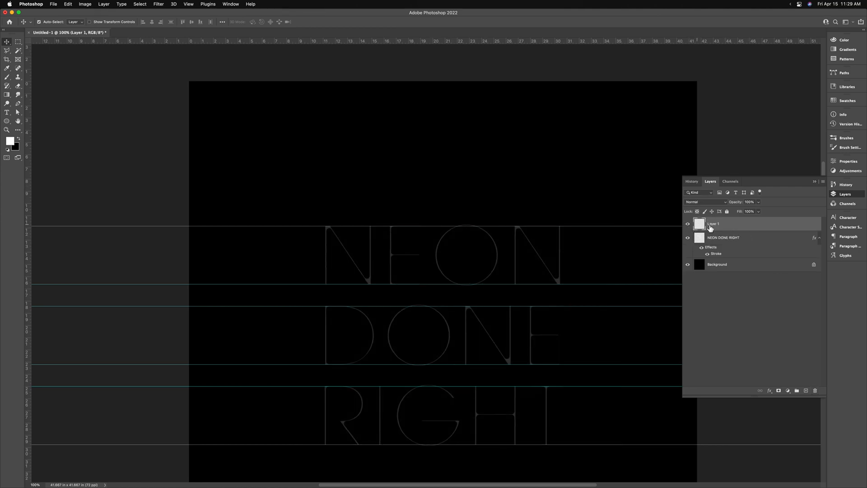
Rename Layer 1 and trace the N's diagonal and right stroke as a thick white tube
double_click(712, 223)
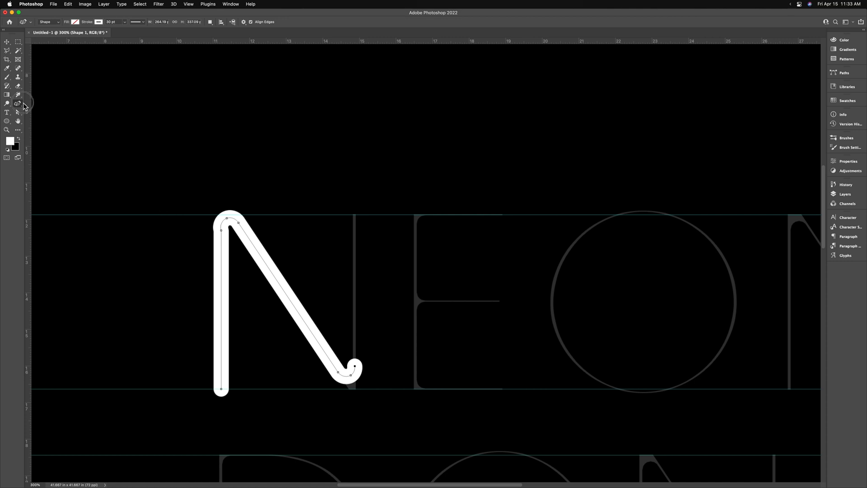
left_click(18, 103)
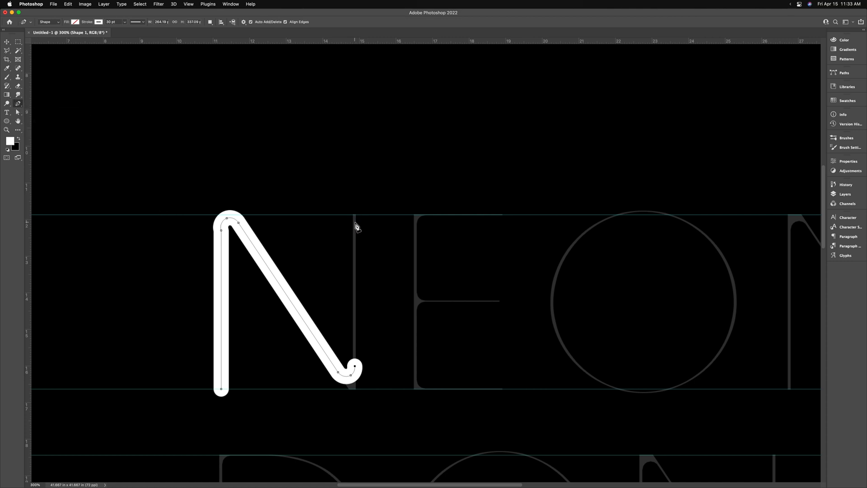
left_click(356, 224)
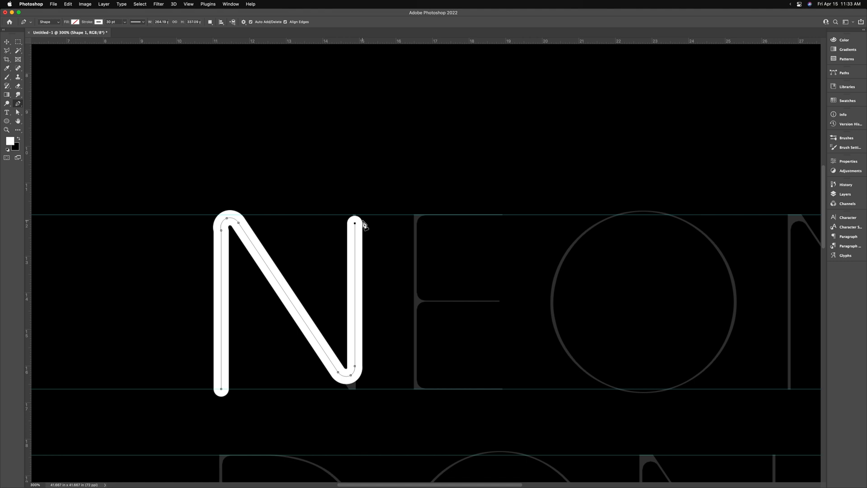
mouse_move(360, 227)
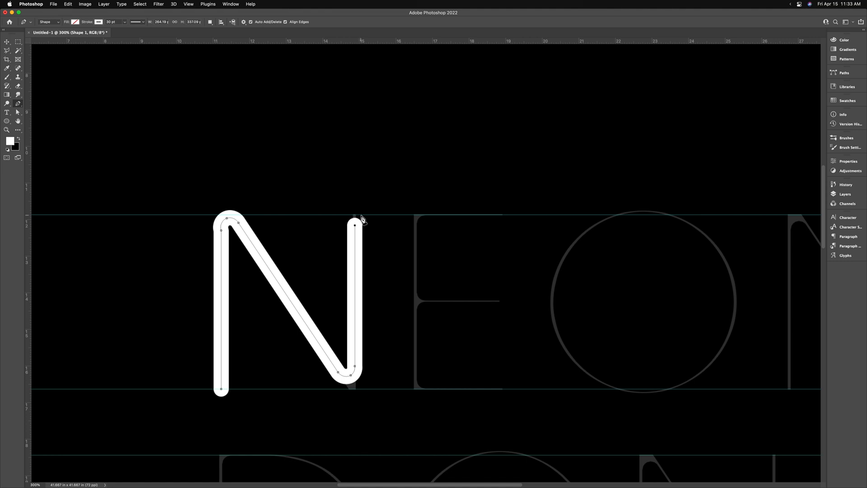
mouse_move(11, 122)
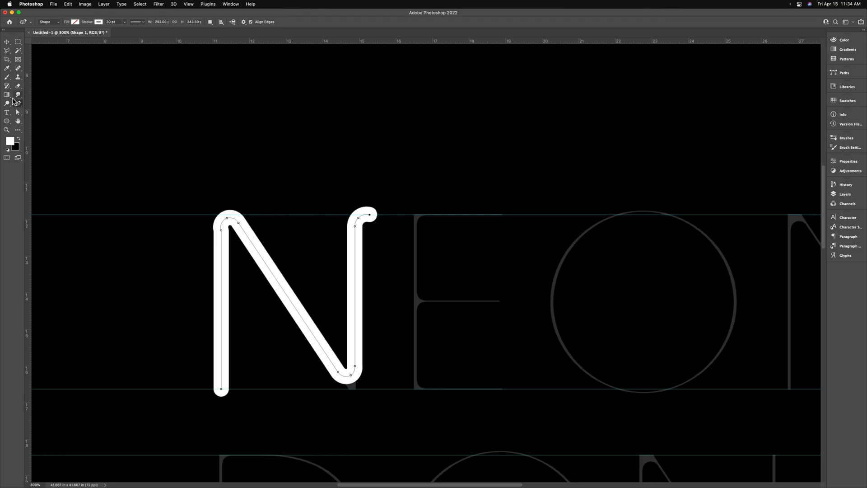
Switch to straight Pen segments and run the tube across the top of the E
right_click(8, 103)
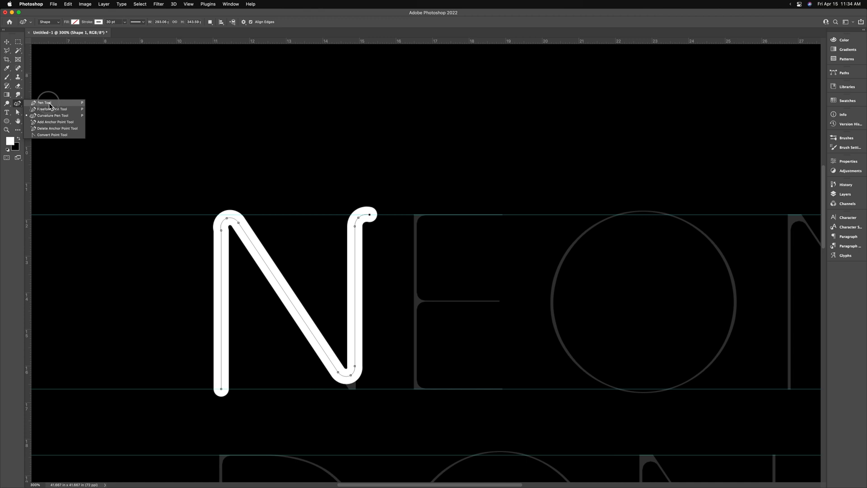
left_click(45, 102)
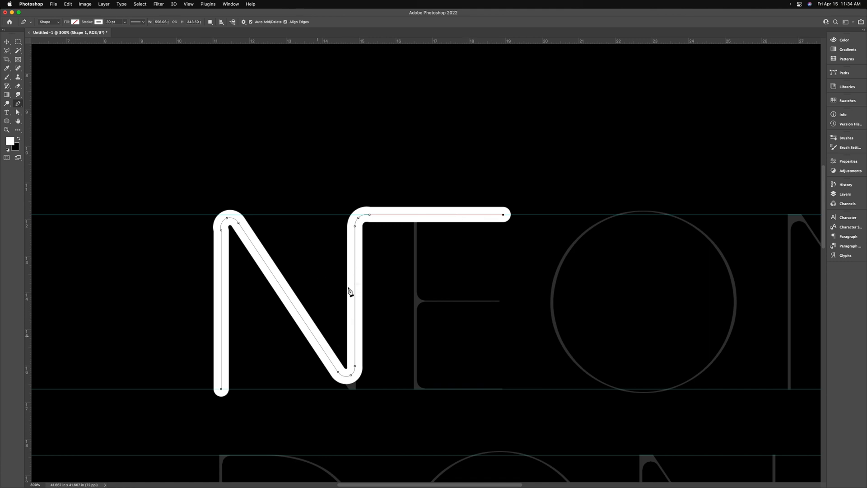
mouse_move(315, 331)
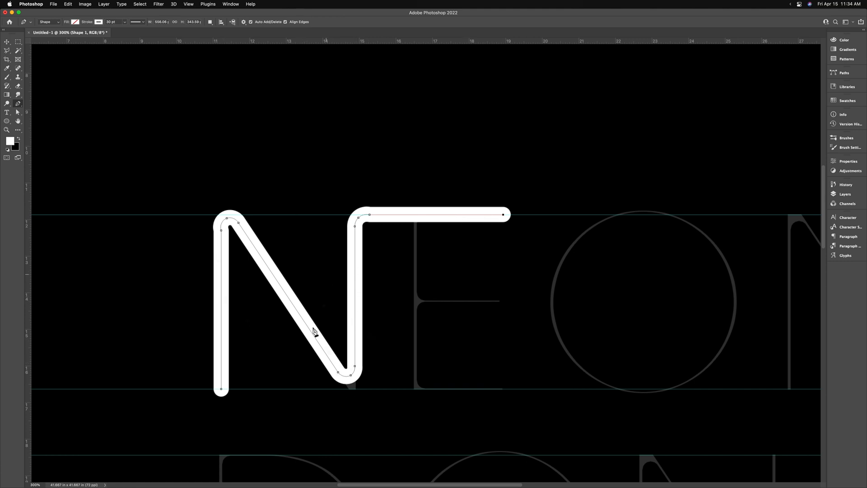
mouse_move(18, 73)
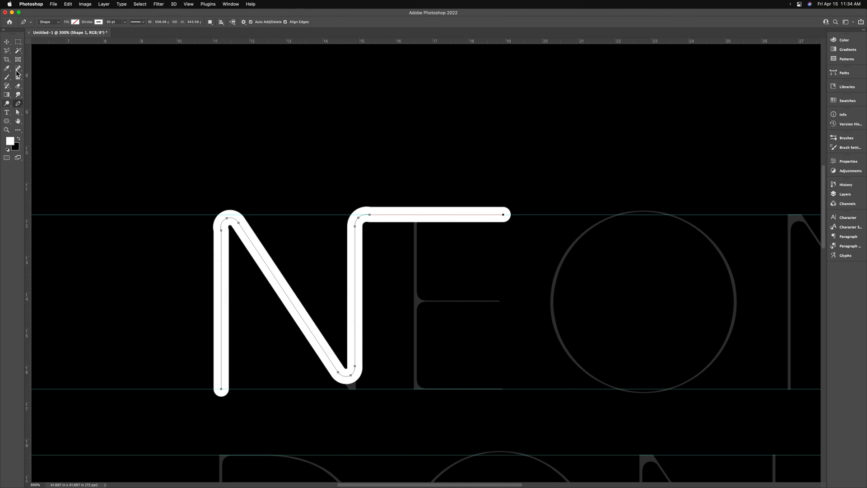
left_click(18, 112)
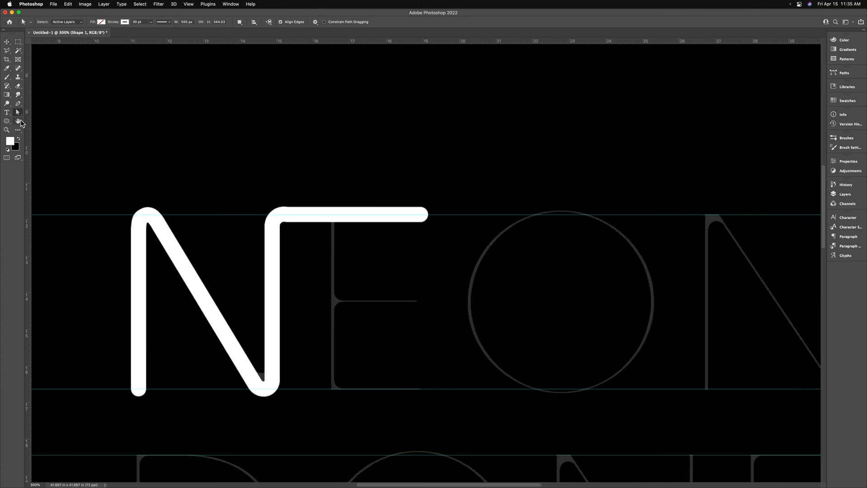
Trace the remaining letters of NEON and DONE as white tubes on separate shape layers
left_click(7, 103)
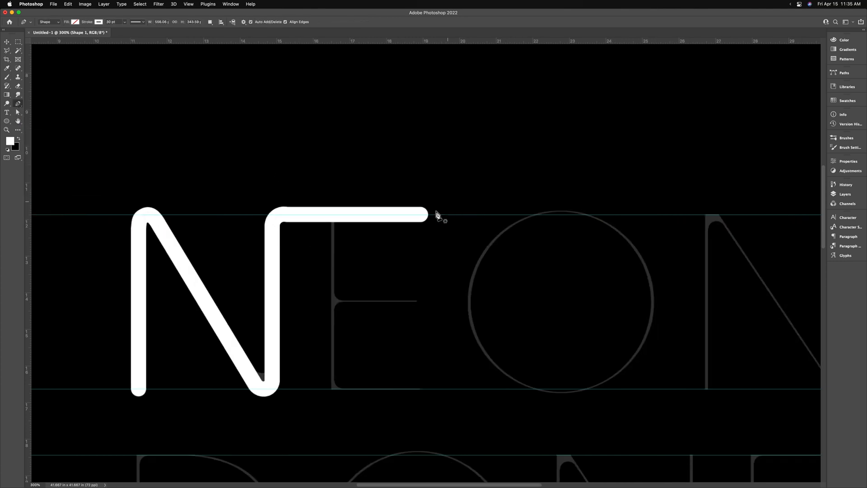
mouse_move(423, 220)
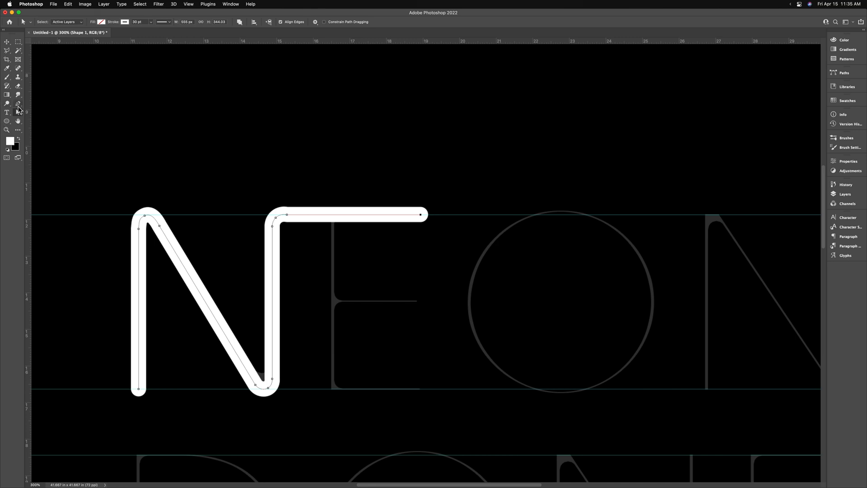
left_click(18, 103)
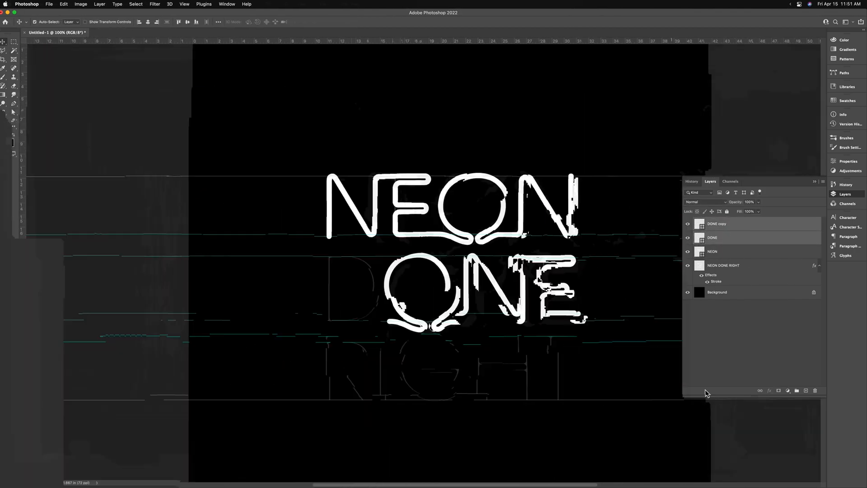
Trace RIGHT as white tube lettering on its own layer and hide the guides (Cmd+;)
left_click(7, 103)
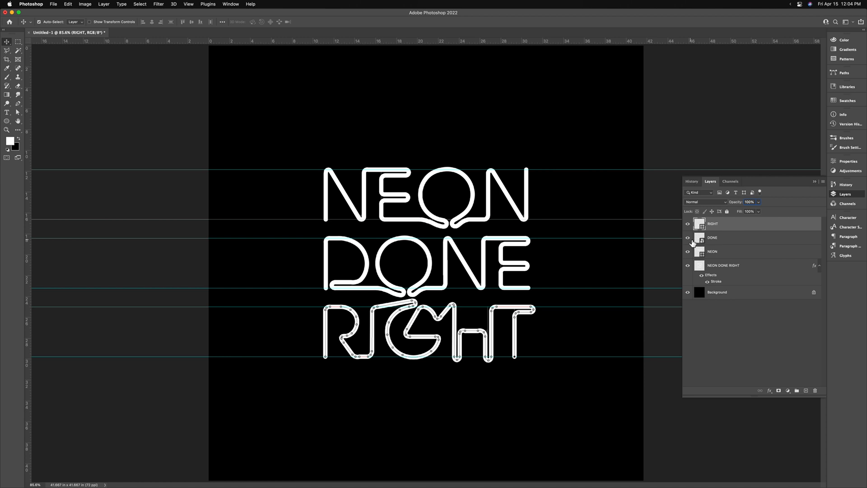
mouse_move(714, 238)
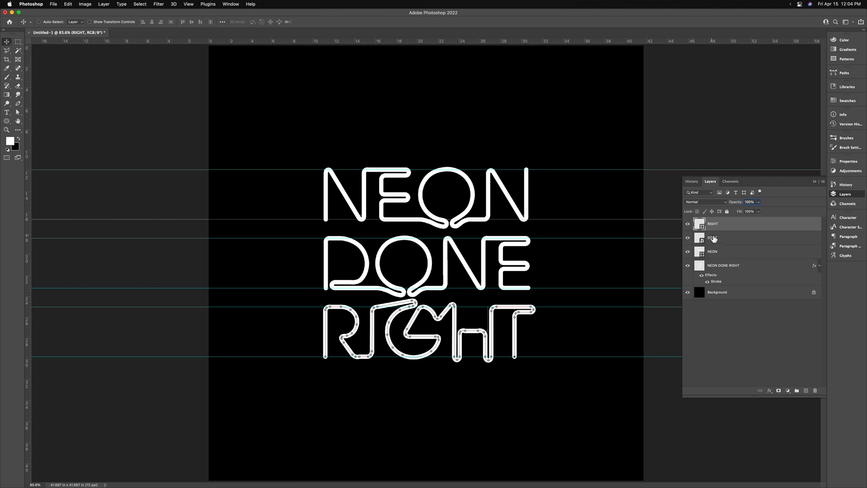
key("cmd+;")
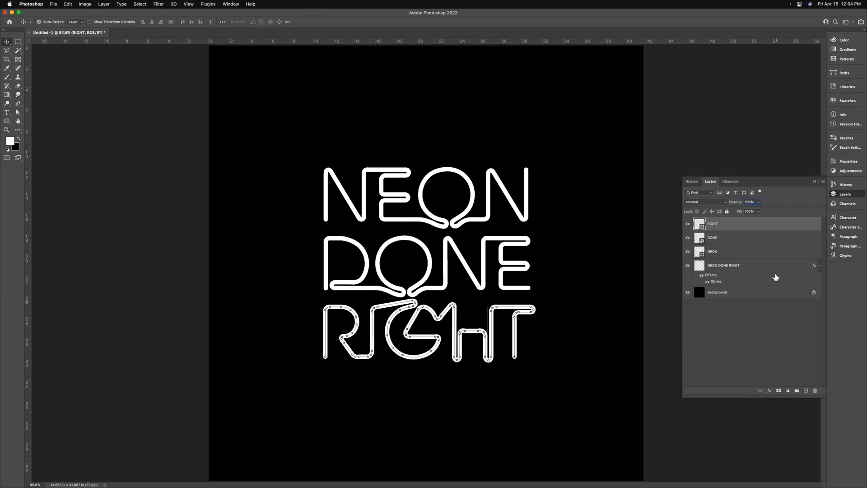
Select the NEON layer, check the reference text layer's options and hide it
left_click(713, 251)
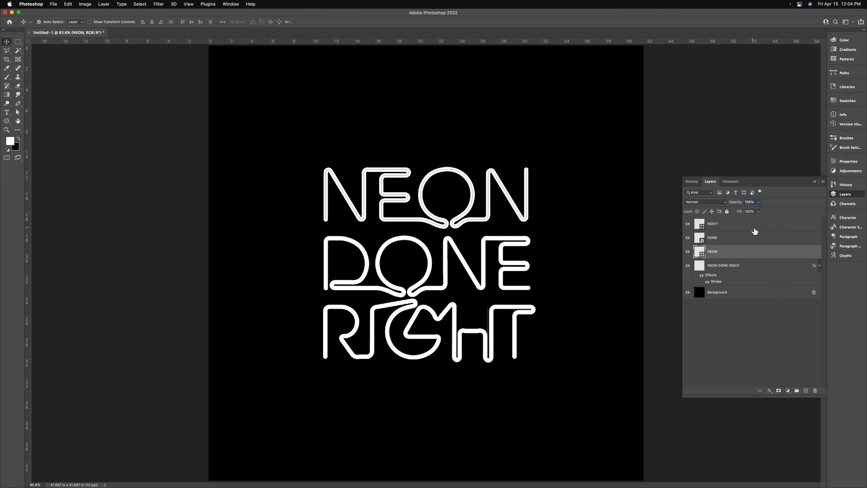
right_click(714, 223)
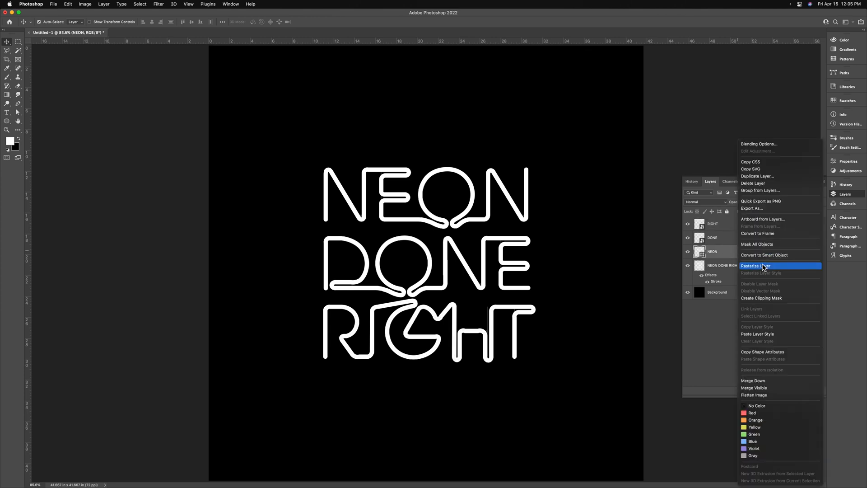
left_click(758, 266)
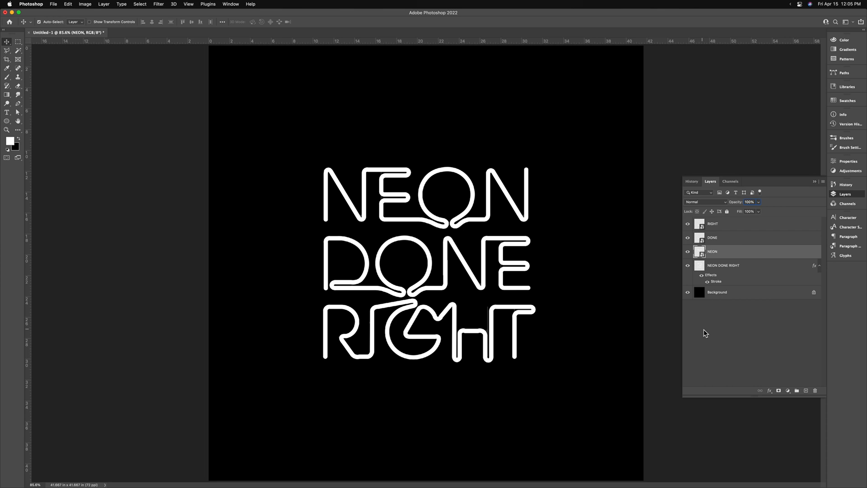
left_click(689, 265)
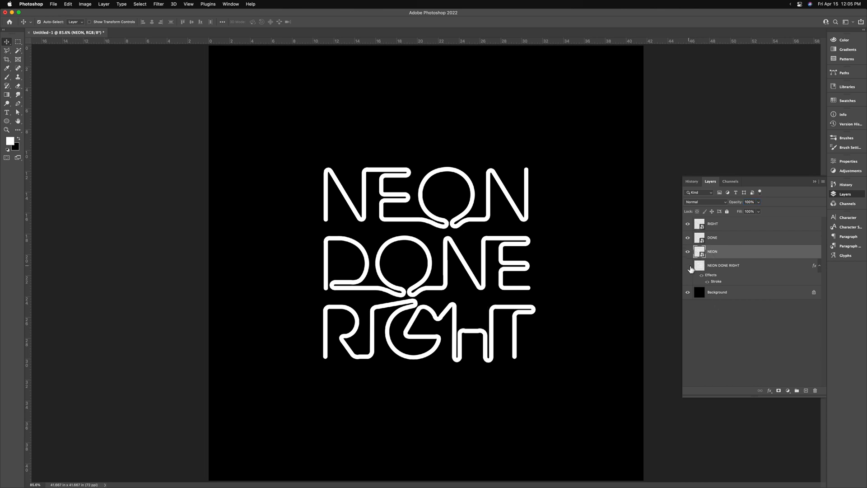
Delete the original NEON DONE RIGHT reference layer and confirm with Yes
left_click(723, 265)
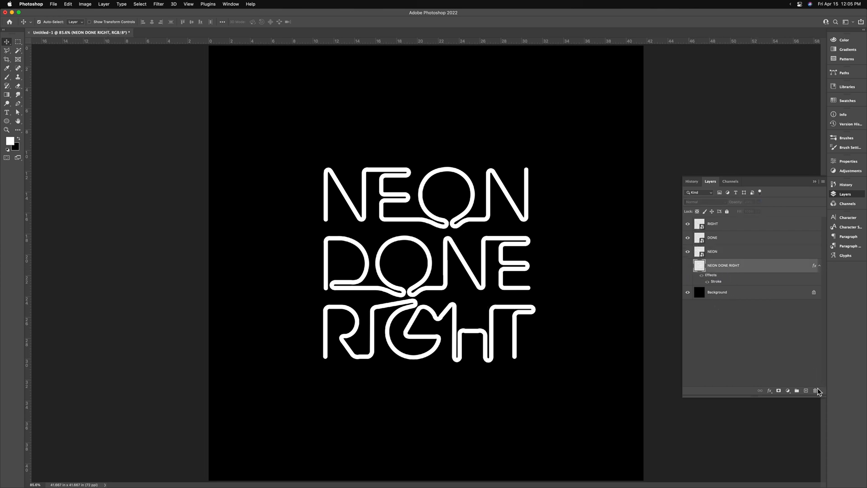
left_click(815, 390)
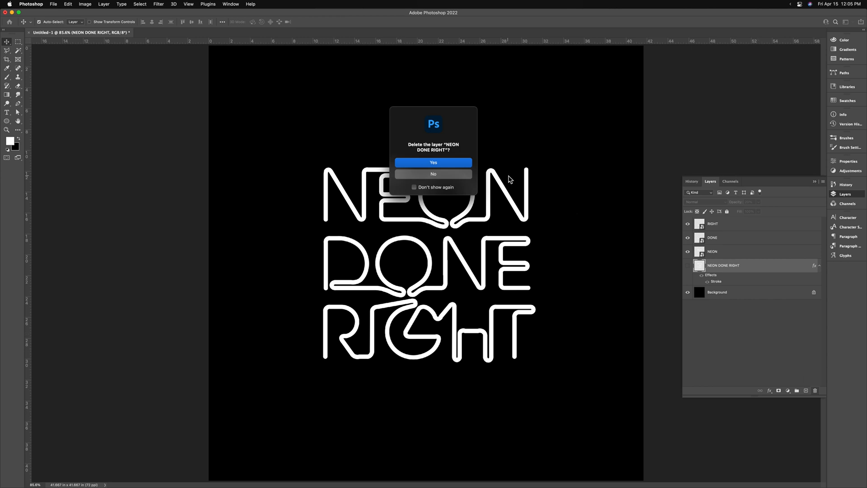
left_click(432, 163)
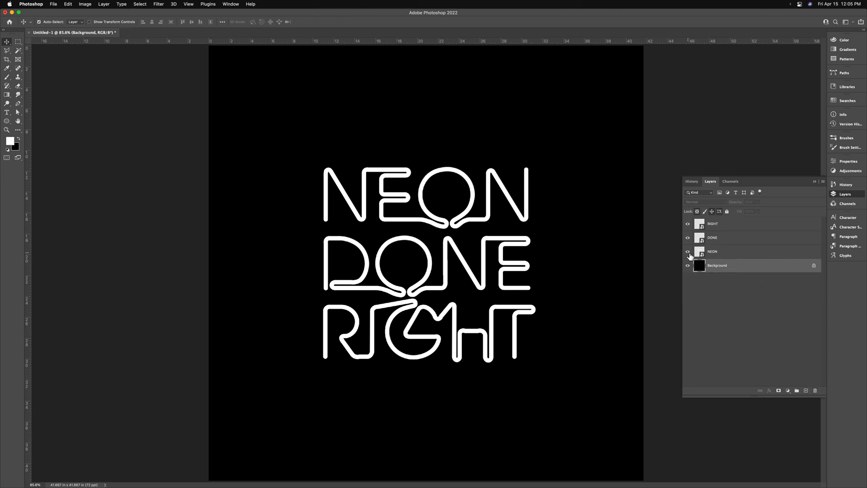
left_click(687, 252)
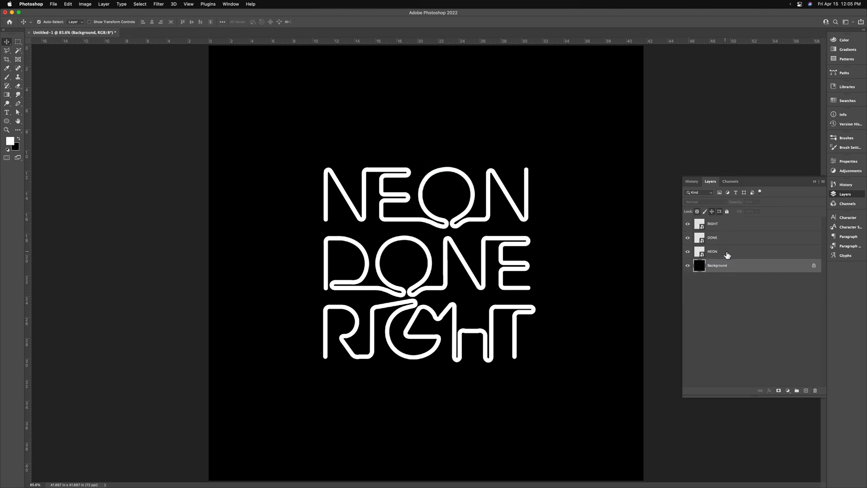
Hide RIGHT and DONE and place each word into its own Neon, Done or Right group
left_click(687, 237)
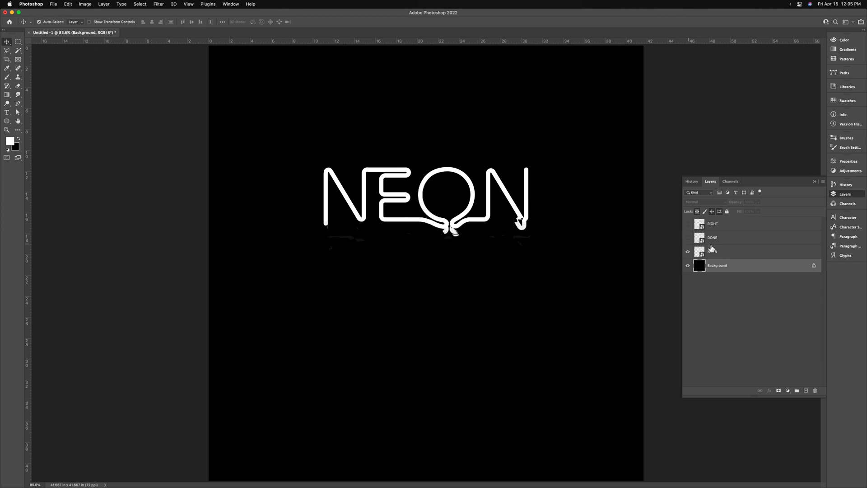
left_click(719, 252)
type("Neon")
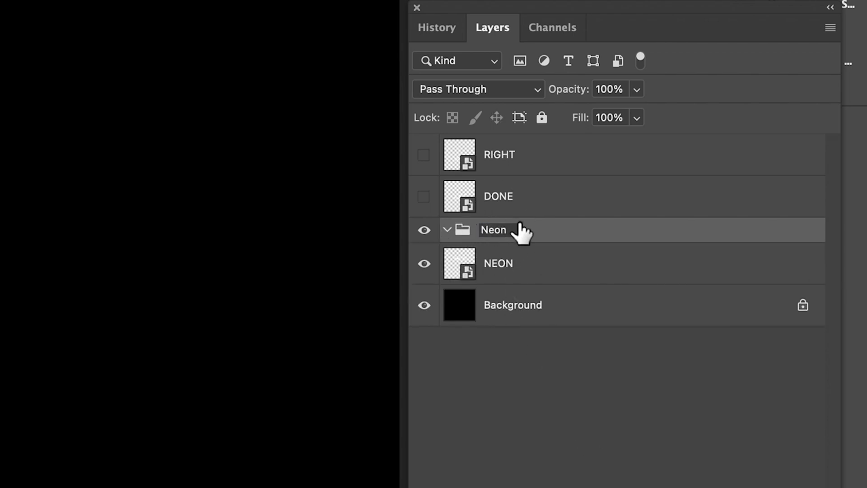
left_click(514, 263)
type("Done")
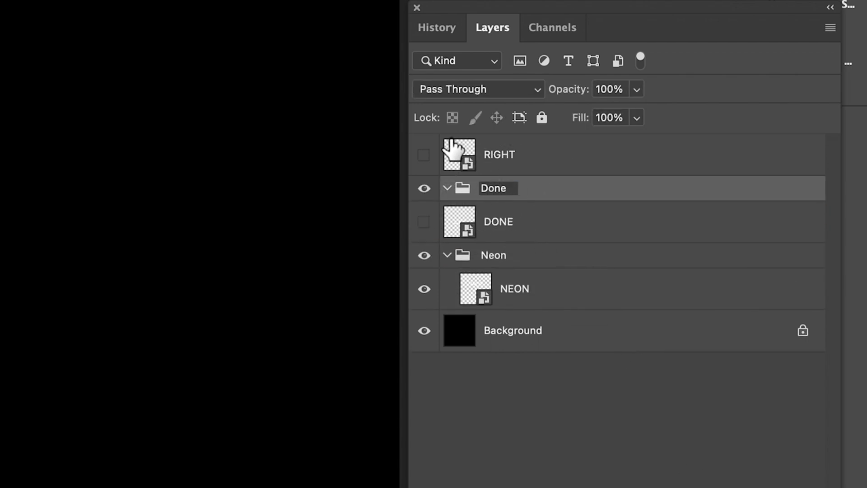
left_click(514, 222)
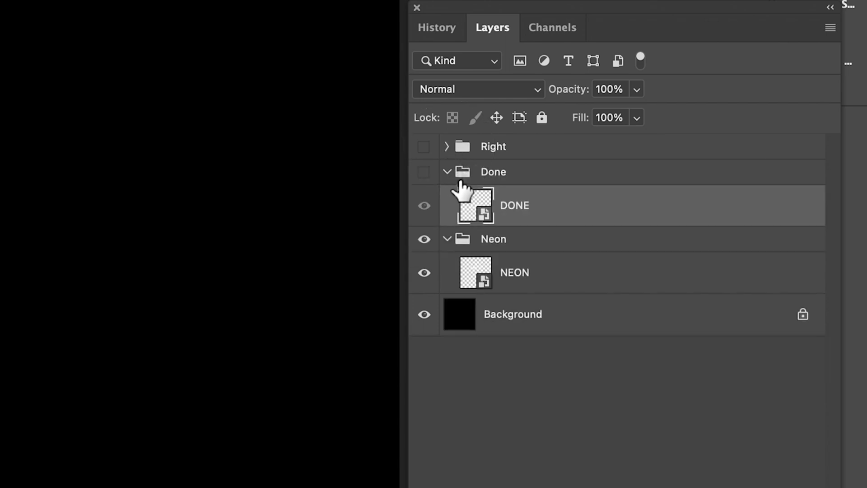
left_click(448, 172)
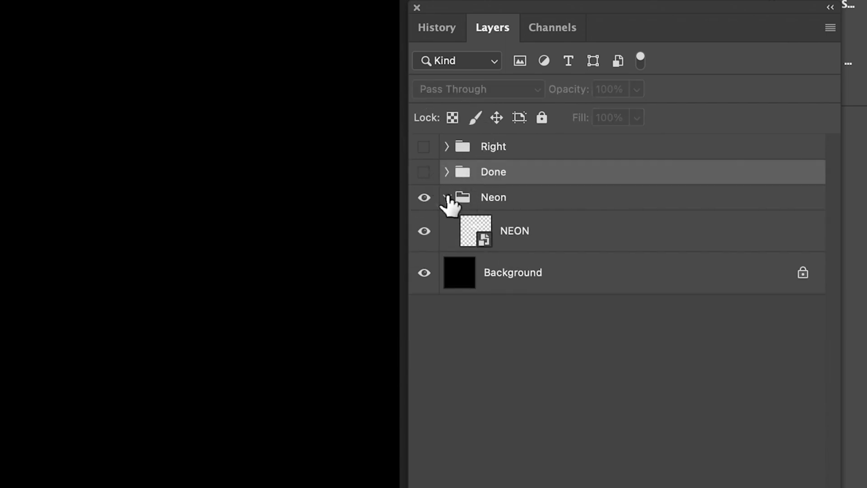
Duplicate the NEON layer inside its group with Cmd+J
left_click(515, 231)
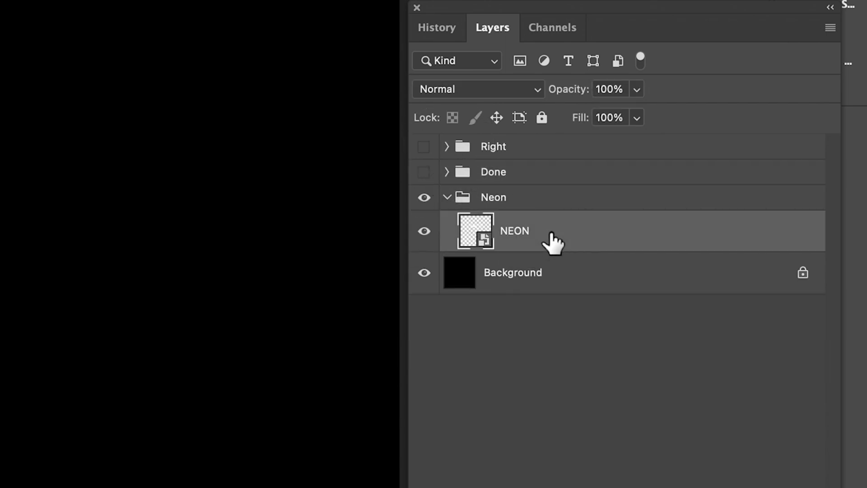
key("cmd+j")
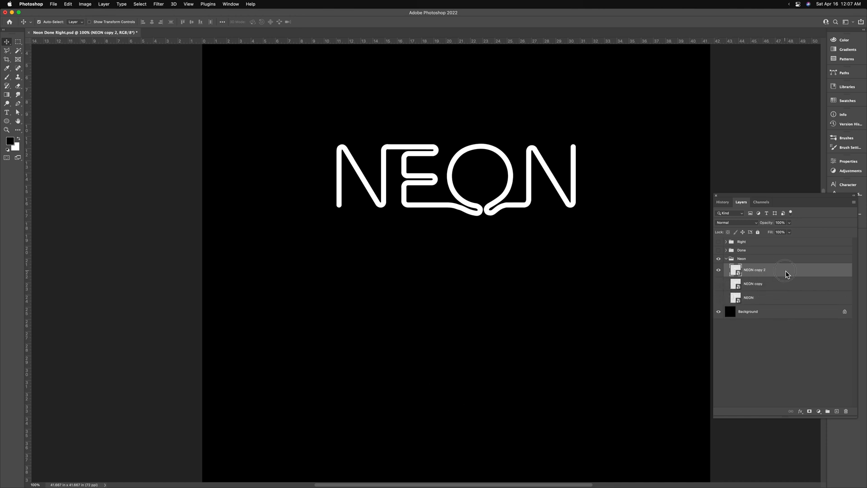
In NEON copy 2's Layer Style, swap Color Overlay for a gray 808080 Inner Glow with 18% noise, 10 px size
double_click(755, 269)
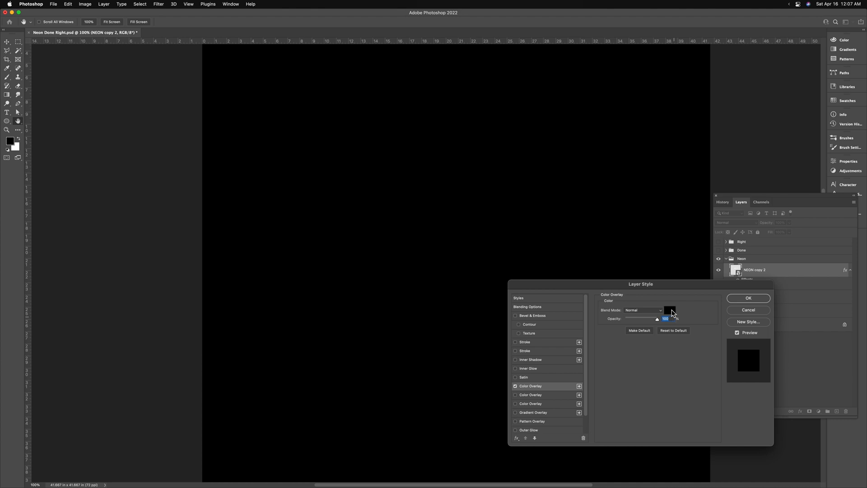
left_click(515, 386)
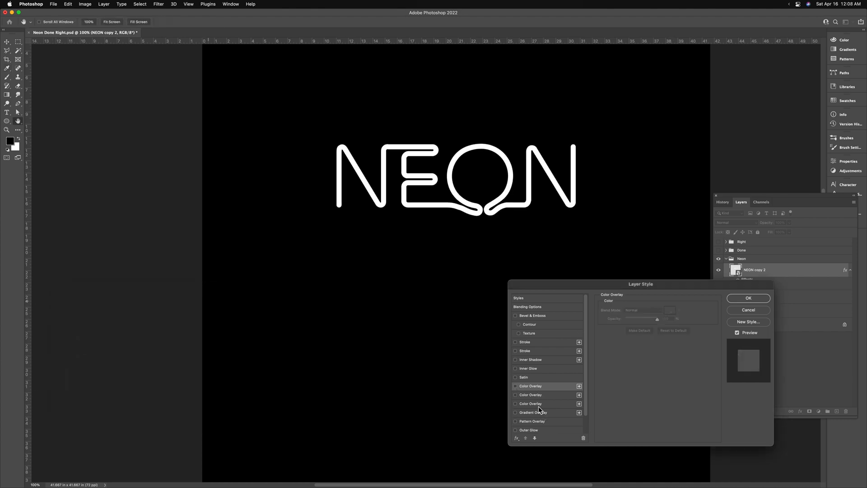
left_click(516, 349)
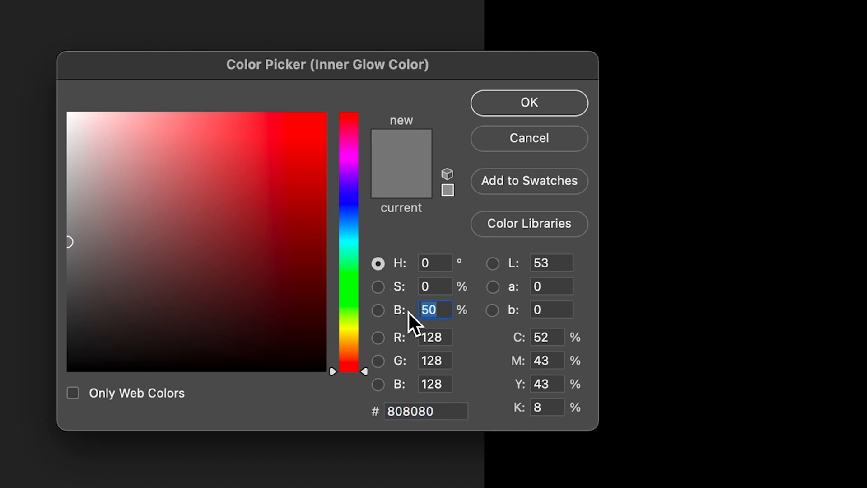
left_click(527, 103)
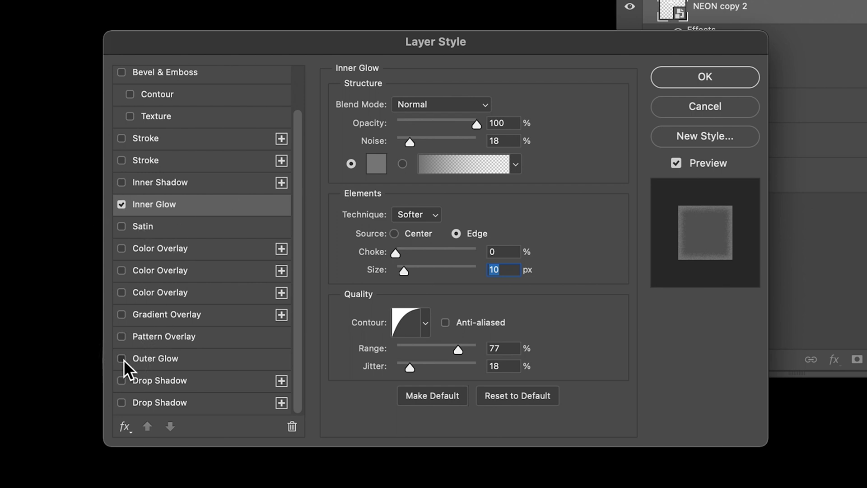
Enable an Outer Glow on NEON copy 2 with Opacity 100, Noise 21, Spread 21 and Size 32
left_click(157, 359)
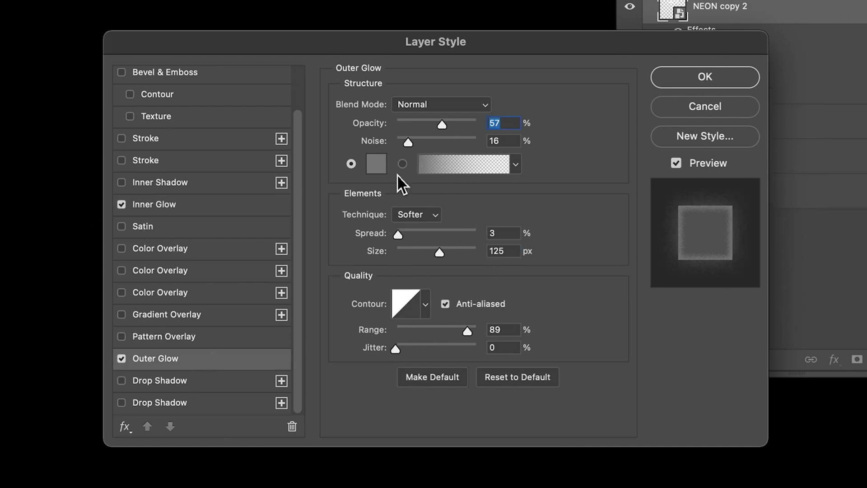
mouse_move(443, 126)
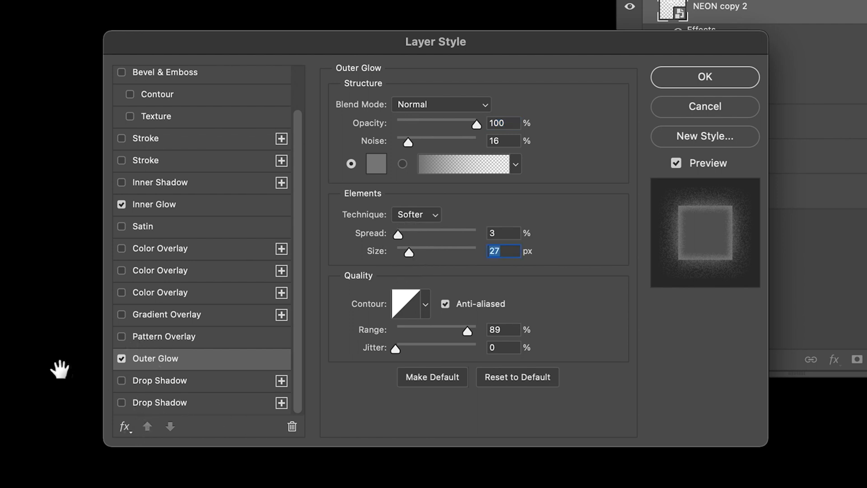
mouse_move(240, 349)
type("18")
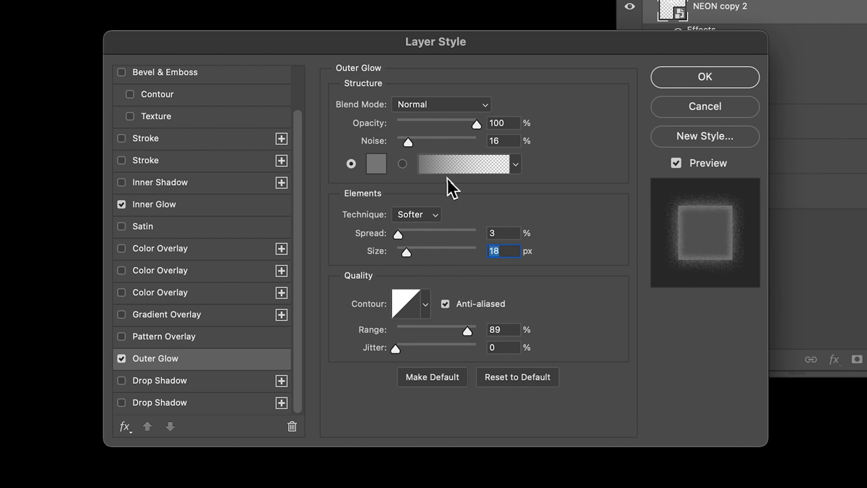
mouse_move(402, 248)
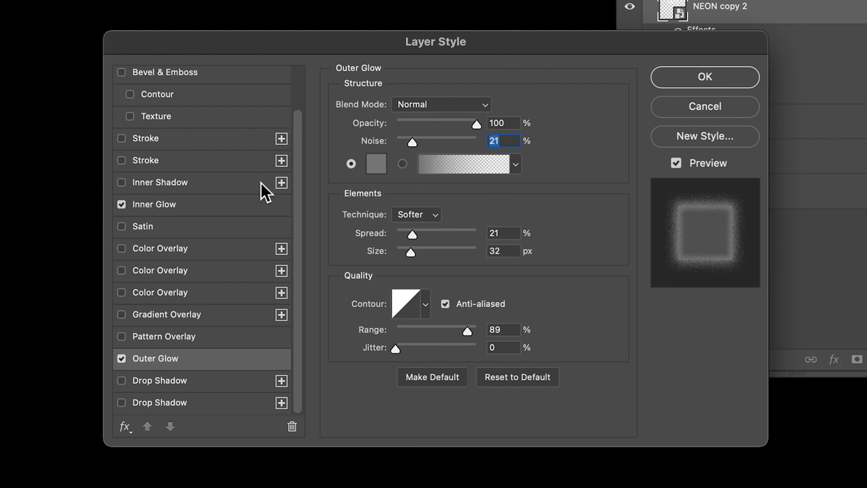
Add a Drop Shadow with Normal blend mode and near-black 0d0d0d color
left_click(161, 380)
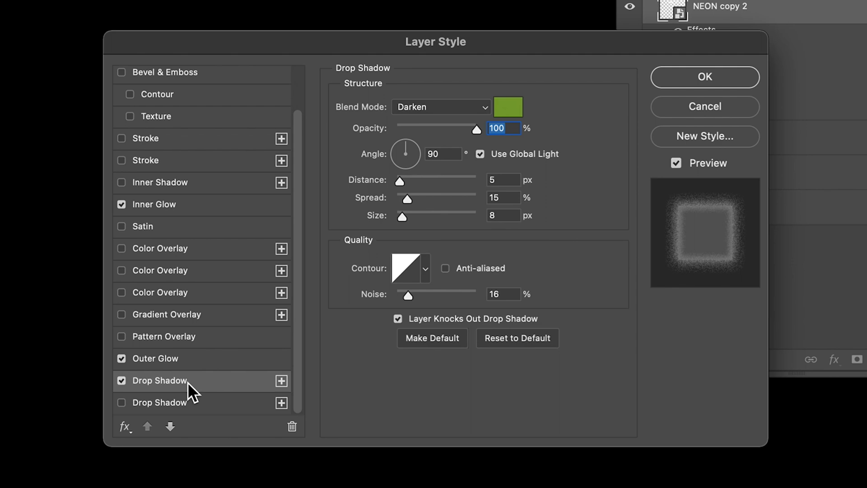
left_click(440, 106)
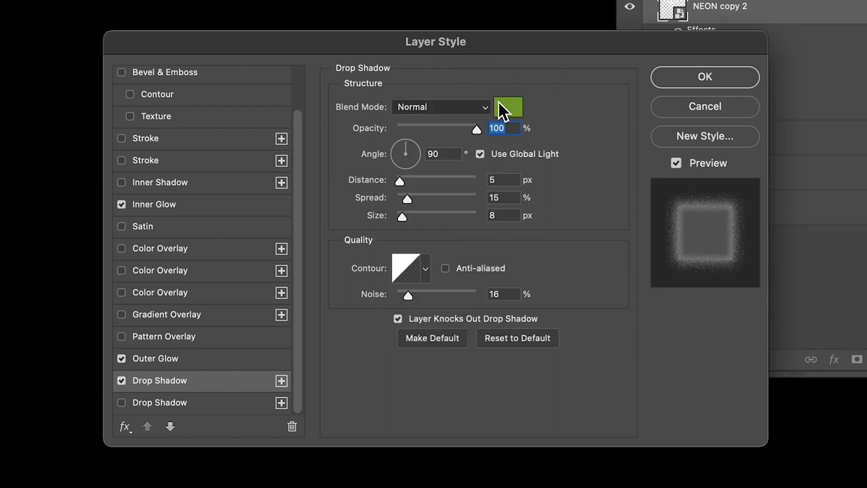
left_click(508, 106)
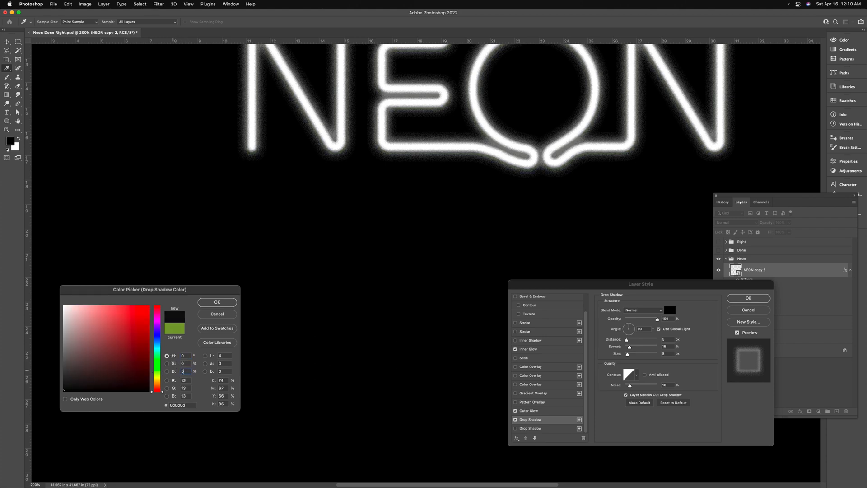
left_click(217, 302)
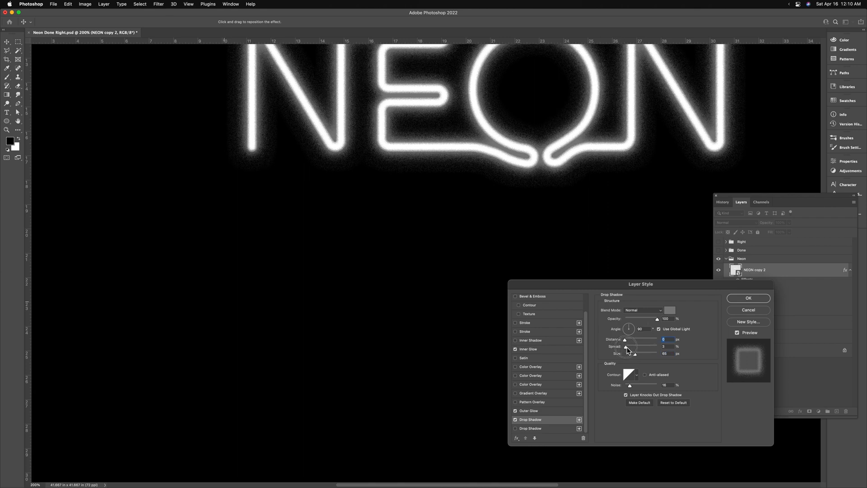
Toggle the drop shadow to compare, then apply the finished glow and shadow effects
left_click(516, 419)
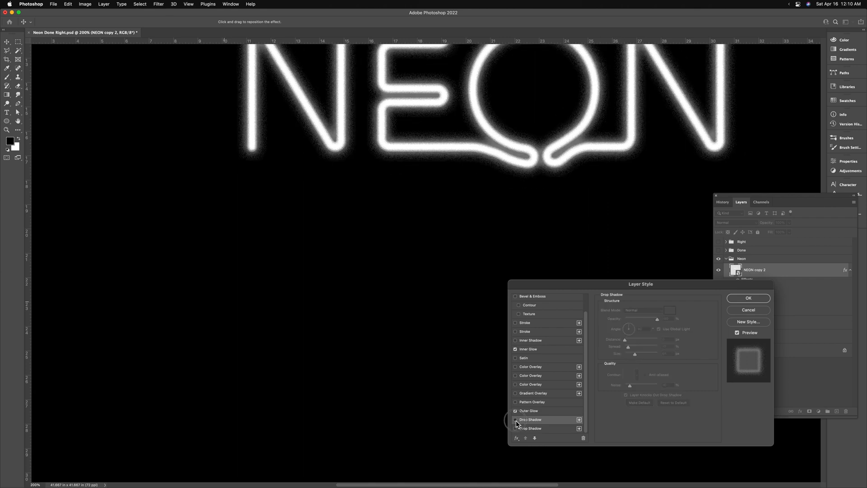
left_click(515, 419)
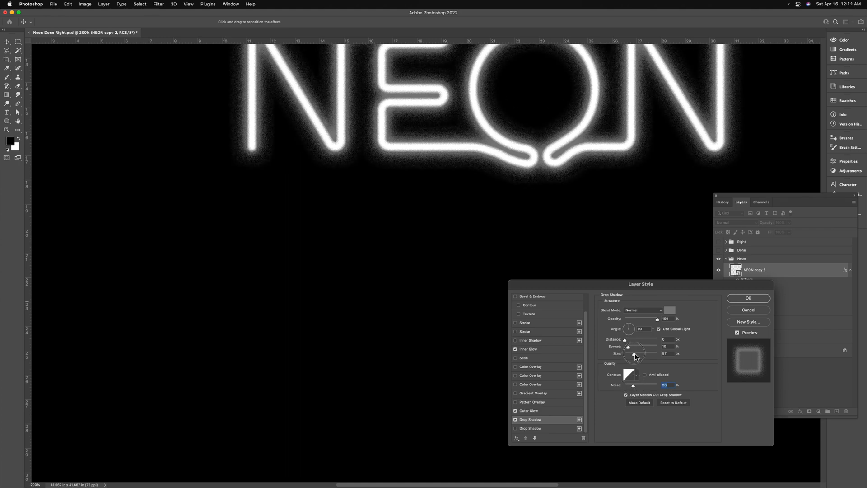
left_click(748, 299)
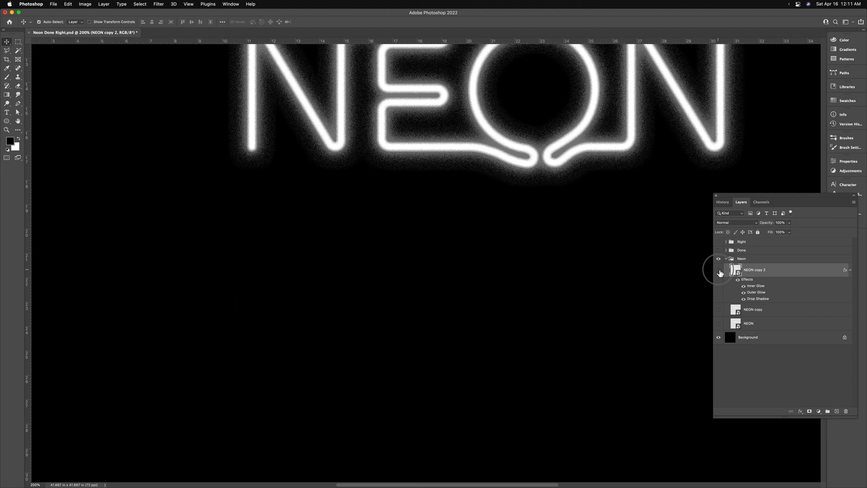
Hide NEON copy 2 and give NEON copy a dark gray 404040 Color Overlay
left_click(718, 272)
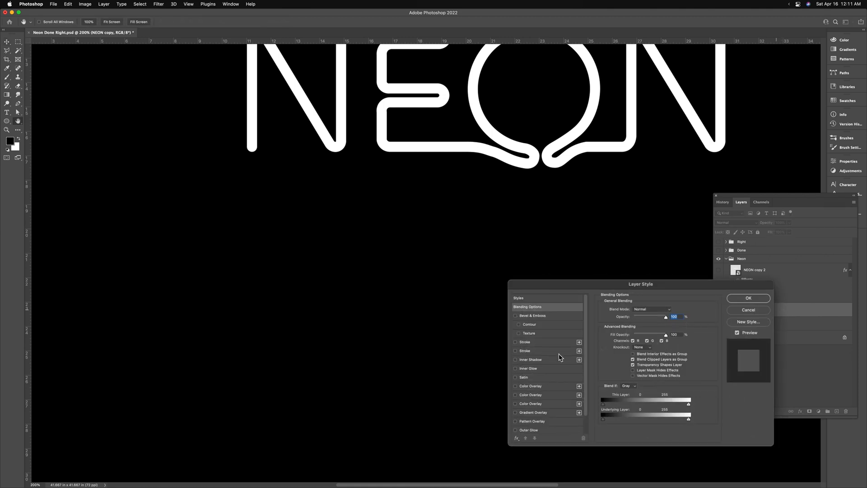
scroll("down", 3)
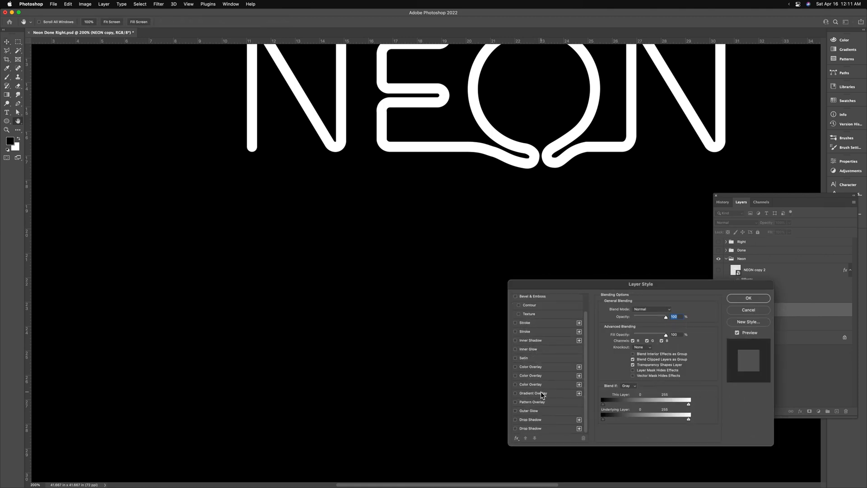
mouse_move(518, 347)
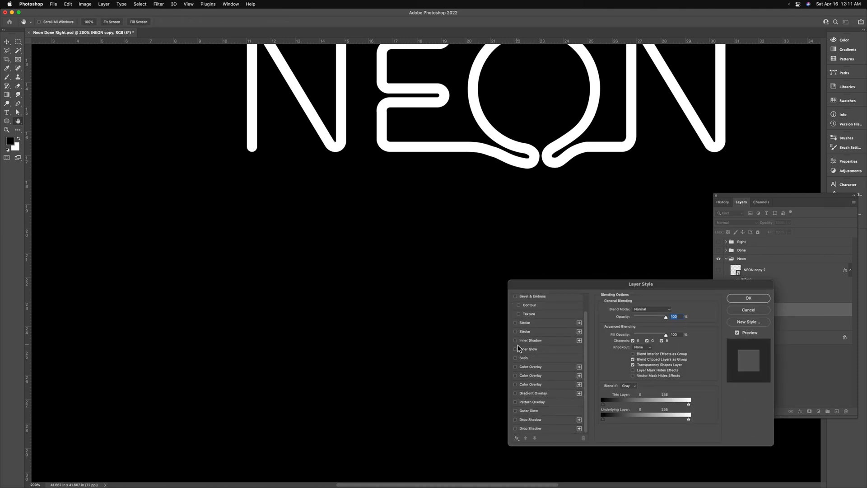
left_click(670, 310)
type("25")
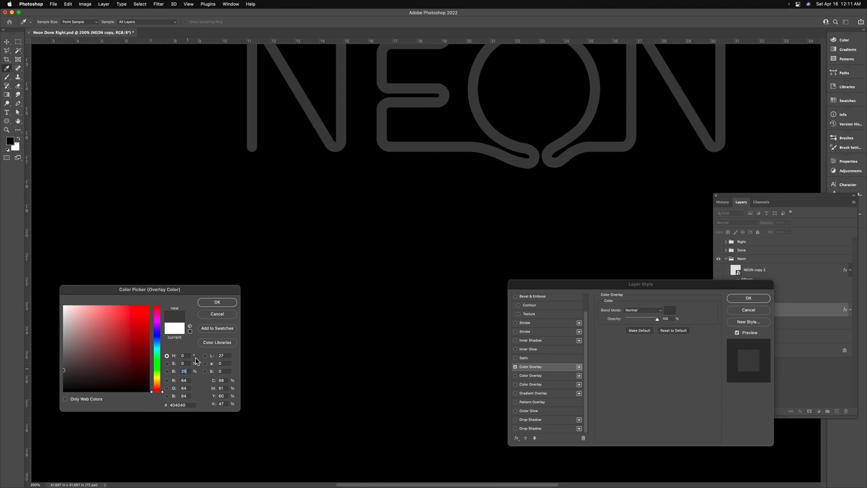
left_click(216, 302)
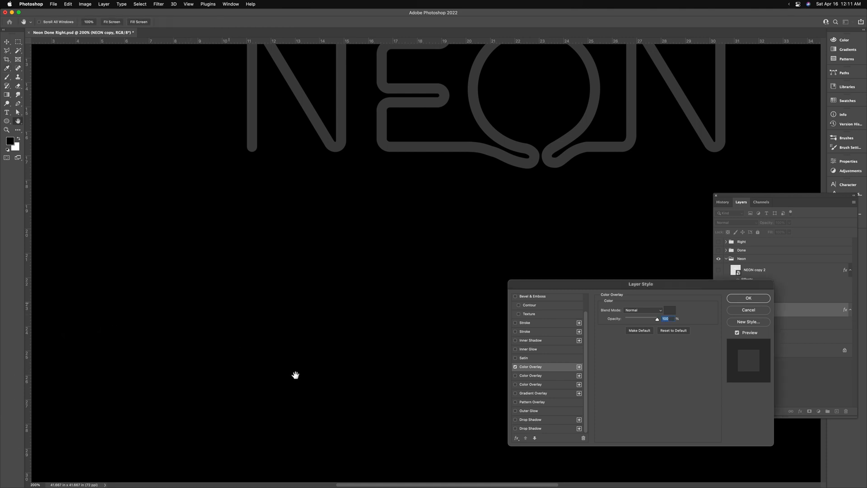
Add a Bevel & Emboss effect to NEON copy and apply the layer style
scroll("up", 3)
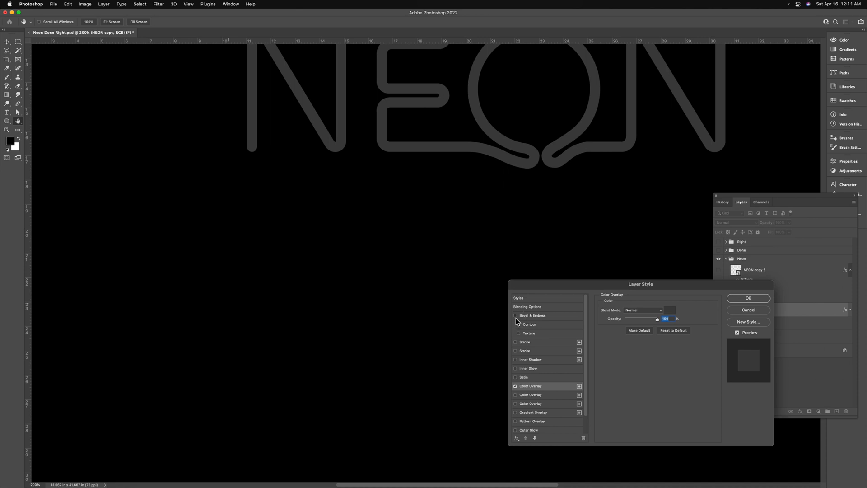
left_click(515, 315)
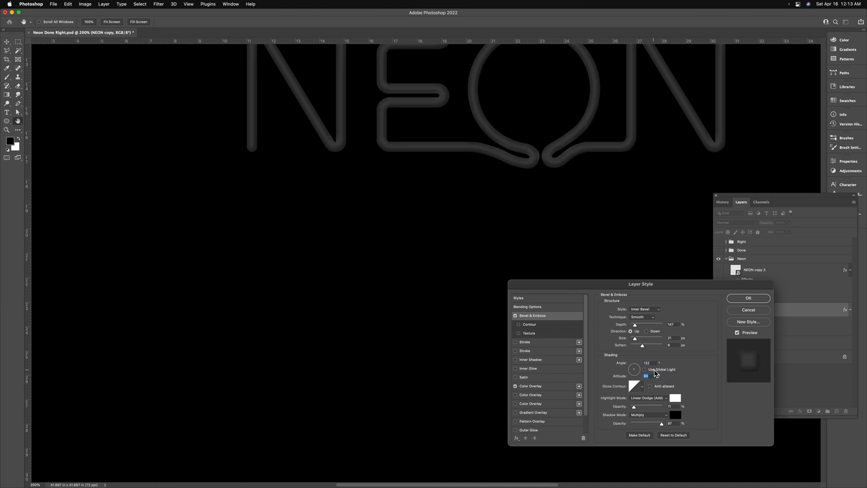
left_click(748, 299)
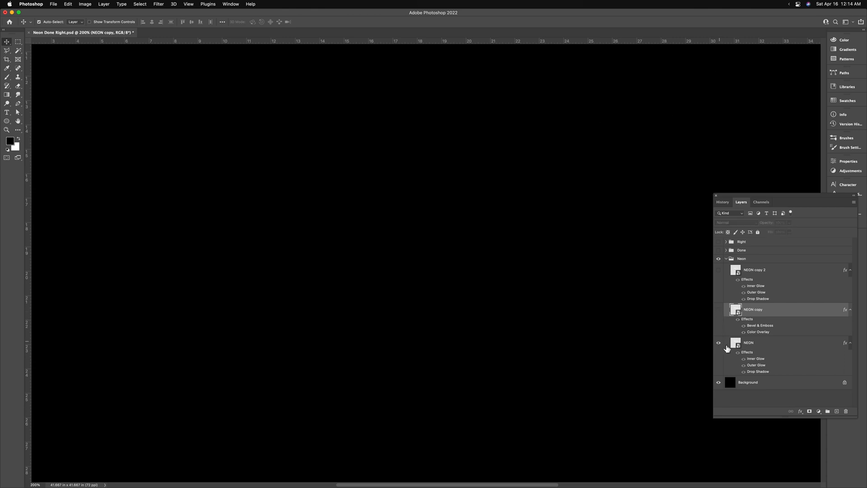
Show NEON, hide its Drop Shadow, enlarge and smooth its Outer Glow, then reveal NEON copy 2
left_click(719, 342)
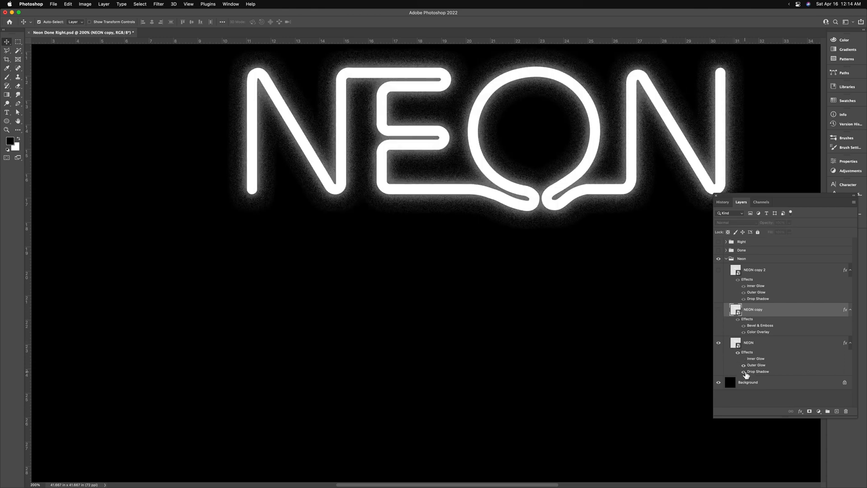
left_click(748, 342)
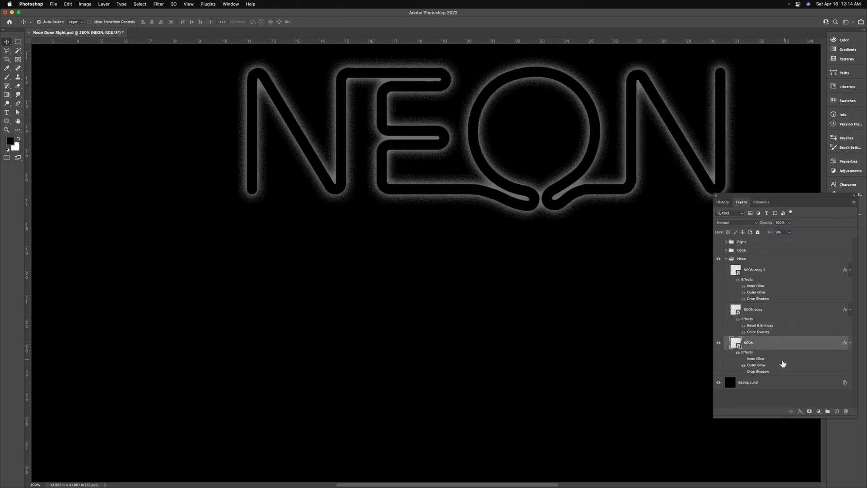
left_click(743, 365)
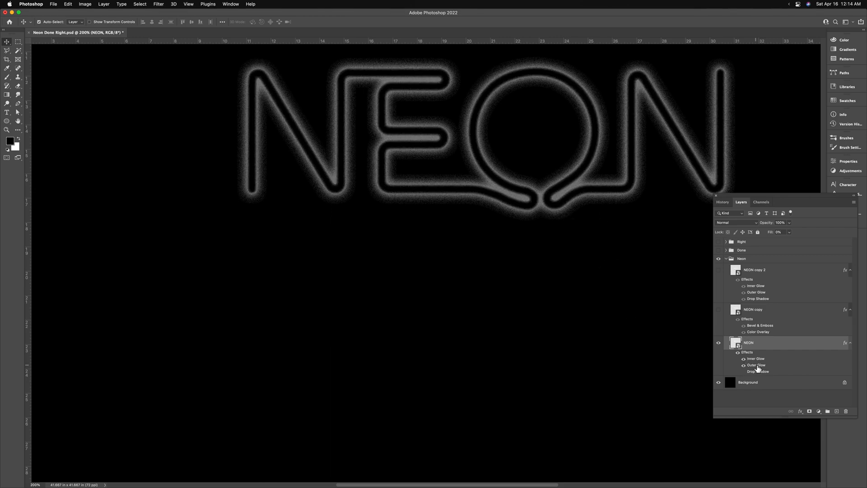
double_click(757, 365)
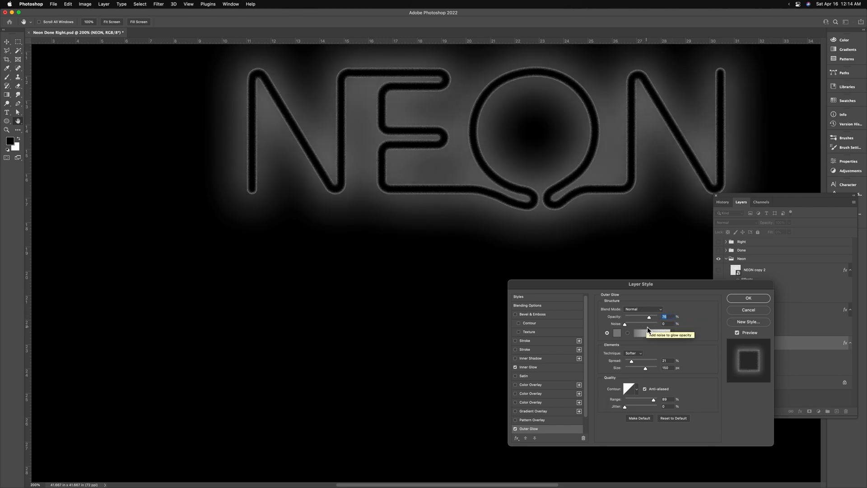
left_click(748, 298)
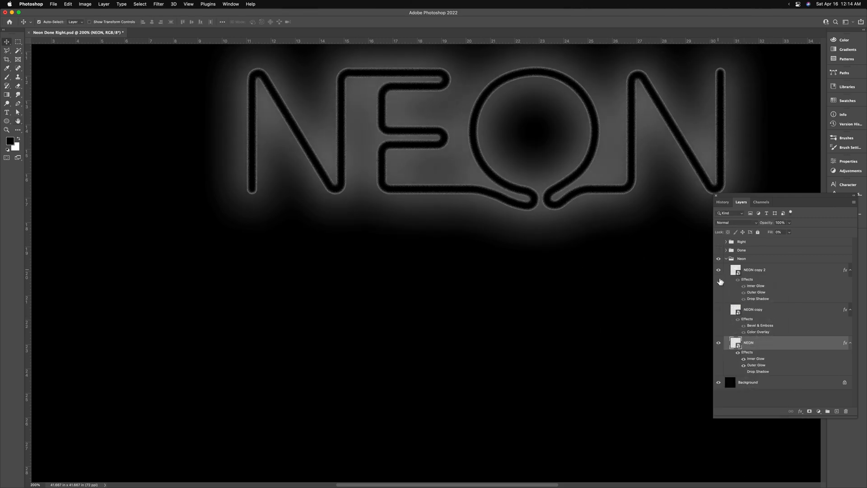
left_click(718, 269)
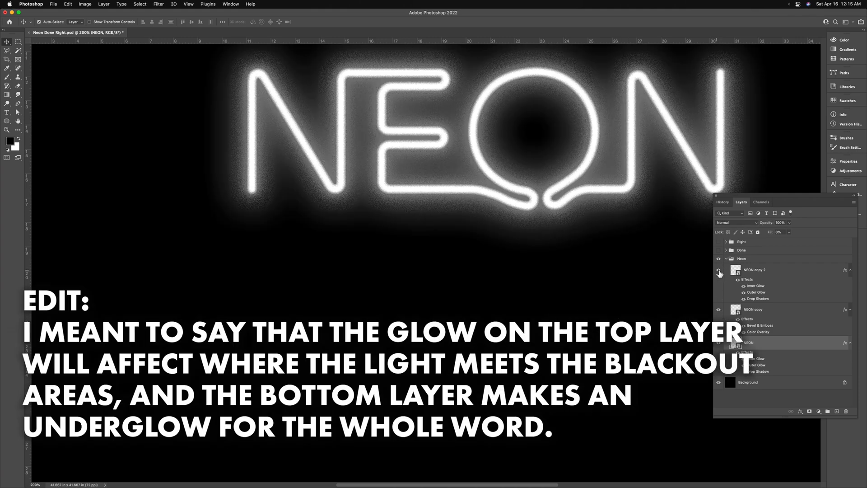
Group NEON copy into Group 1, select the group and switch to the Polygonal Lasso Tool
left_click(719, 273)
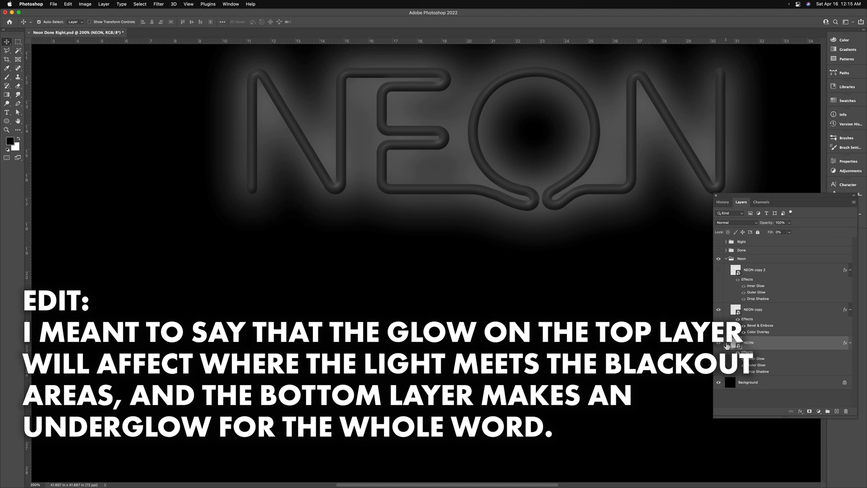
left_click(753, 309)
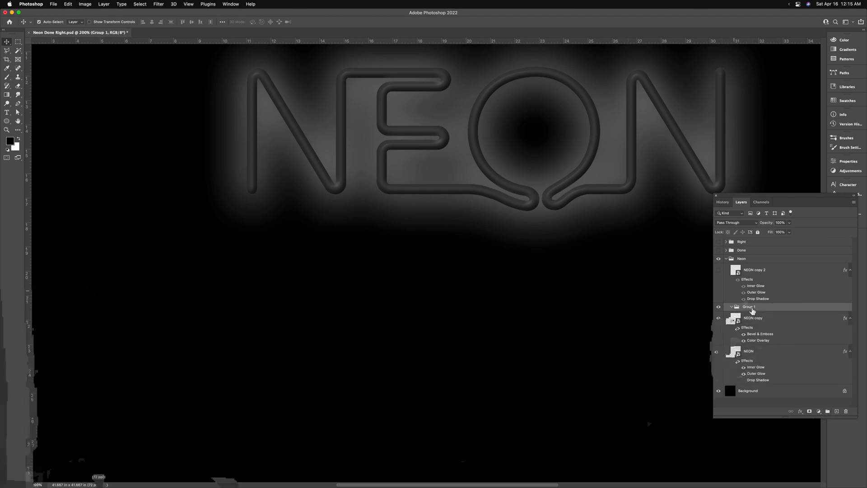
left_click(758, 317)
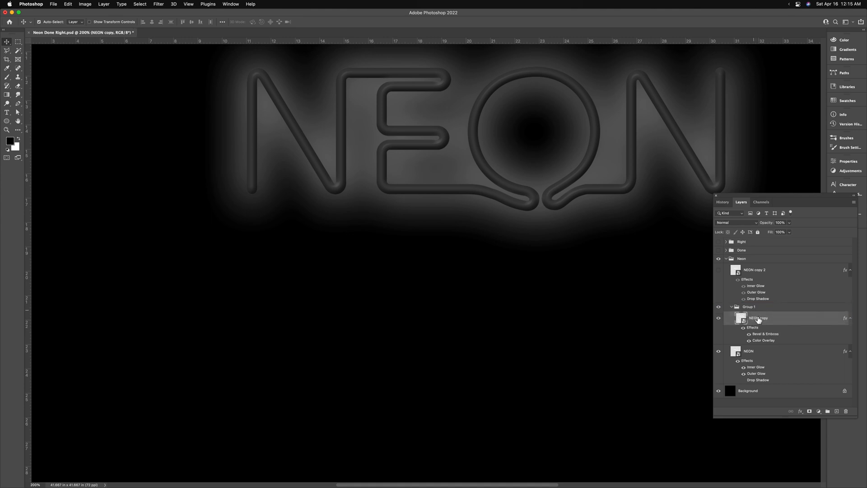
left_click(750, 306)
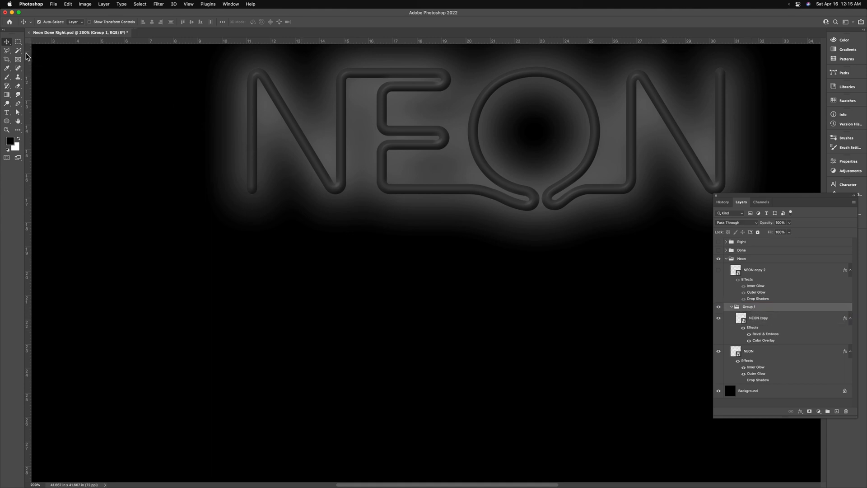
left_click(18, 42)
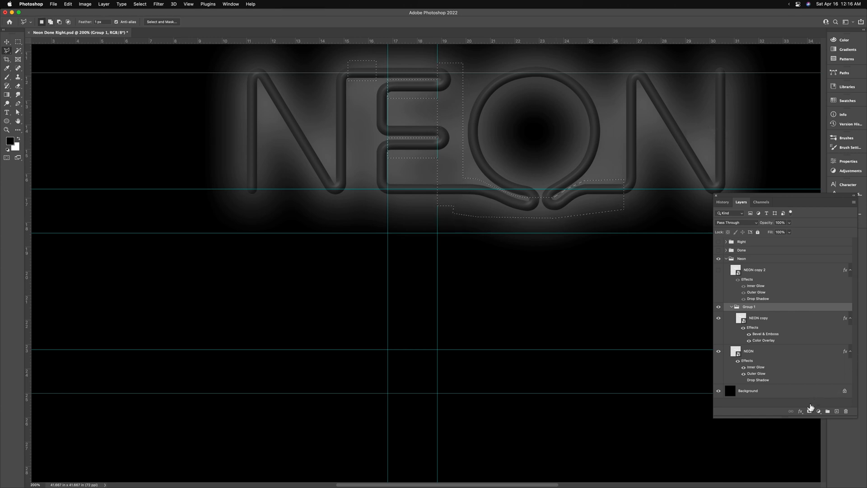
Mask Group 1 from the selection, invert NEON copy 2's mask with Cmd+I and collapse the Neon group
left_click(810, 411)
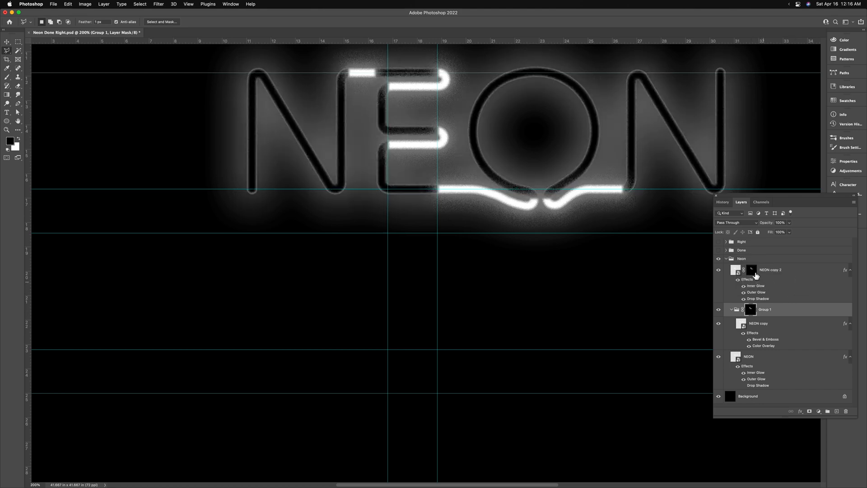
left_click(751, 270)
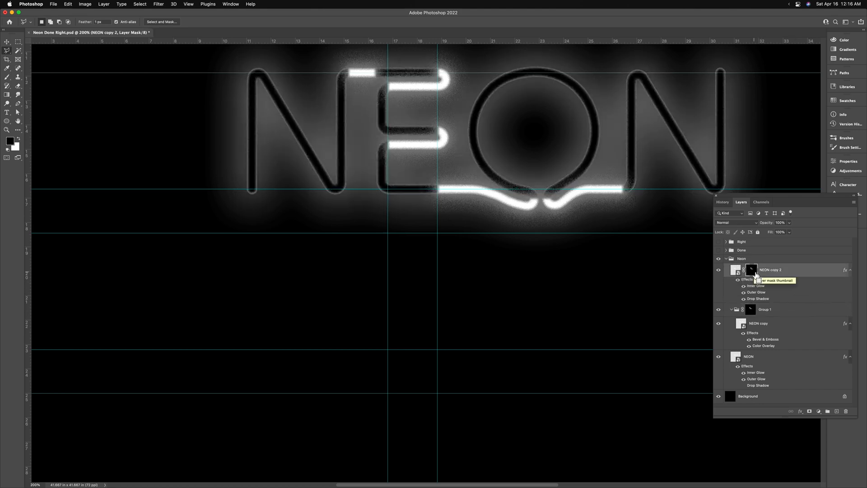
key("cmd+i")
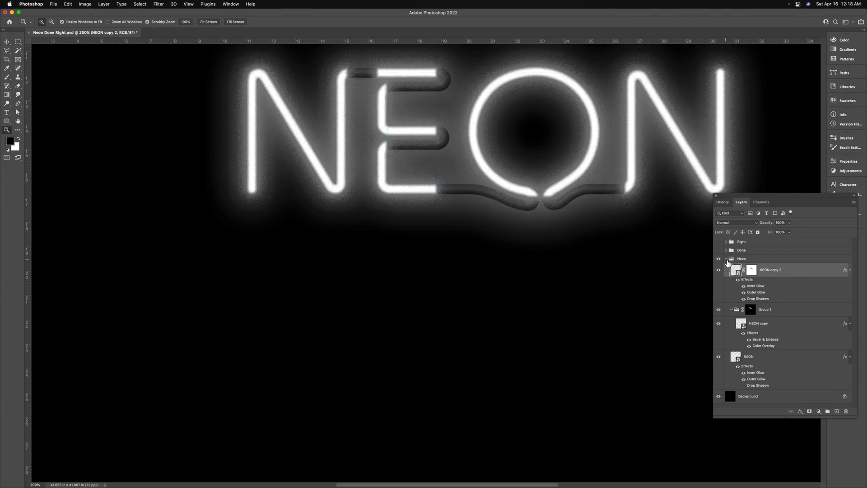
left_click(727, 259)
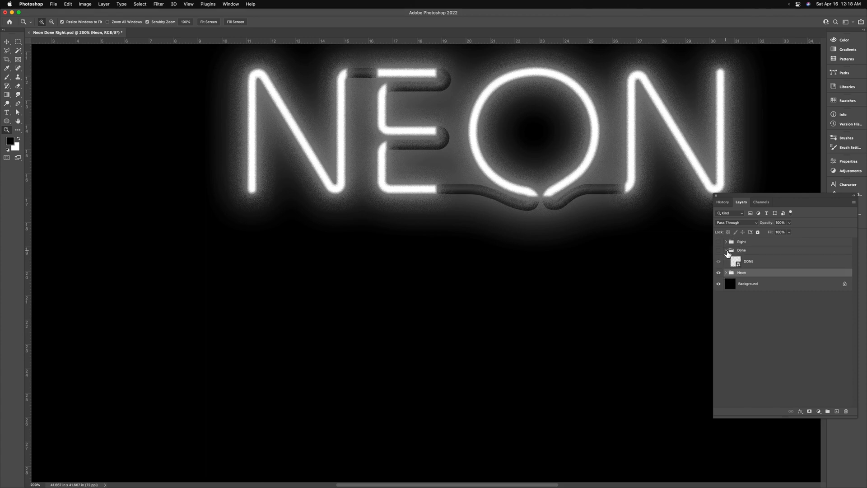
Show the DONE layer and duplicate it twice with Cmd+J
left_click(749, 260)
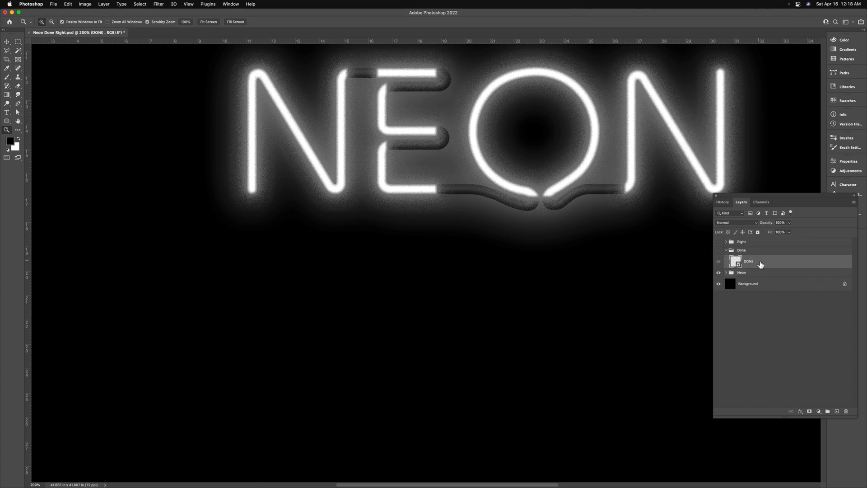
left_click(719, 261)
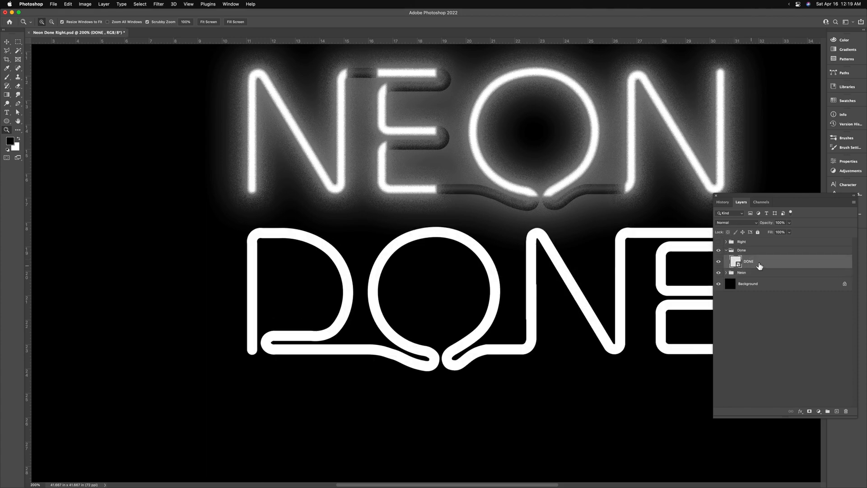
key("cmd+j")
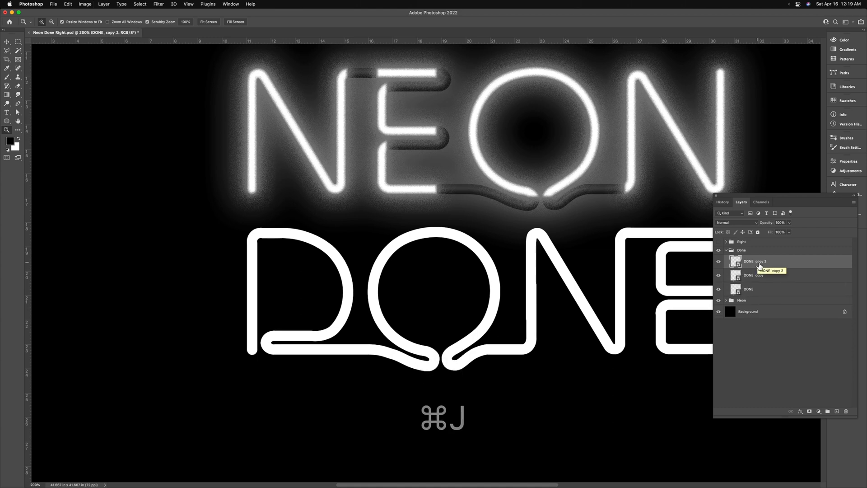
key("cmd+j")
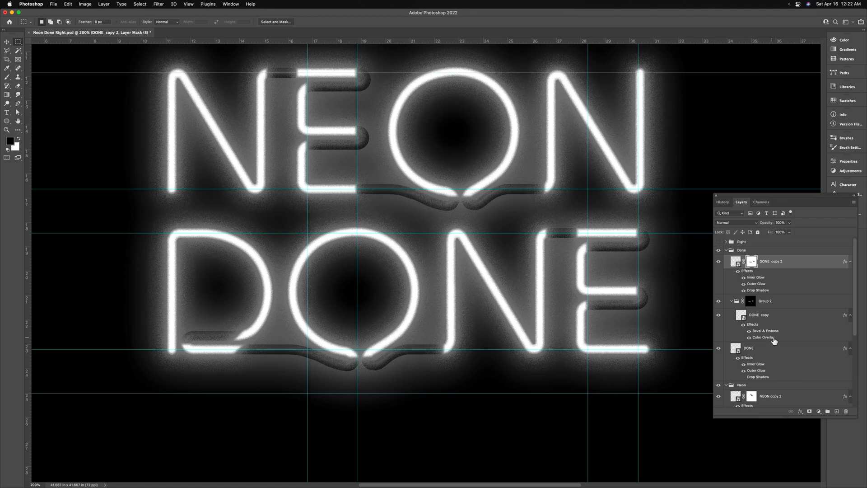
Group and mask DONE and RIGHT like NEON, then collapse all word groups
left_click(750, 253)
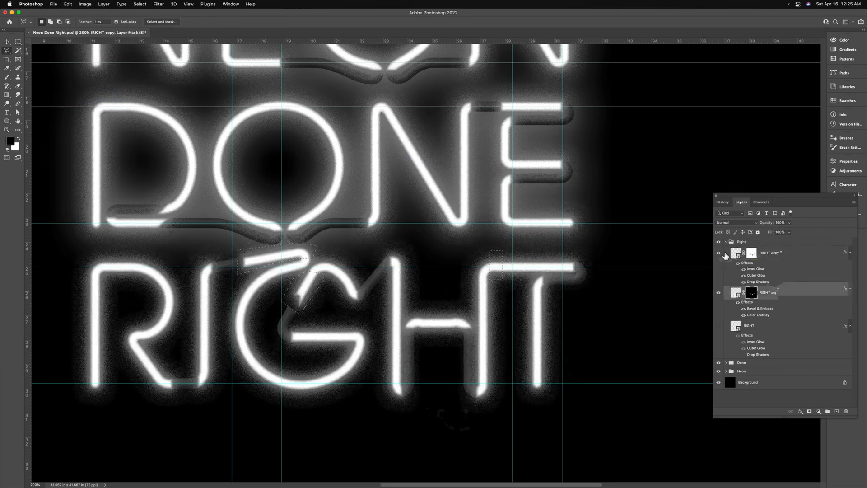
left_click(68, 3)
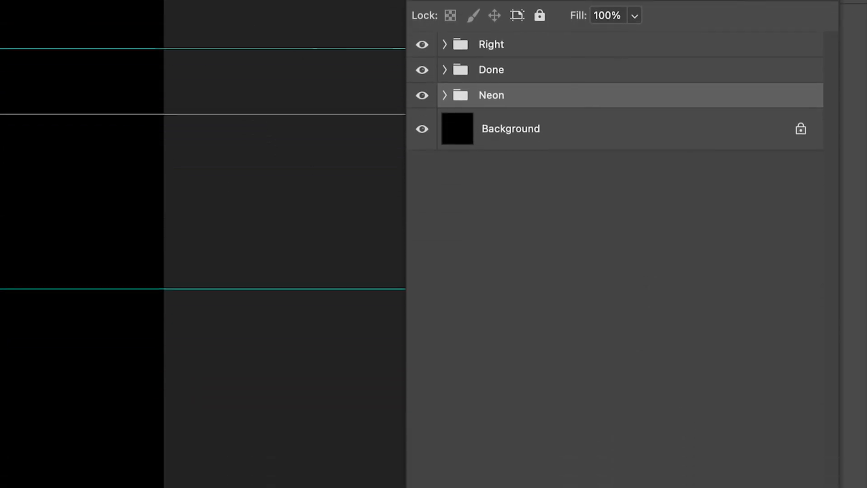
Add a Gradient Map adjustment above the Neon group and bring up its black-to-white gradient for editing
left_click(722, 272)
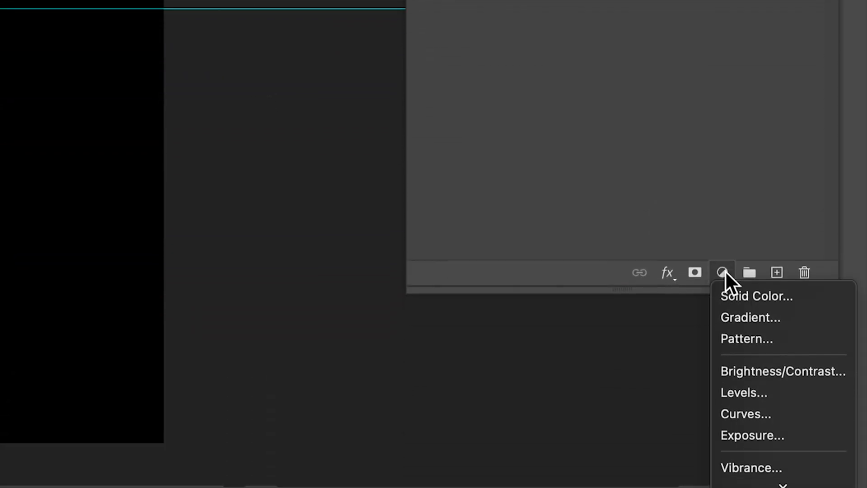
mouse_move(774, 444)
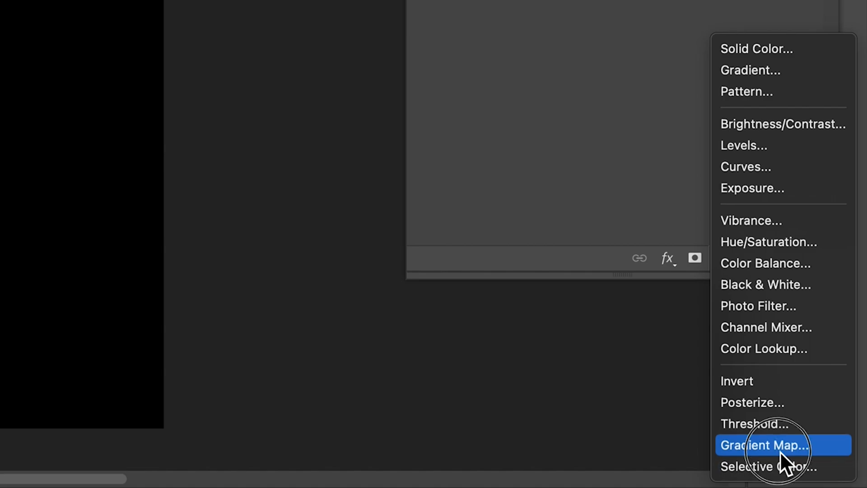
left_click(764, 444)
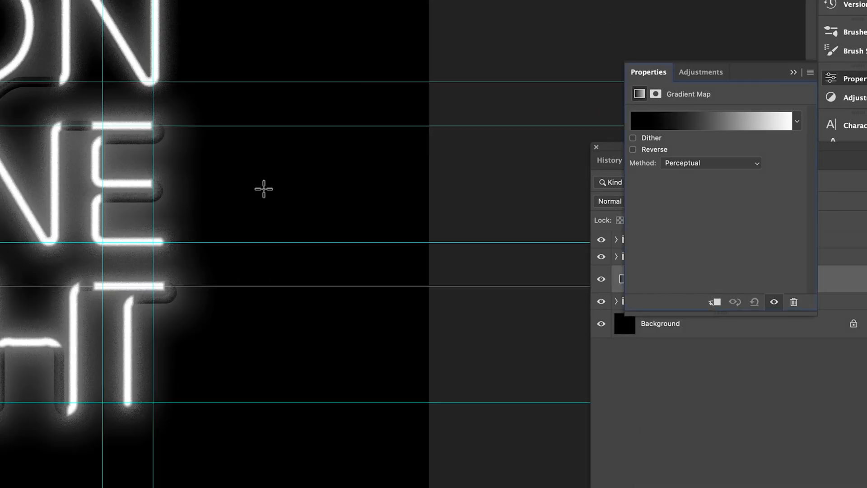
mouse_move(716, 133)
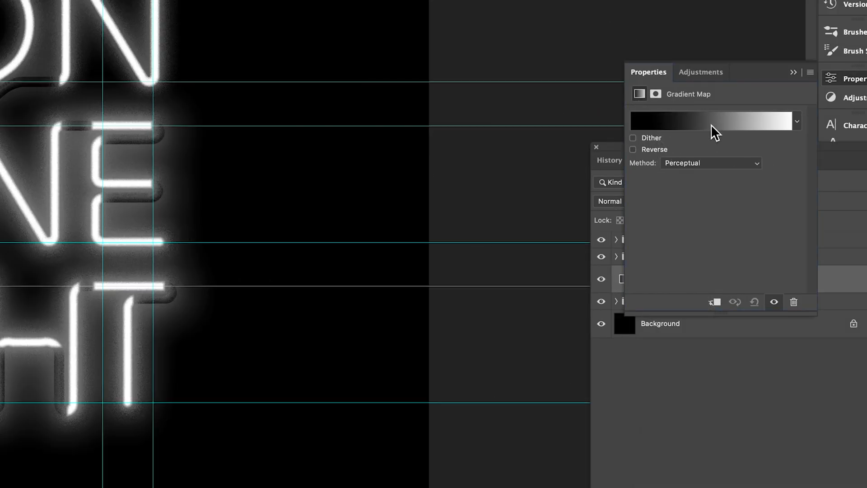
left_click(713, 122)
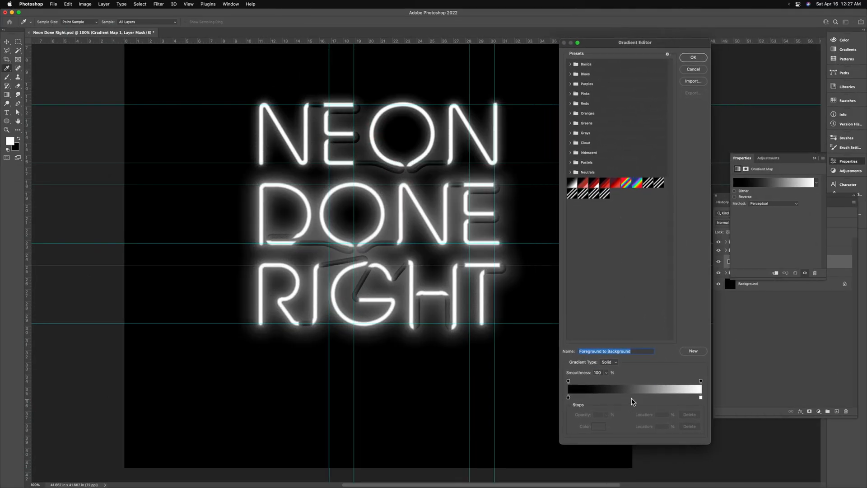
Add a mid-gradient stop at 50% and colour it bright magenta
left_click(630, 387)
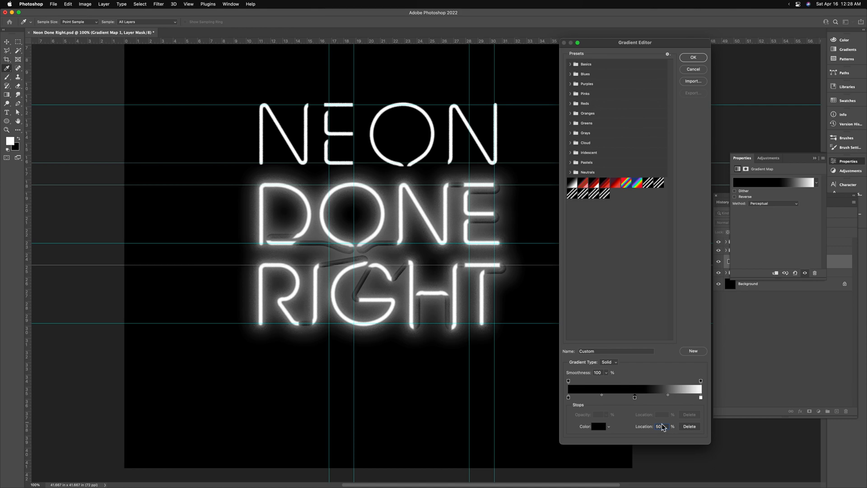
left_click(597, 426)
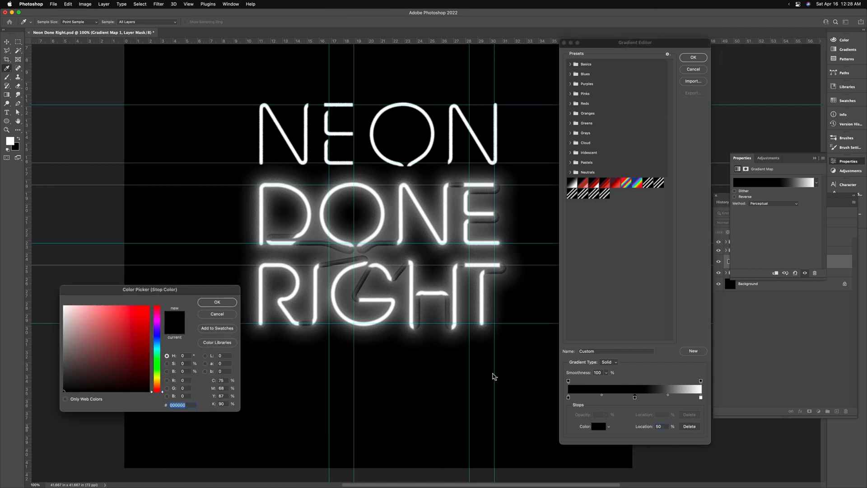
left_click(157, 320)
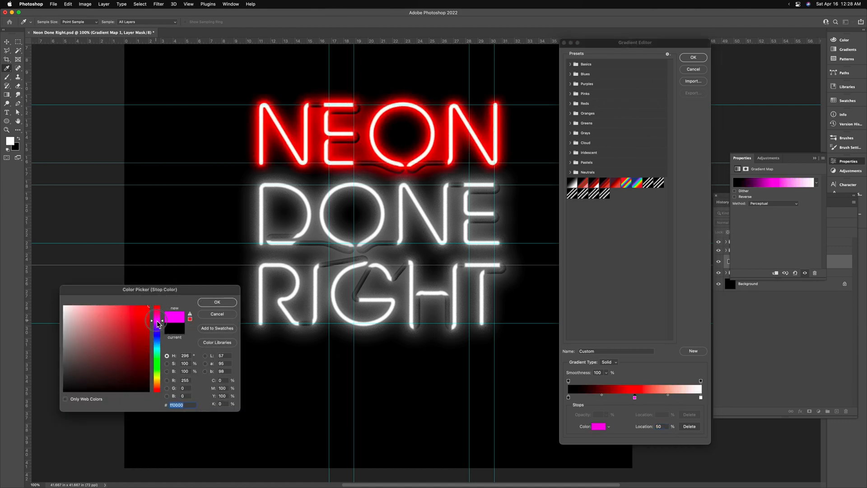
left_click(151, 321)
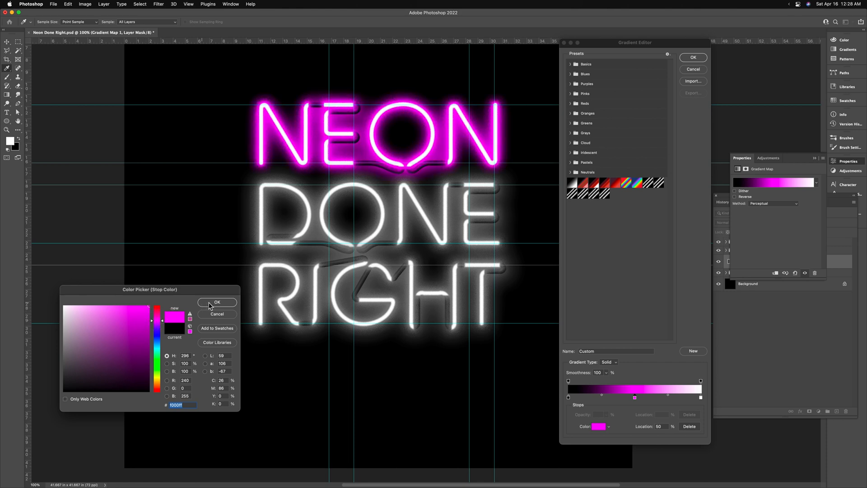
left_click(217, 302)
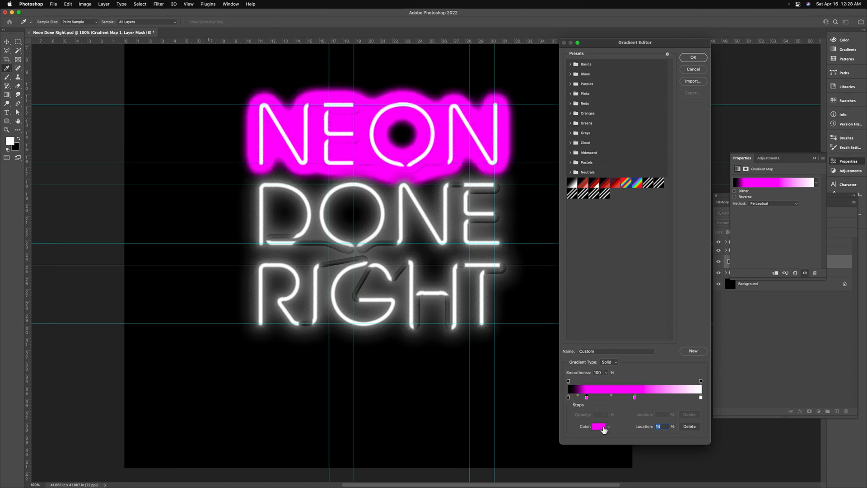
Set the darker stop to deep purple and accept the finished pink gradient
left_click(599, 426)
type("50")
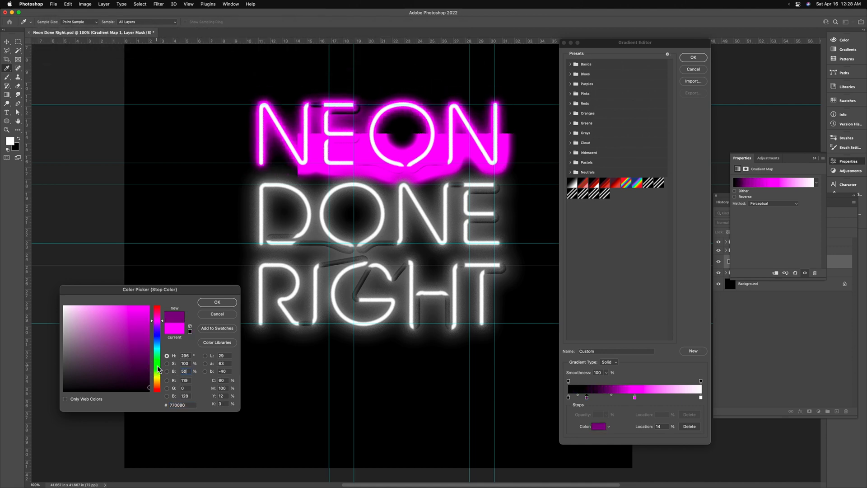
left_click(217, 302)
type("25")
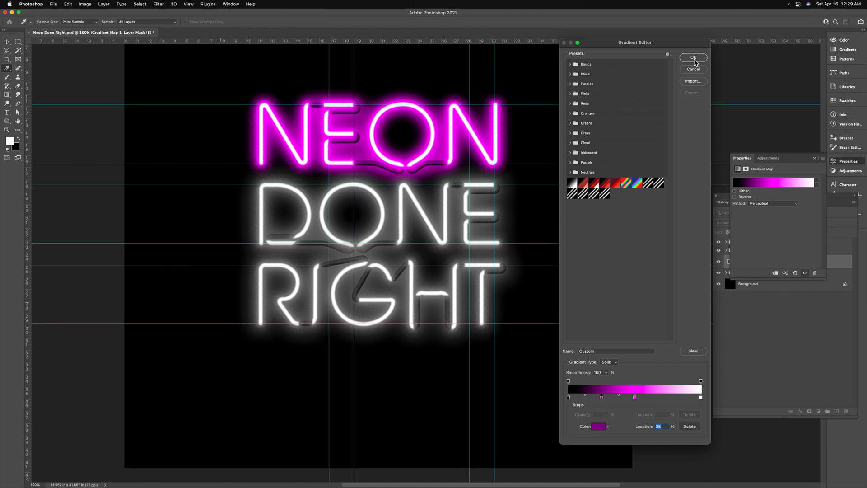
left_click(693, 58)
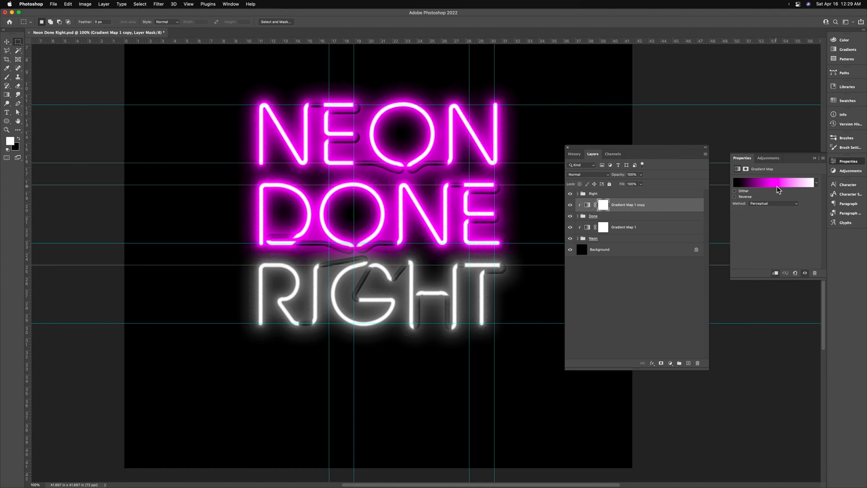
Shift the copied DONE gradient map's middle stop to cyan
left_click(774, 182)
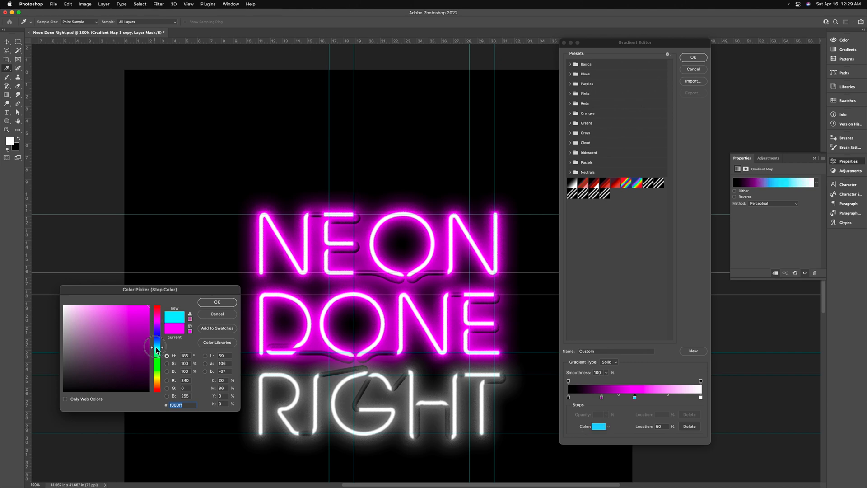
left_click(157, 346)
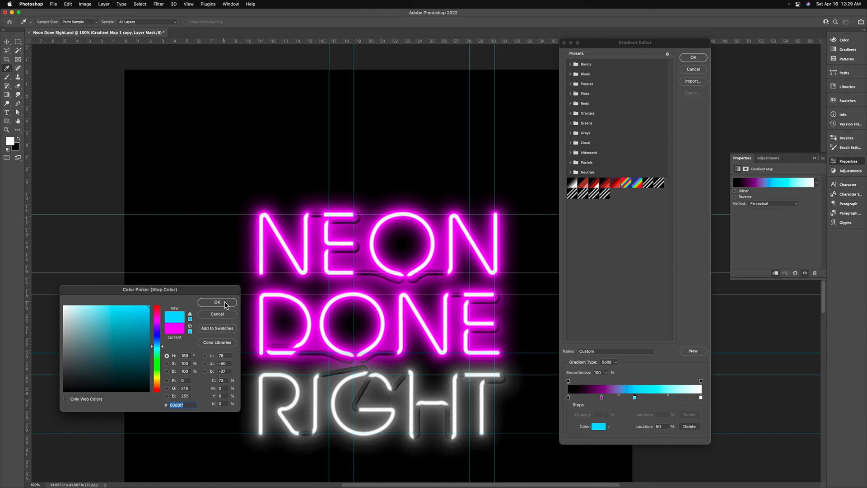
left_click(218, 302)
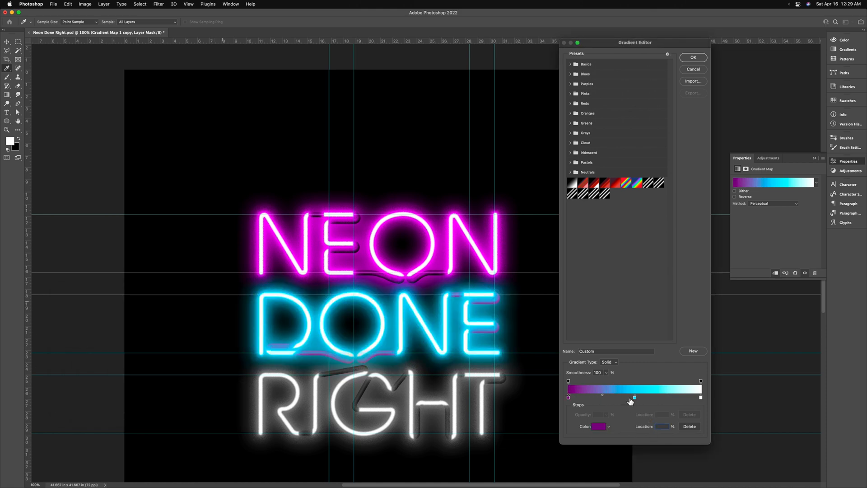
Add a deep teal stop, make the first stop black and accept the cyan gradient
left_click(613, 397)
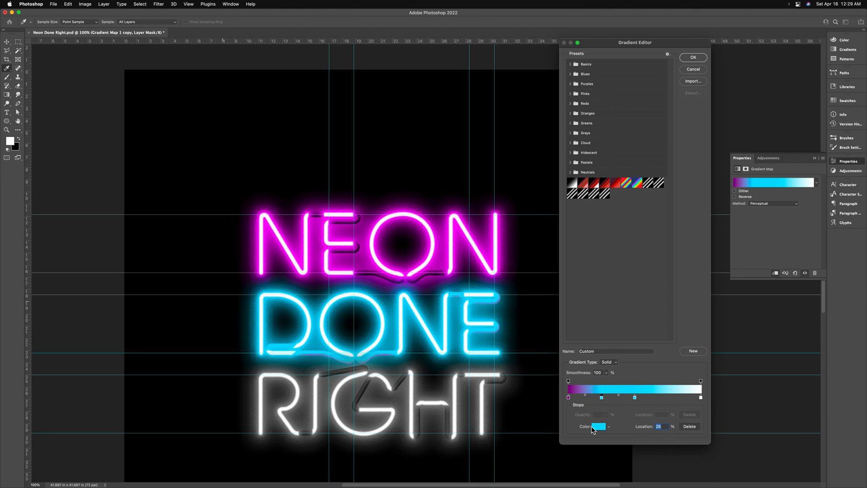
left_click(597, 425)
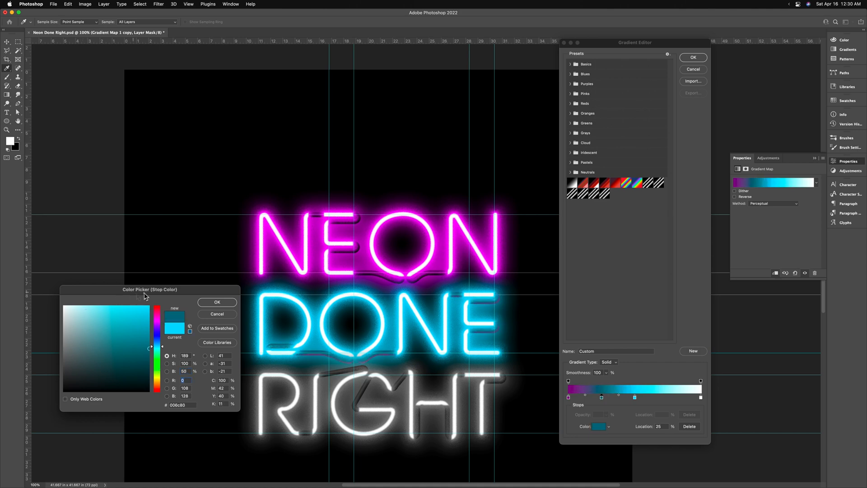
left_click(217, 302)
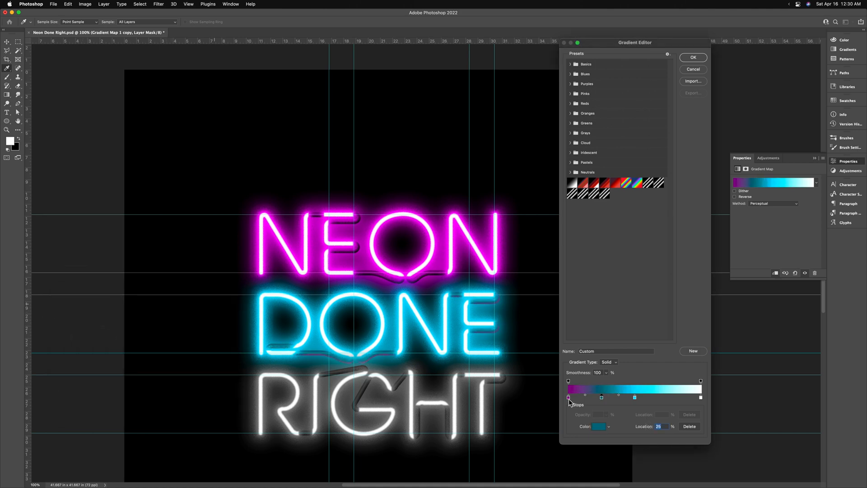
left_click(569, 398)
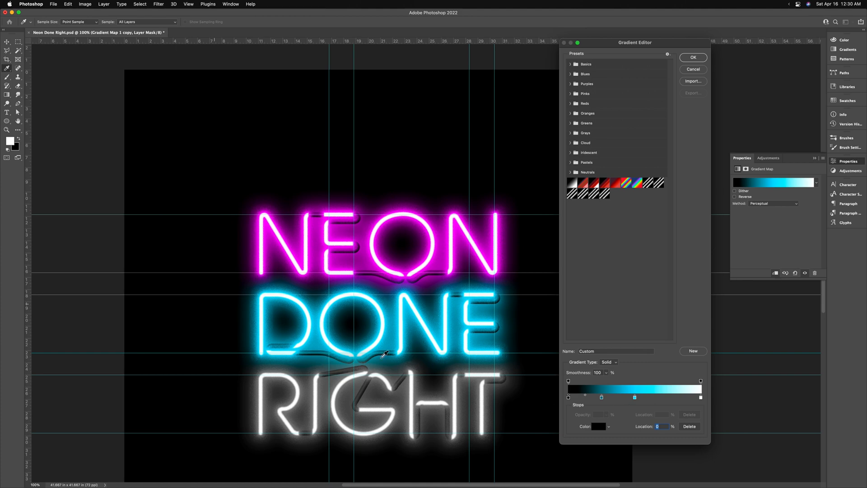
left_click(693, 57)
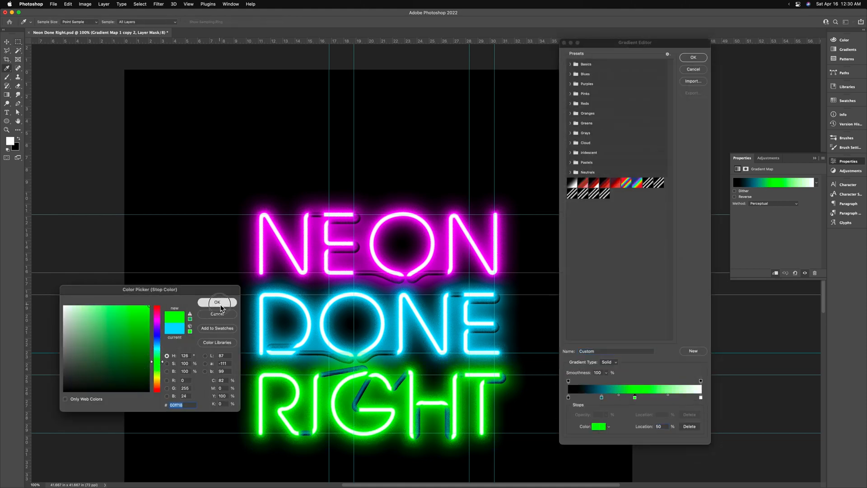
Confirm the bright green middle stop for the RIGHT gradient map
left_click(217, 302)
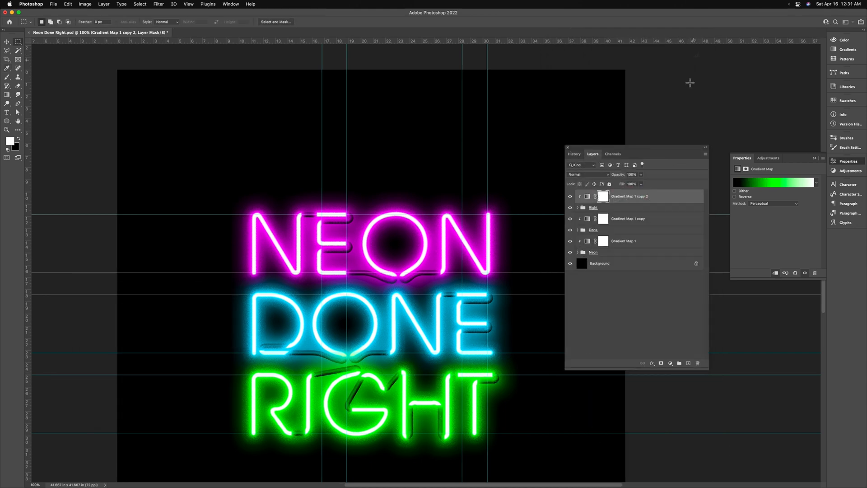
mouse_move(632, 253)
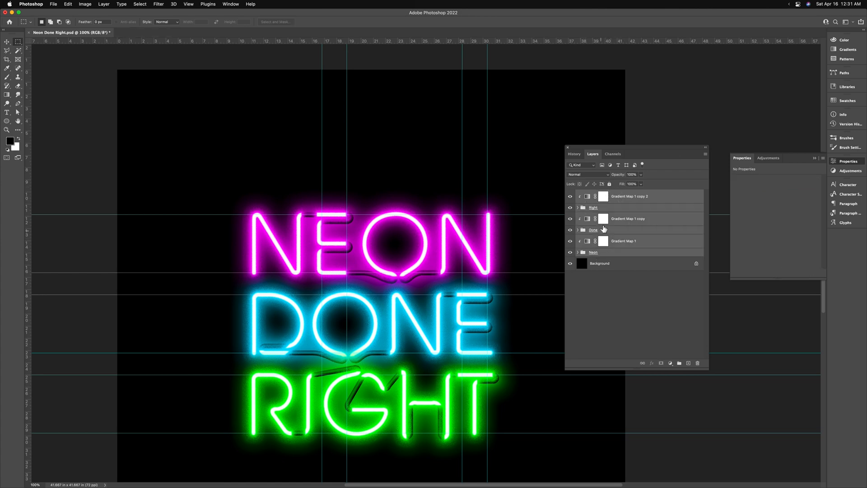
mouse_move(541, 250)
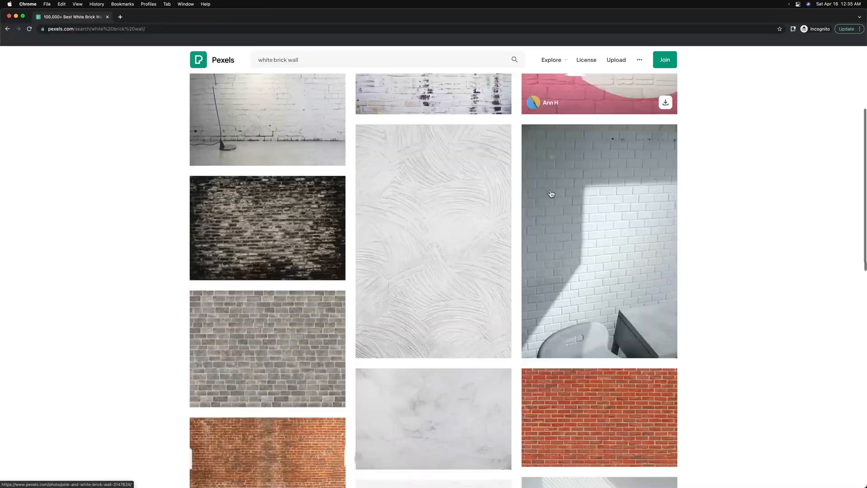
Download a whitewashed brick wall photo from the Pexels results and return to Photoshop
scroll("down", 3)
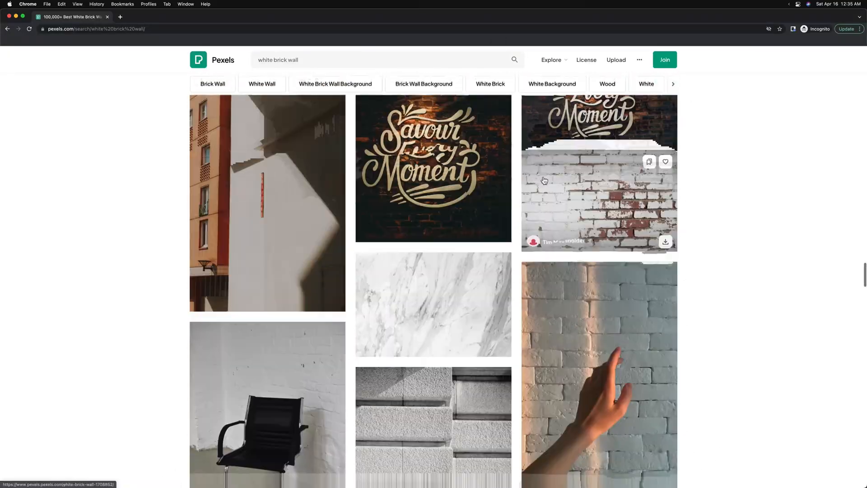
scroll("down", 3)
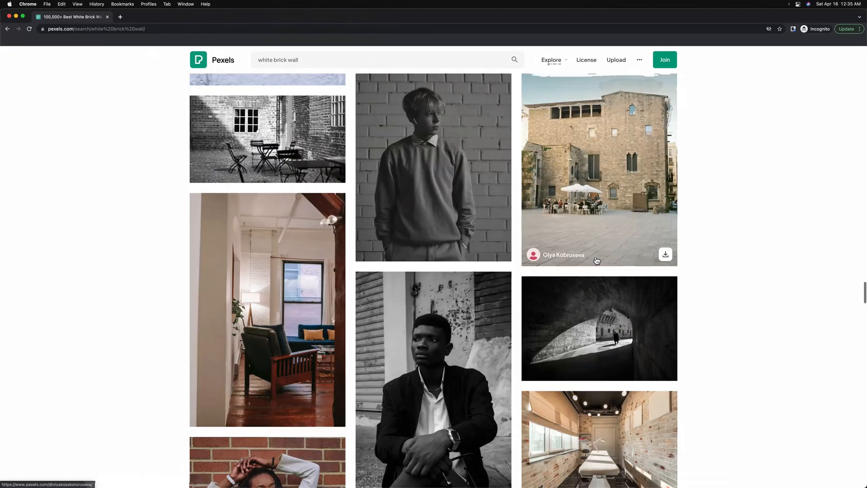
scroll("down", 3)
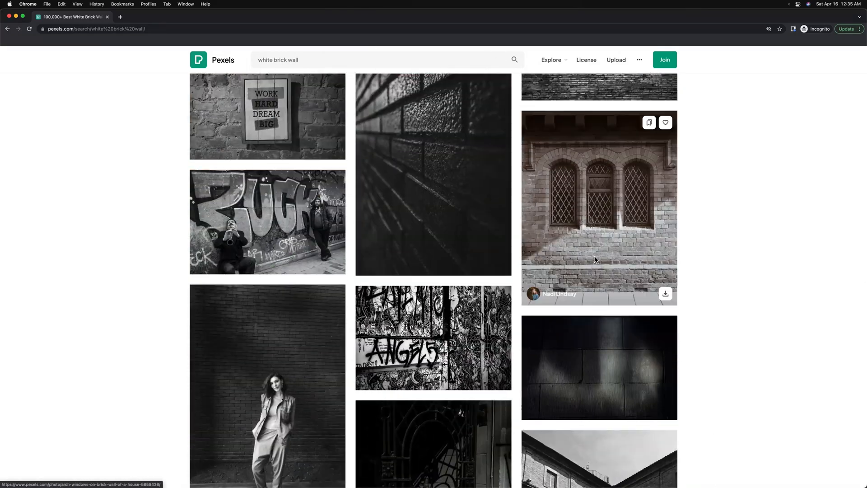
scroll("down", 3)
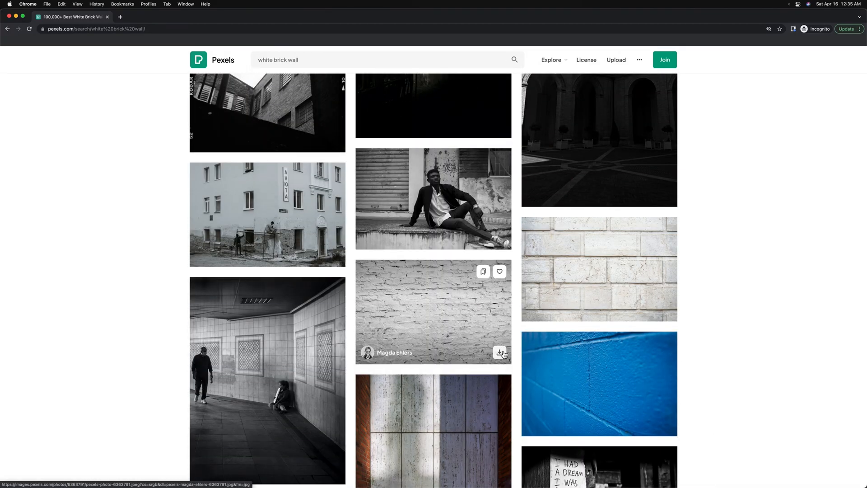
left_click(500, 352)
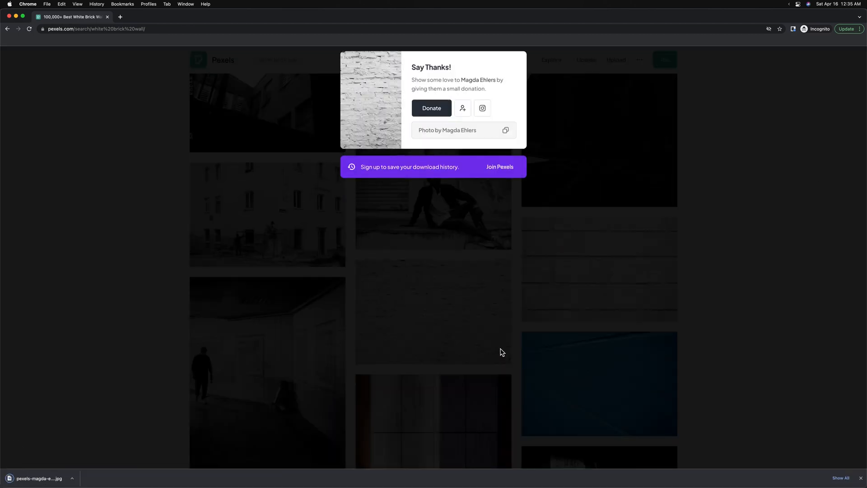
mouse_move(349, 478)
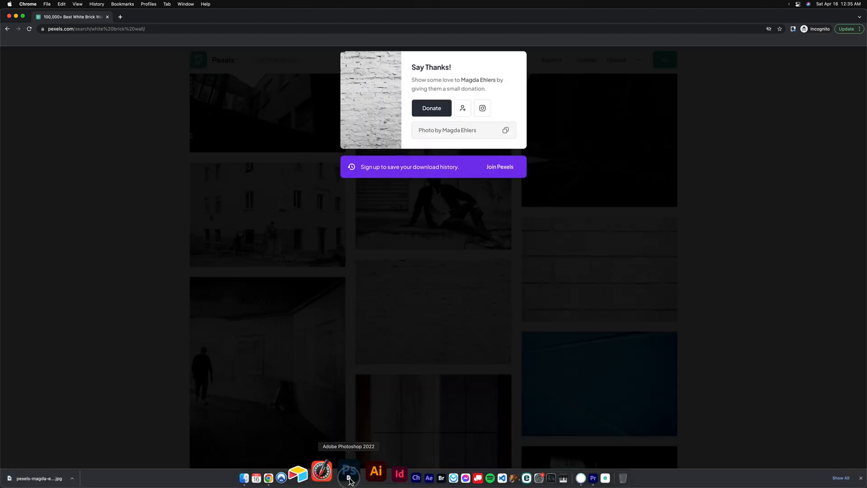
left_click(349, 478)
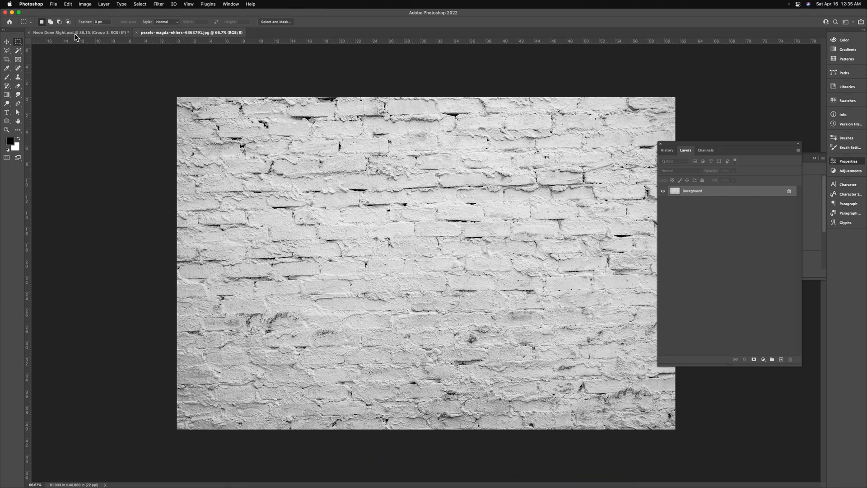
Move the neon sign group onto the brick photo and convert its locked Background into Layer 0
left_click(78, 33)
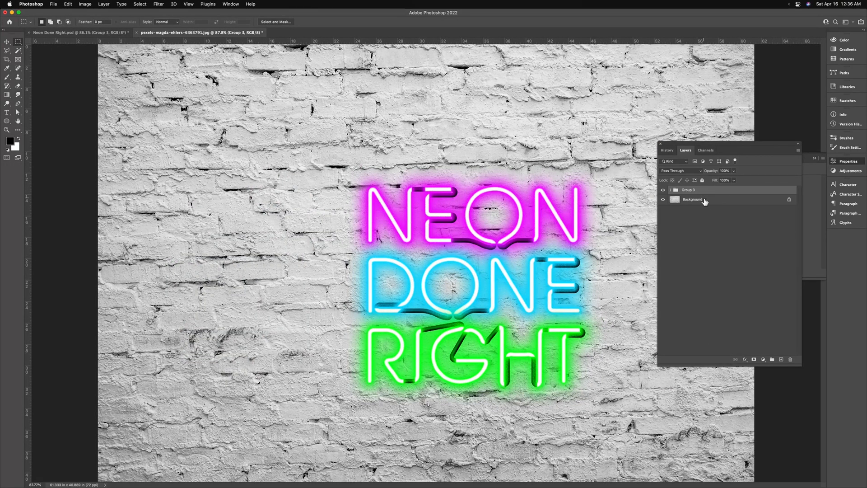
right_click(692, 199)
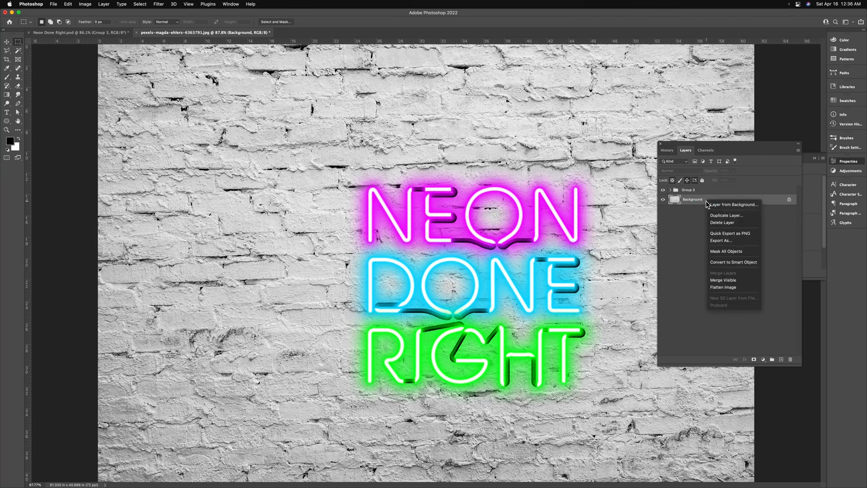
mouse_move(707, 205)
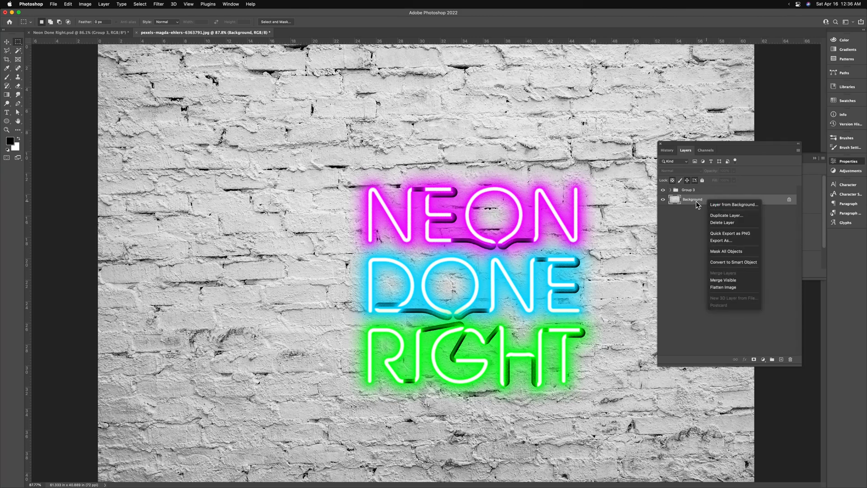
left_click(733, 205)
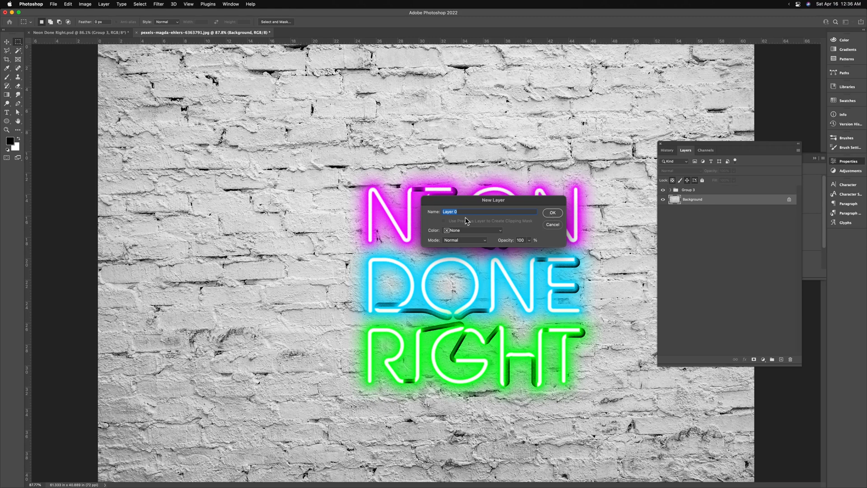
left_click(552, 212)
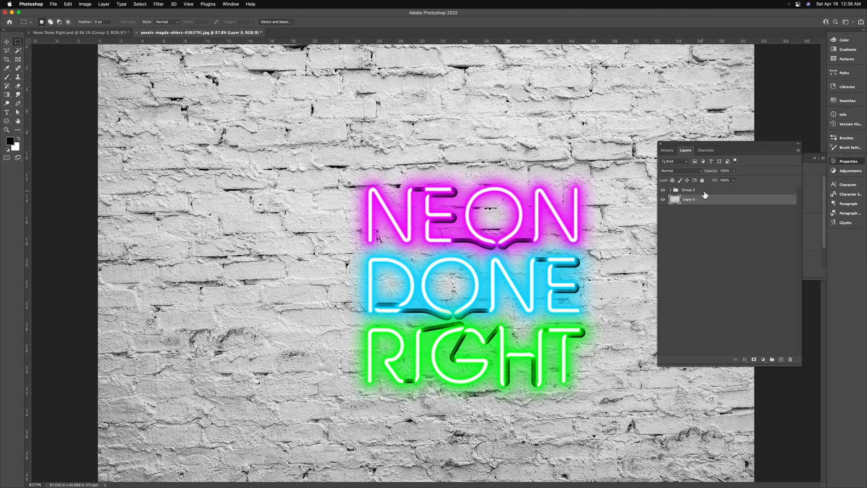
left_click(688, 190)
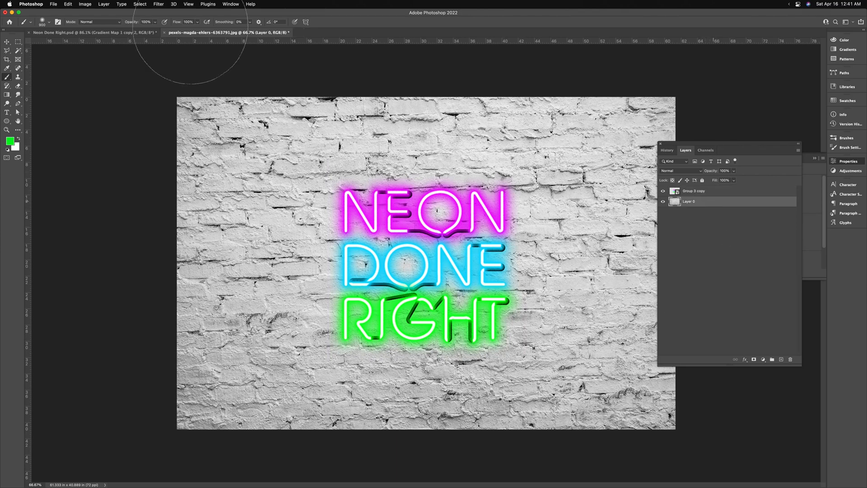
Darken Layer 0 with Camera Raw Filter: monochrome, lowered exposure and Optics vignette -91
left_click(158, 4)
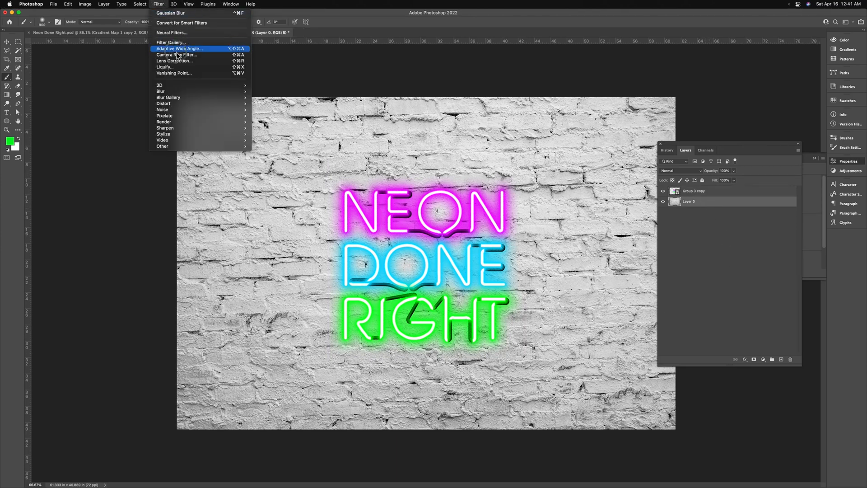
left_click(176, 54)
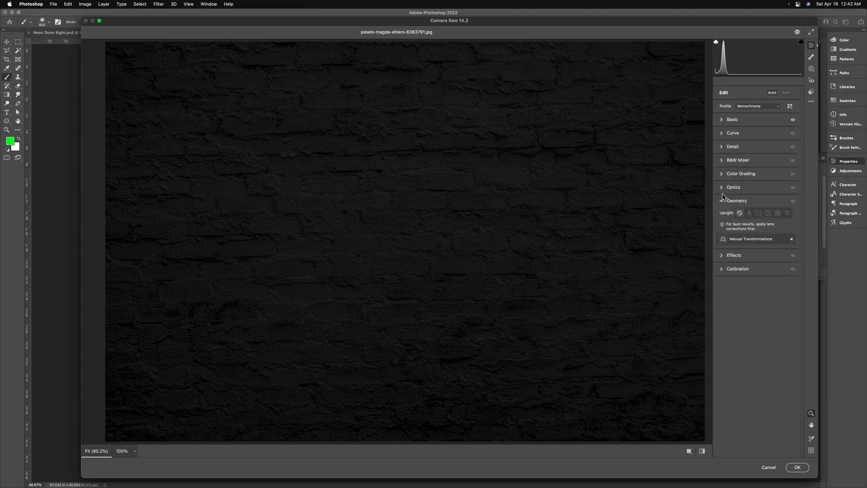
left_click(733, 187)
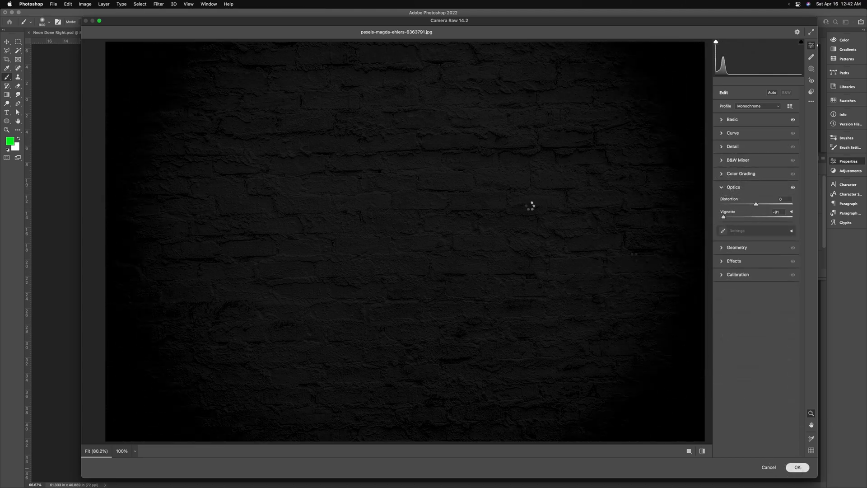
left_click(797, 467)
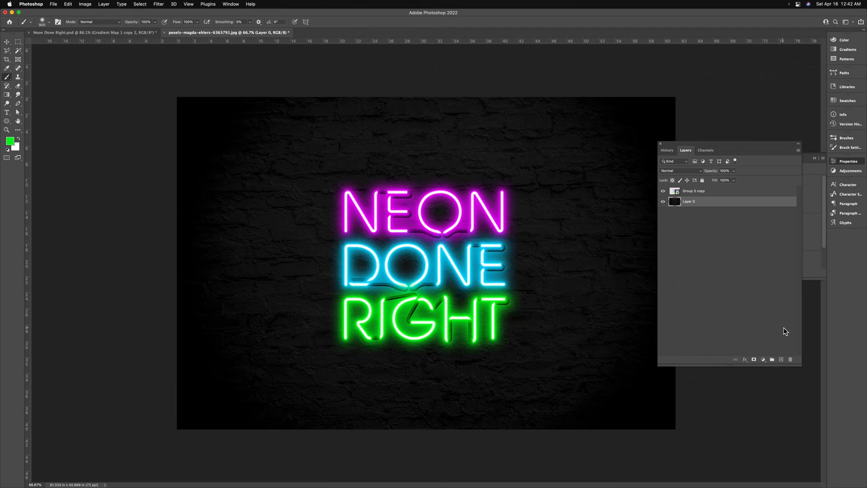
mouse_move(695, 188)
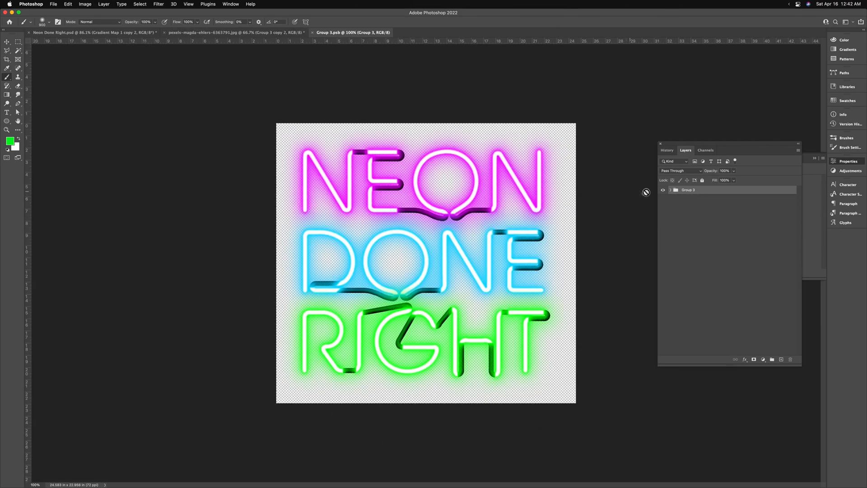
Expand the neon groups and disable the RIGHT copy 2 layer mask
left_click(676, 190)
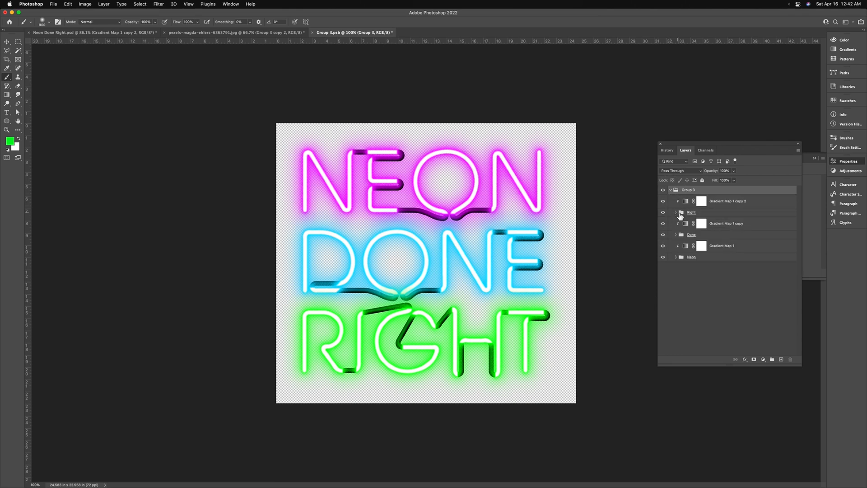
left_click(676, 212)
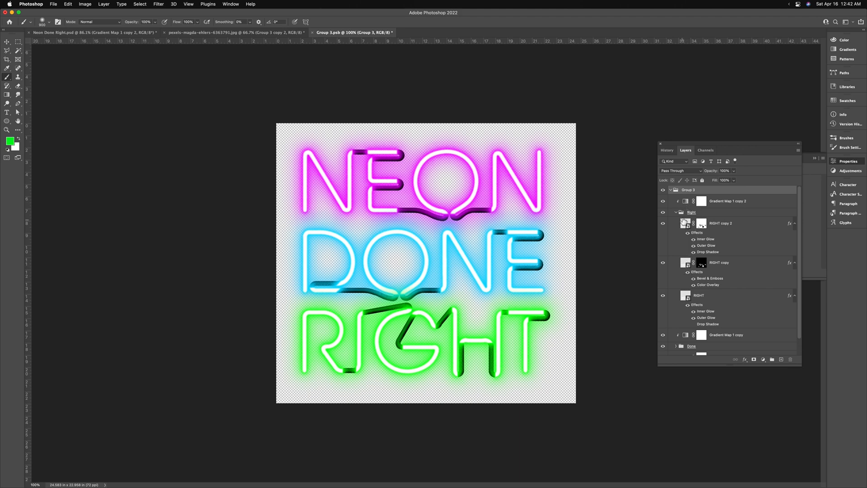
mouse_move(694, 250)
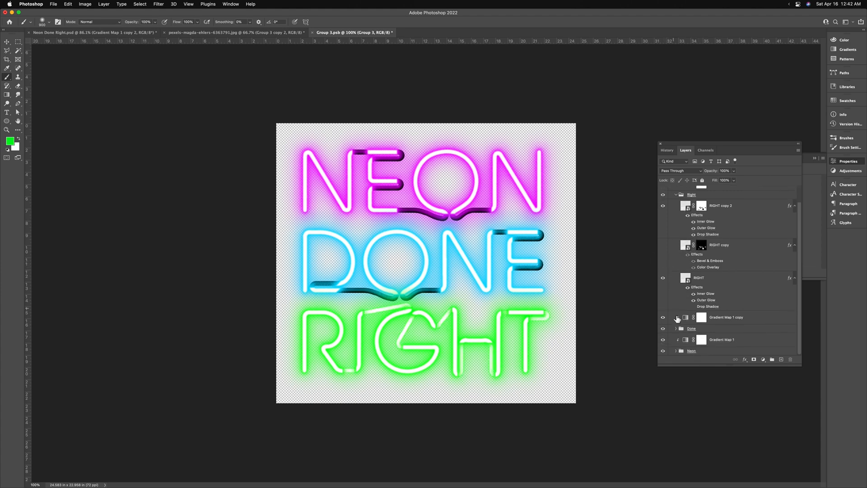
left_click(721, 206)
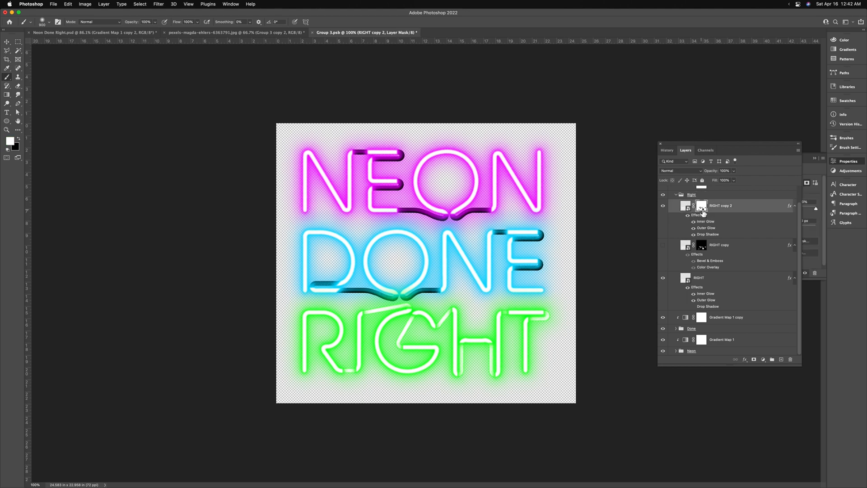
right_click(701, 205)
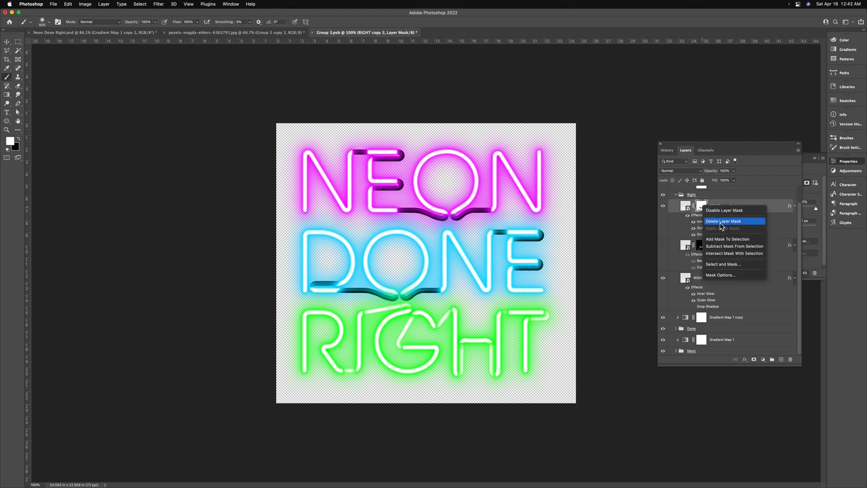
left_click(724, 220)
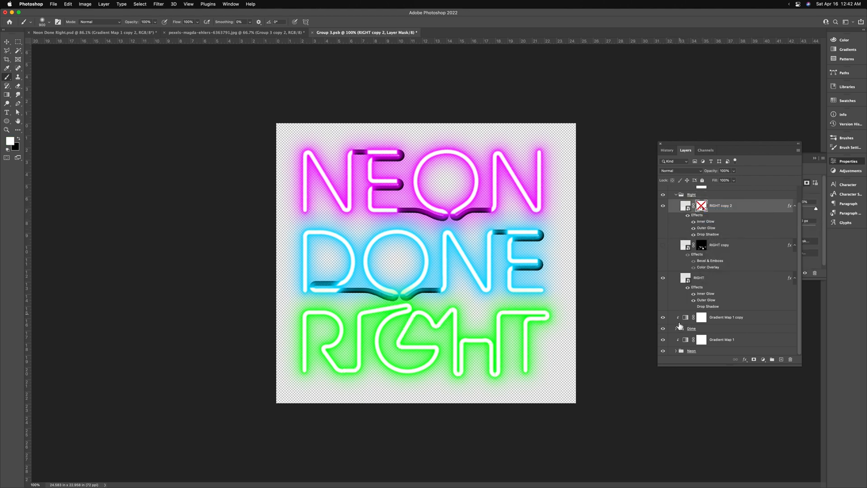
Disable the DONE copy 2 and NEON copy 2 masks and return to the brick wall image
right_click(701, 281)
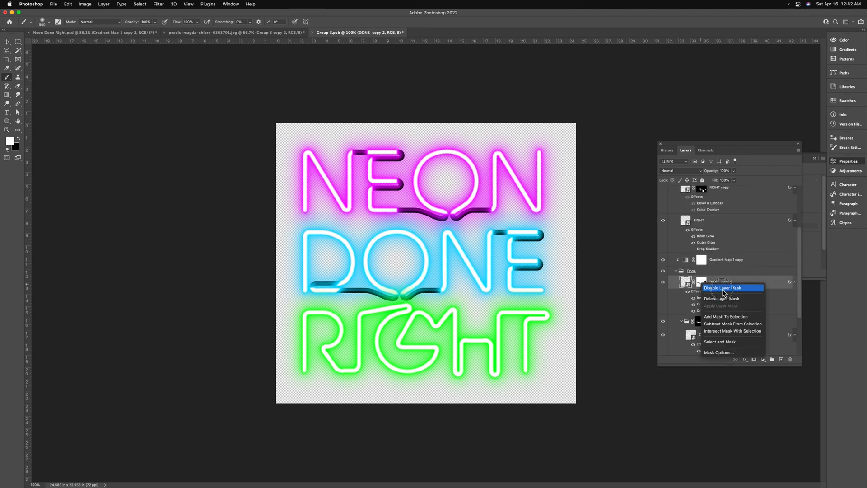
left_click(721, 287)
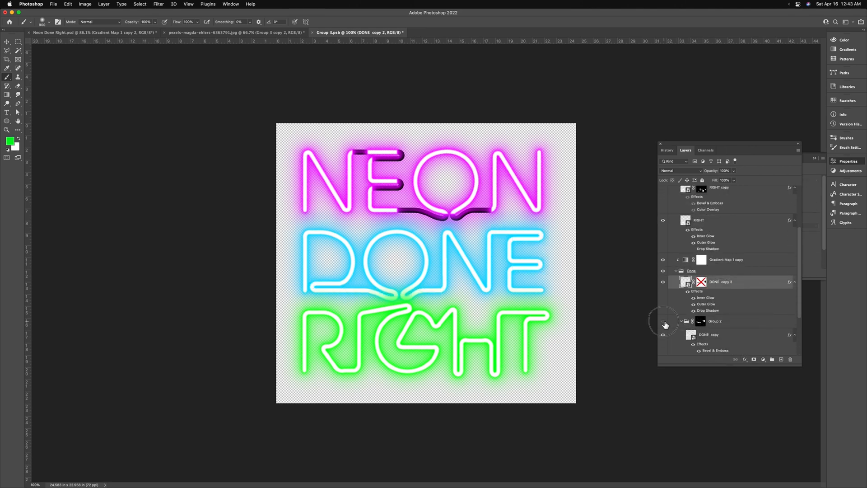
right_click(701, 236)
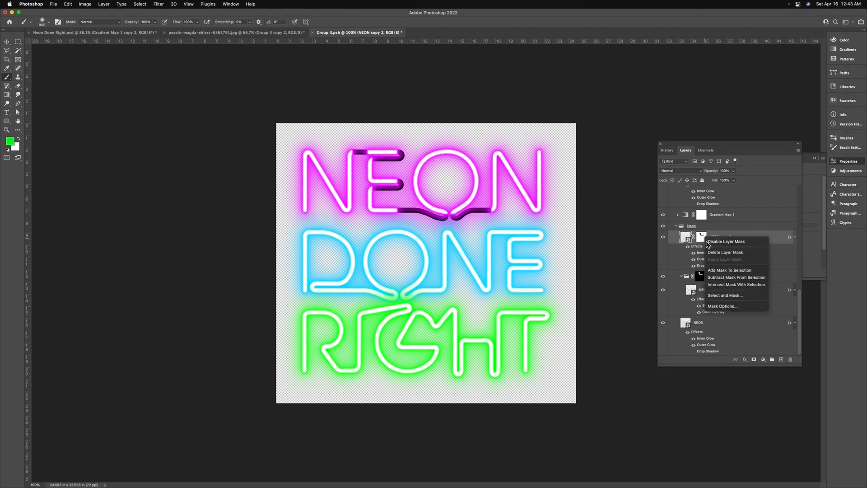
left_click(726, 242)
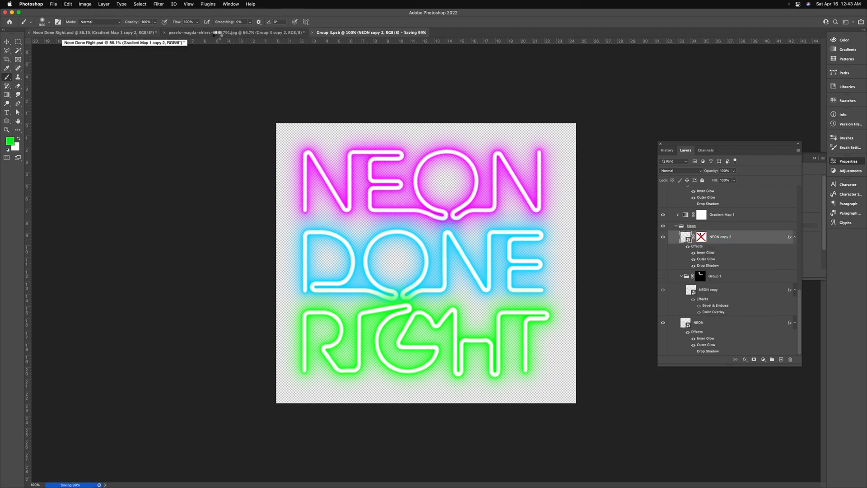
left_click(235, 33)
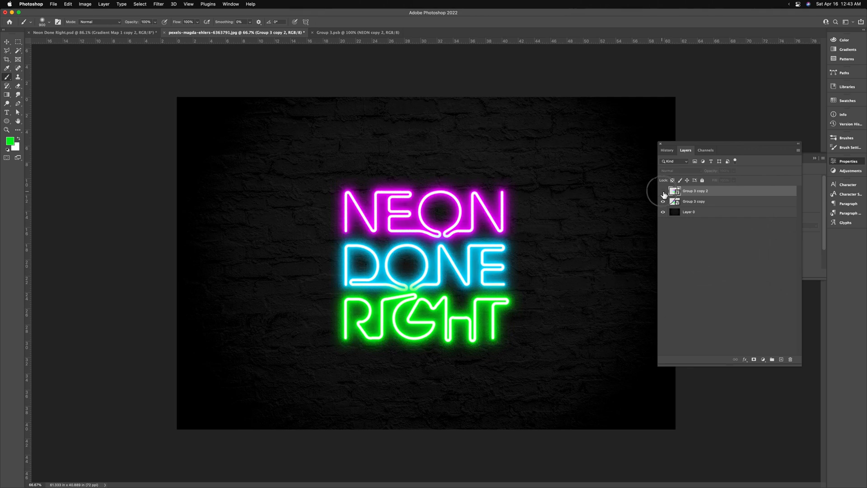
Apply a horizontal Motion Blur at angle 0 with a large distance to the Group 3 copy 2 sign duplicate
right_click(694, 191)
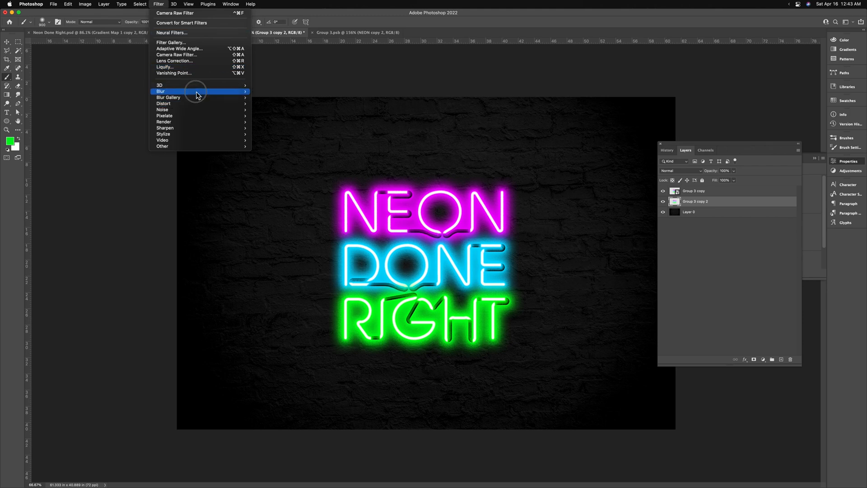
mouse_move(287, 131)
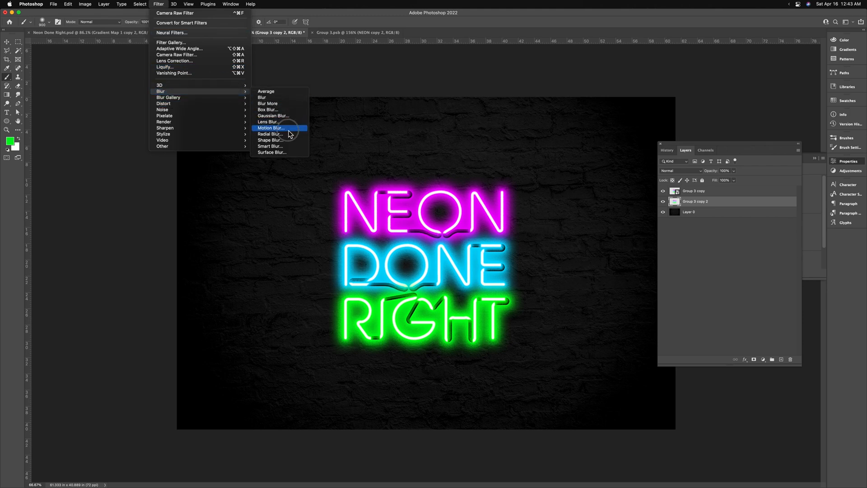
left_click(270, 127)
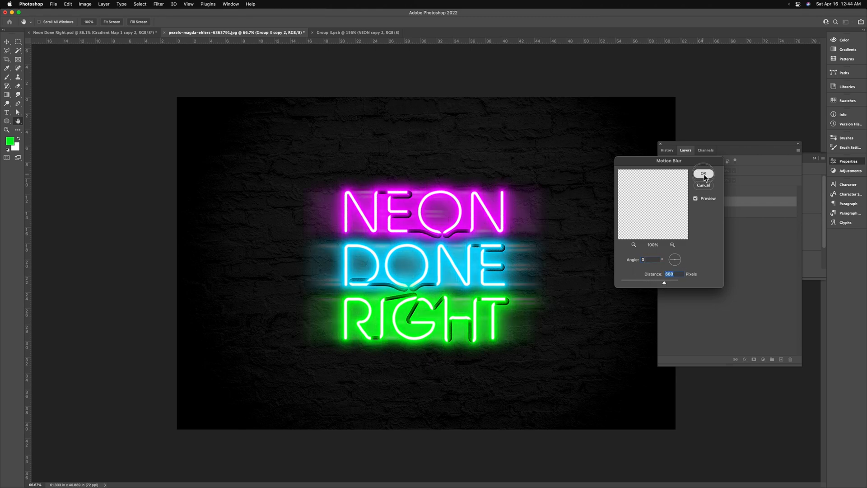
left_click(704, 173)
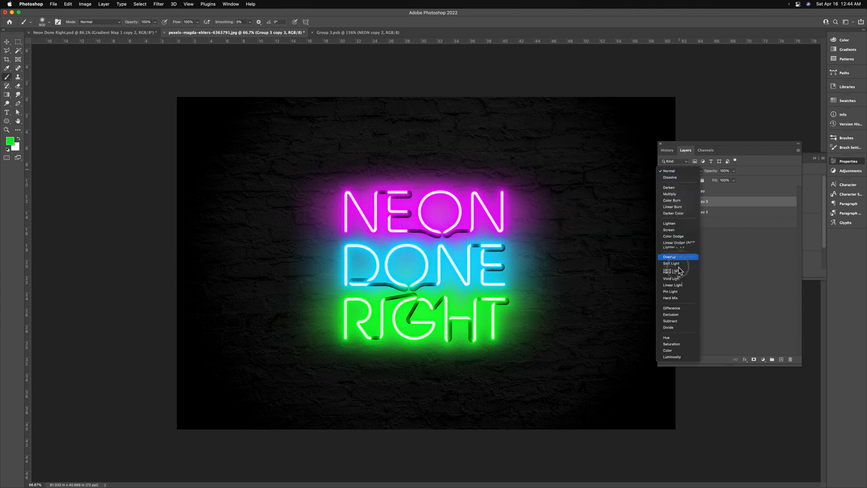
mouse_move(672, 291)
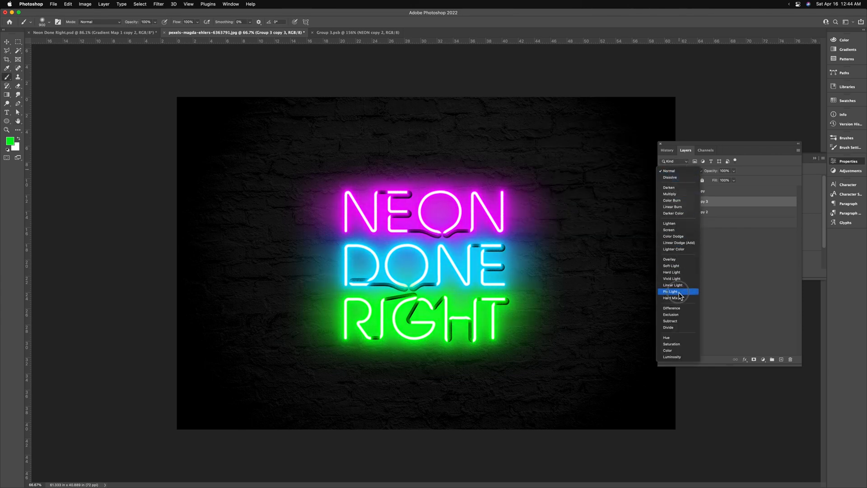
Try Pin Light and Soft Light on the blurred glow layer, then settle on Color Dodge blending
left_click(671, 292)
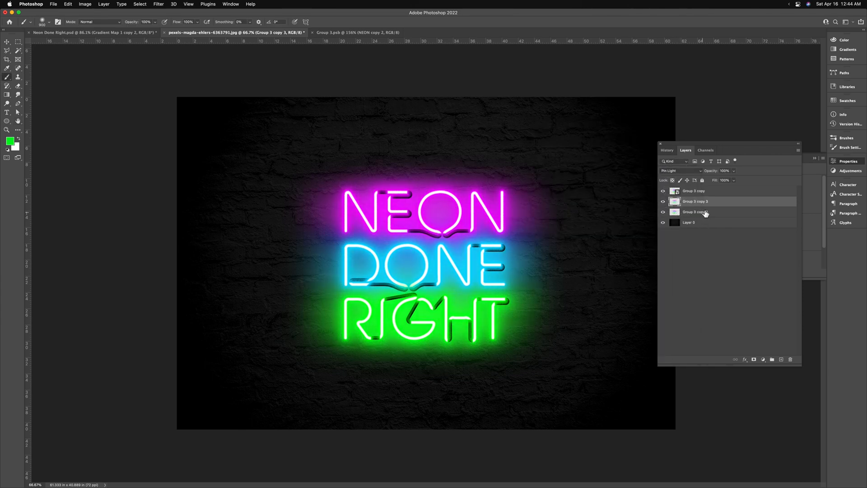
left_click(696, 212)
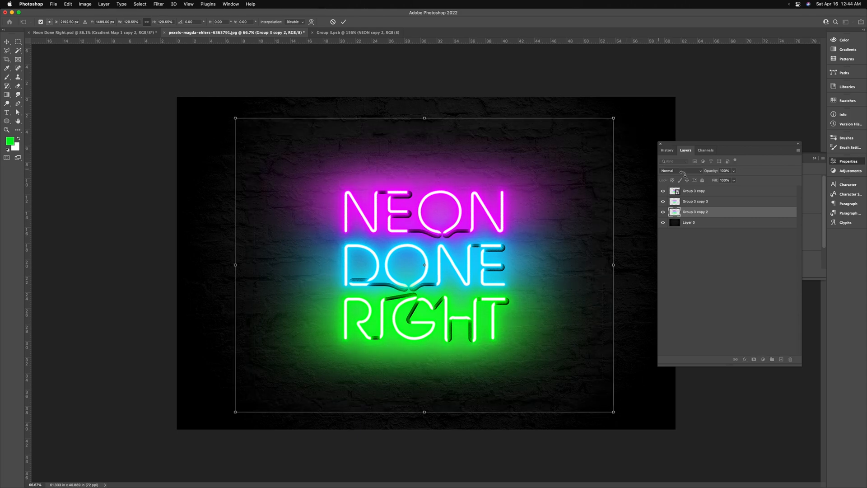
left_click(681, 171)
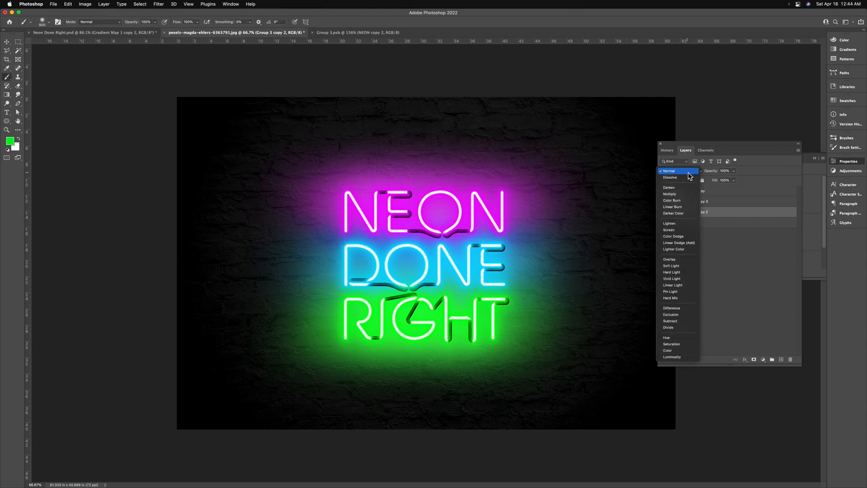
mouse_move(680, 265)
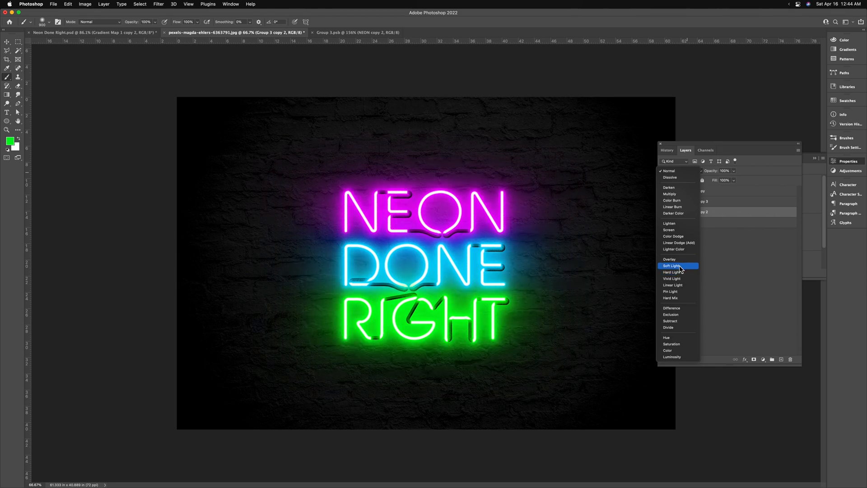
left_click(671, 266)
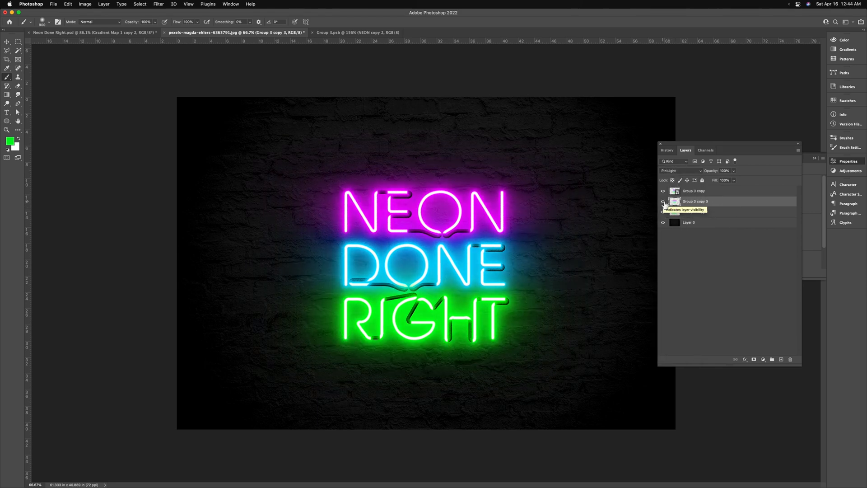
left_click(680, 171)
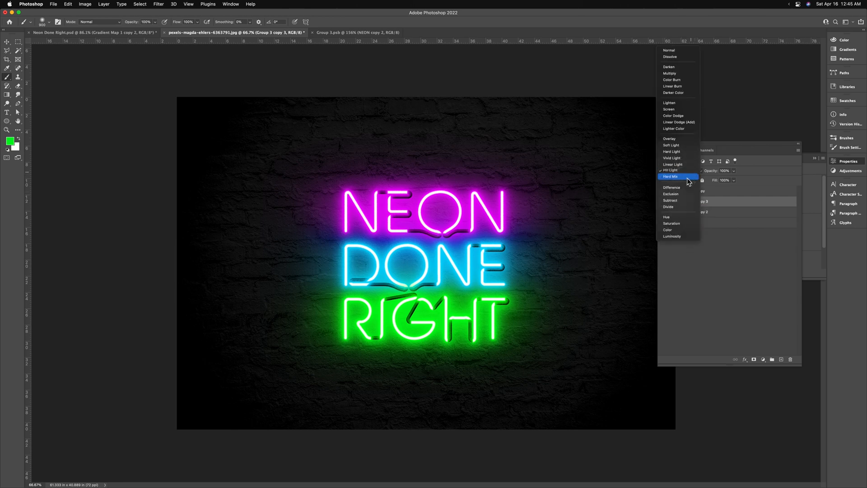
mouse_move(680, 105)
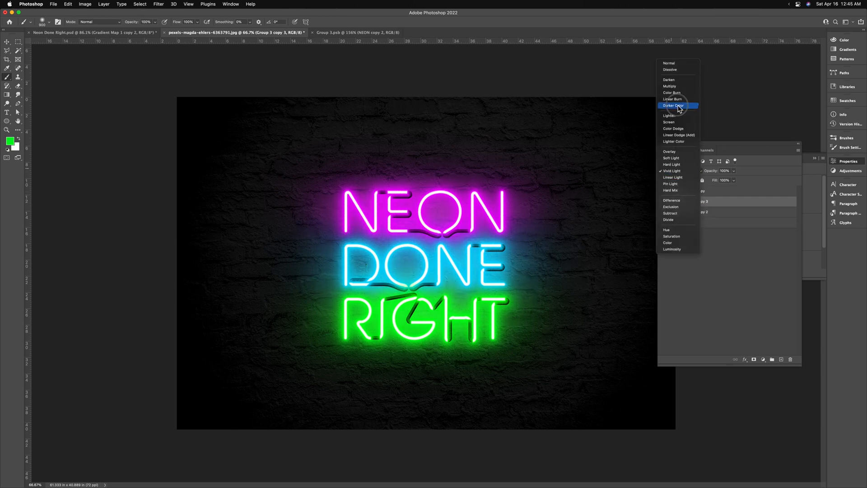
mouse_move(678, 134)
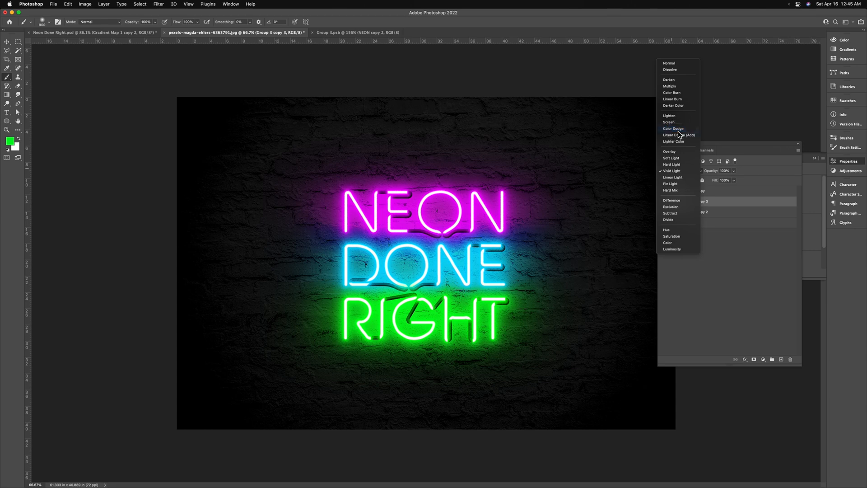
left_click(672, 158)
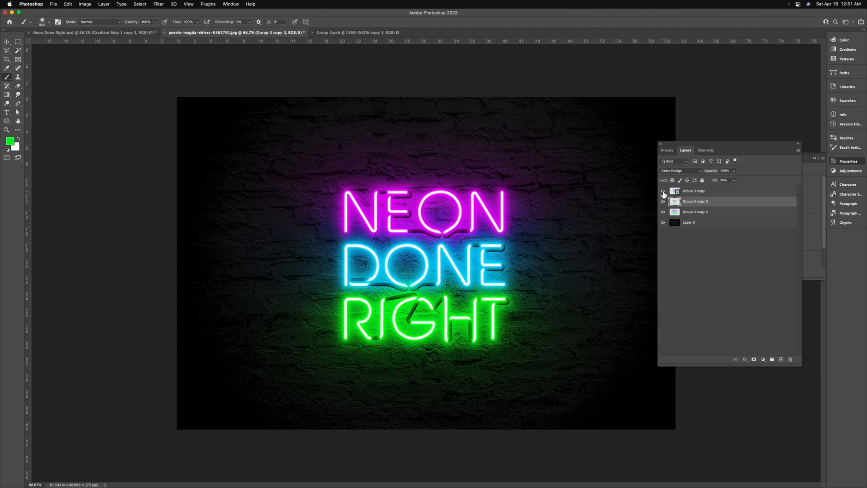
Apply a Surface Blur smart filter with threshold 94 to the Group 3 copy layer
left_click(159, 3)
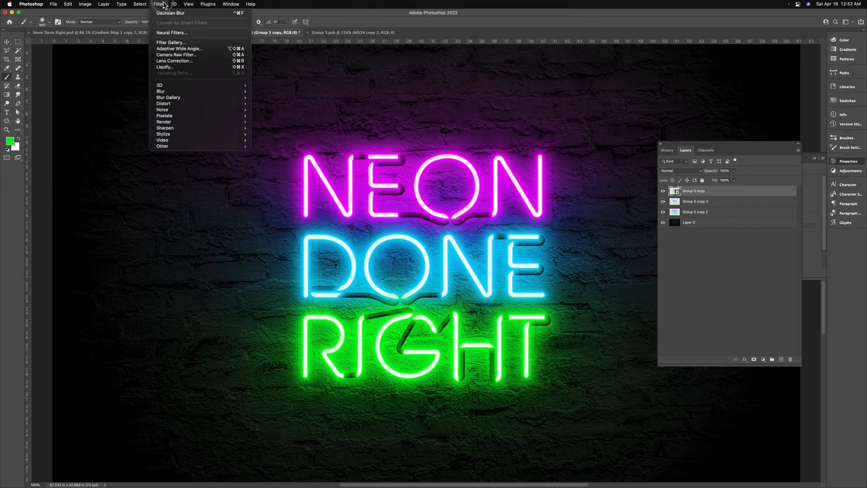
mouse_move(160, 92)
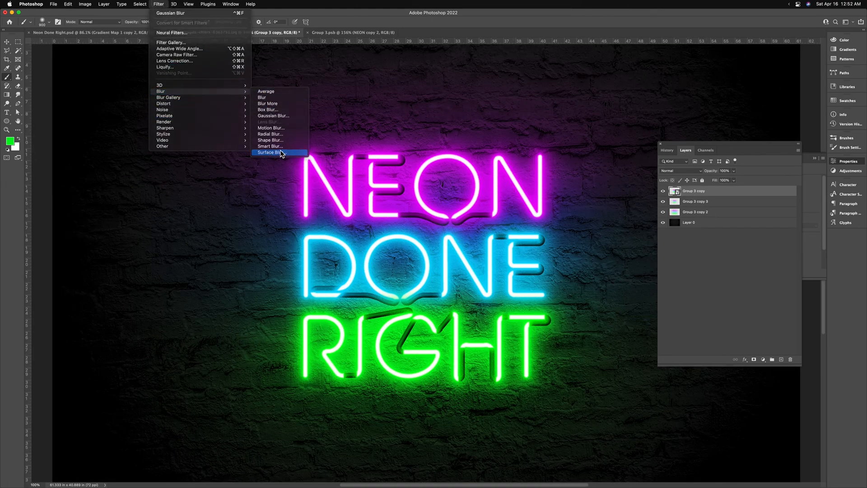
left_click(270, 153)
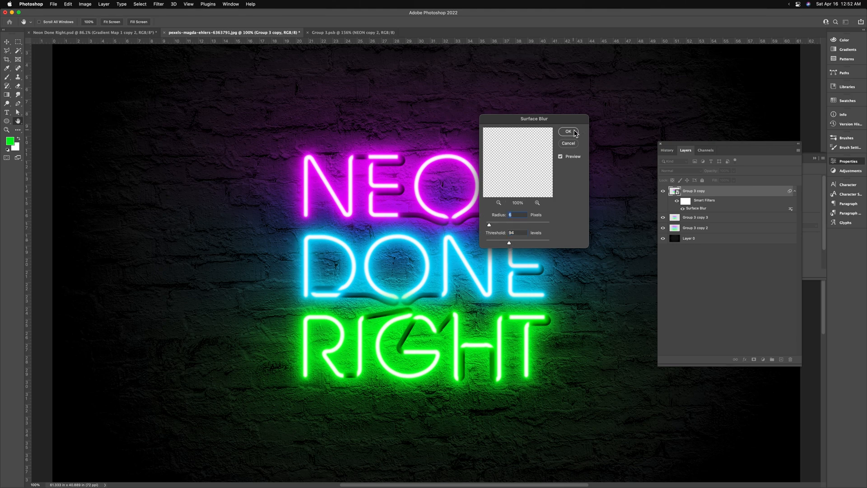
left_click(568, 132)
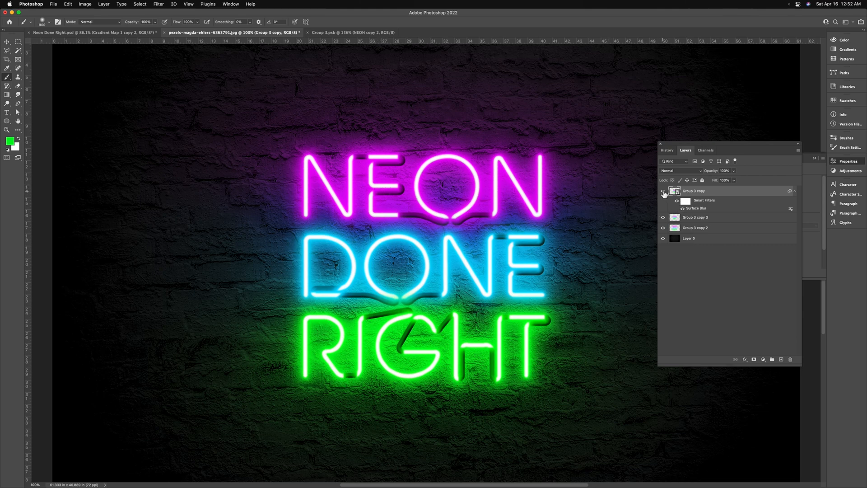
key("cmd+=")
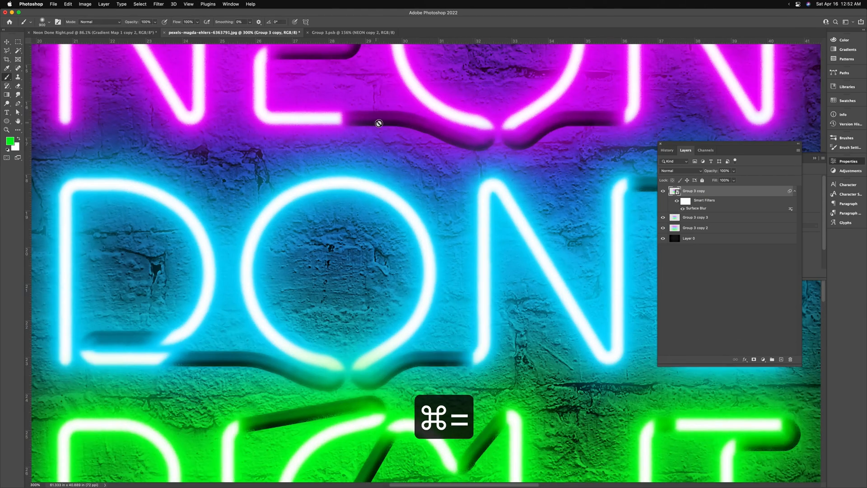